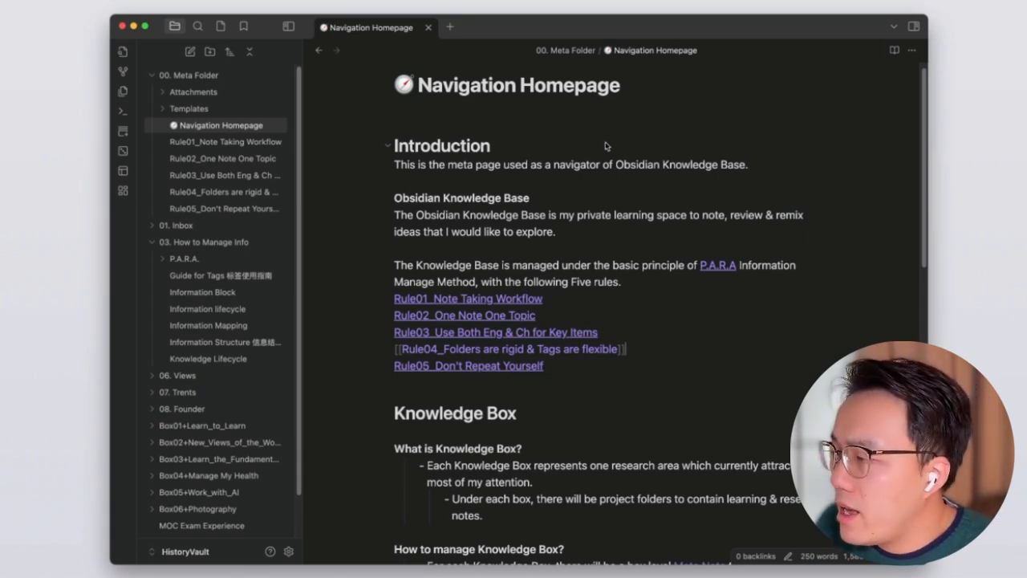
mouse_move(538, 154)
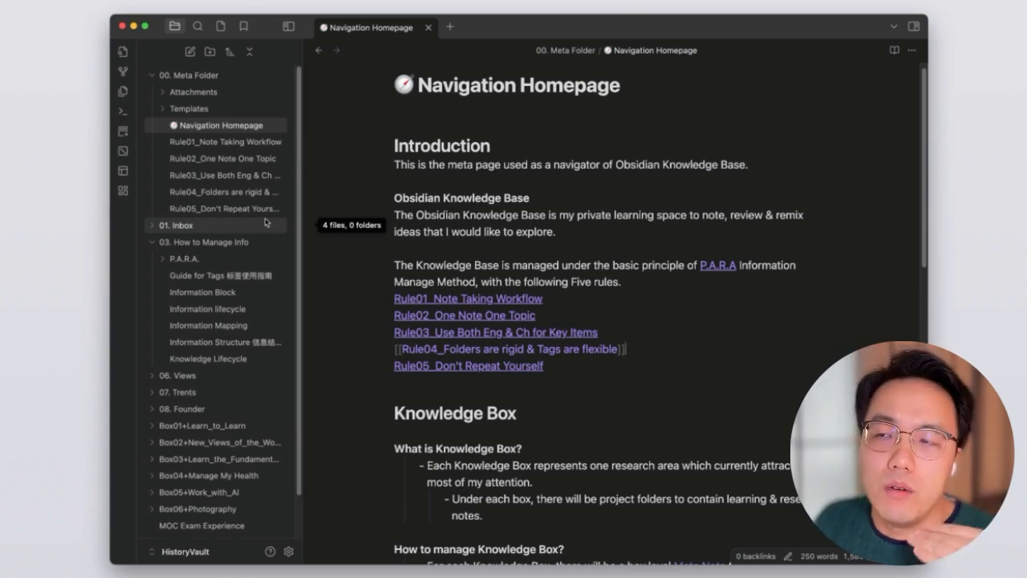
mouse_move(122, 74)
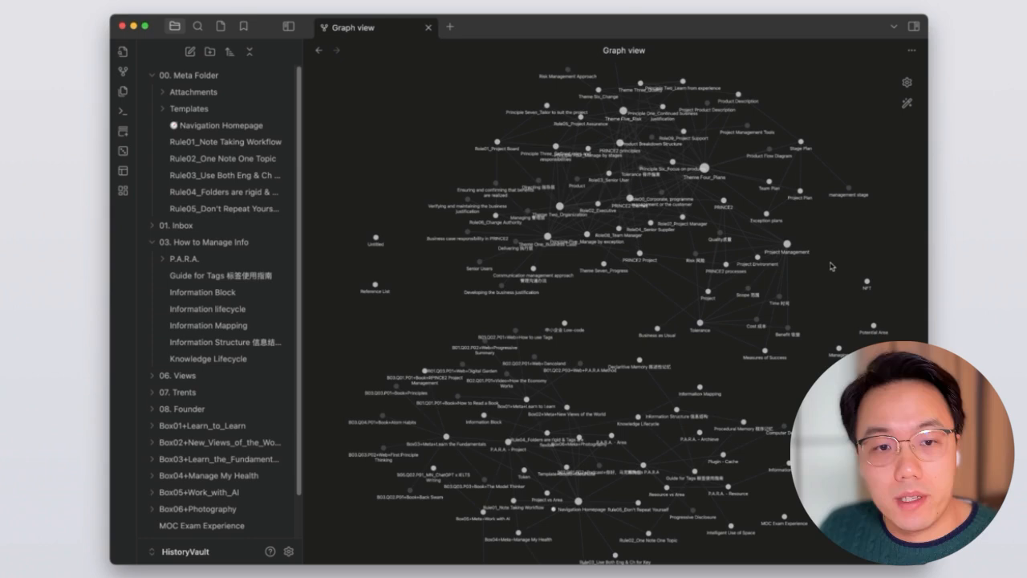
Step: Return to the Navigation Homepage note showing its six Knowledge Boxes
left_click(221, 125)
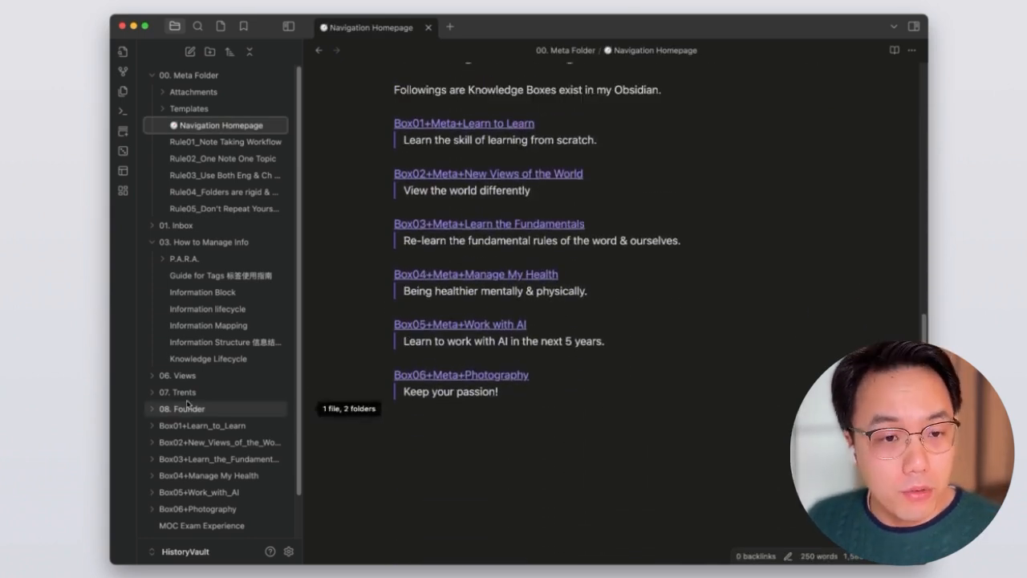
mouse_move(177, 391)
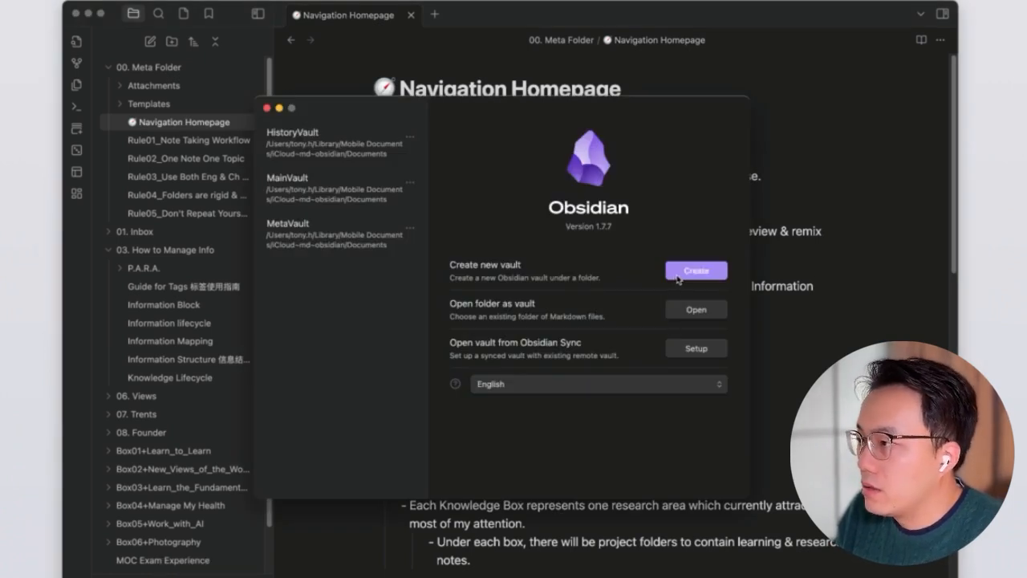
Step: Create a local vault named 'Hack Obsidian' stored on the Desktop
left_click(697, 270)
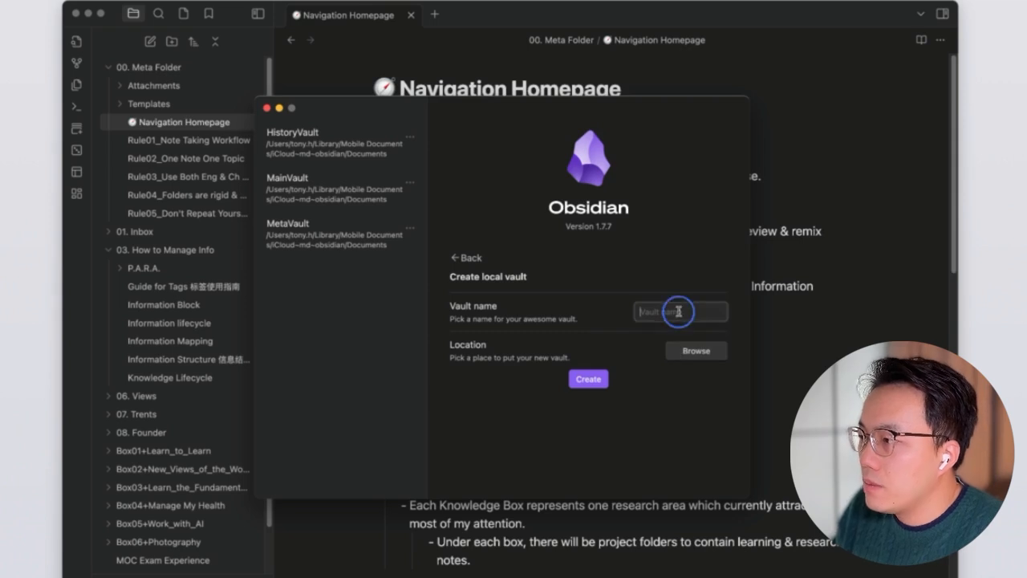
type("Hack Obsidian")
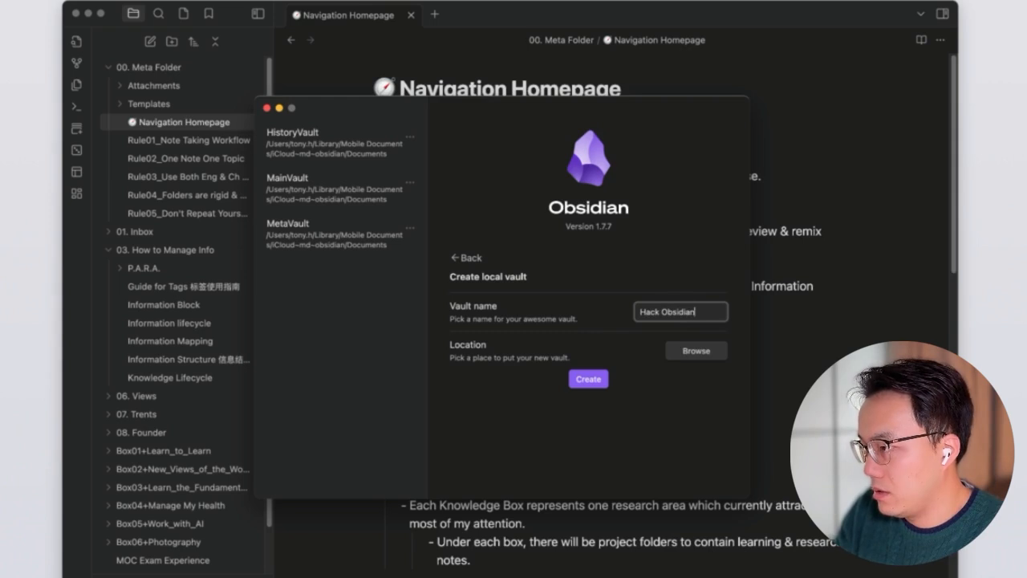
left_click(697, 349)
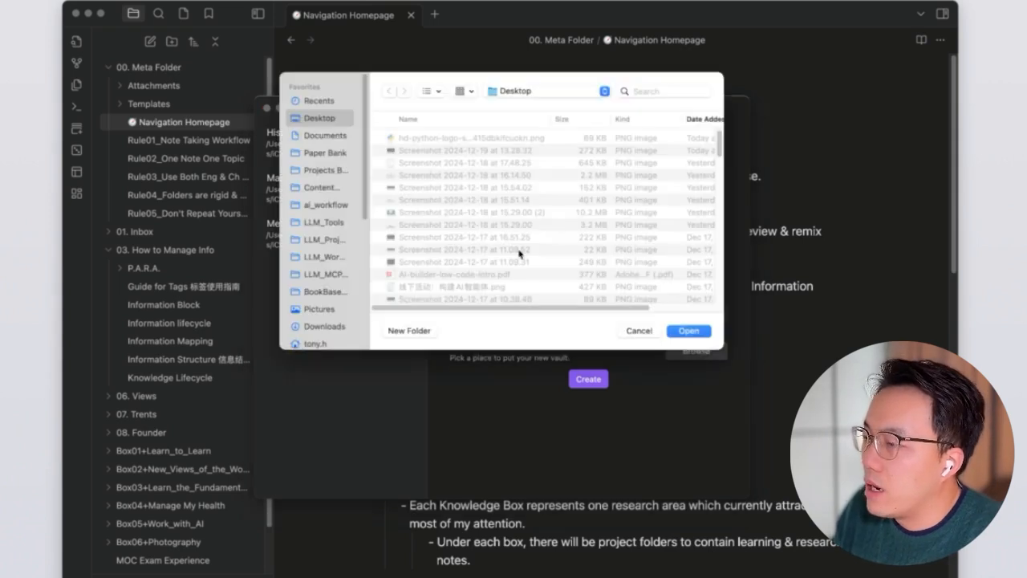
left_click(639, 331)
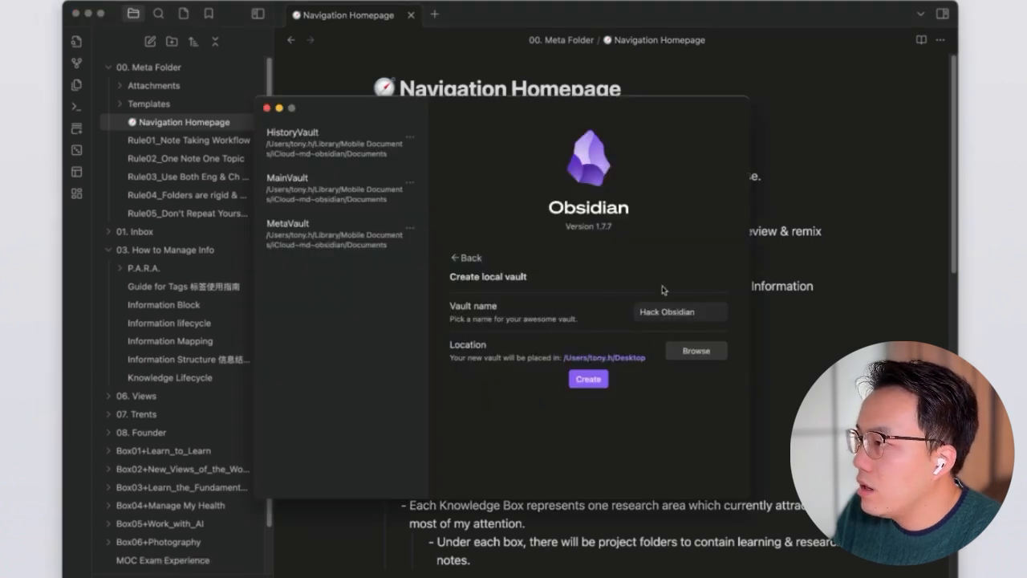
left_click(587, 379)
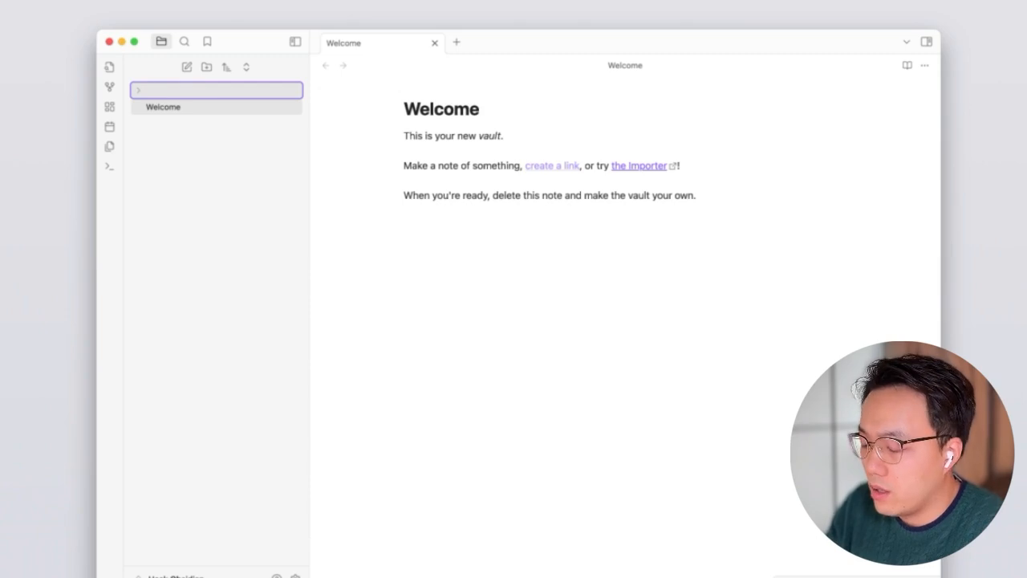
Step: Add two folders named 'Resource' and 'Notes' to the Hack Obsidian vault
type("Reso")
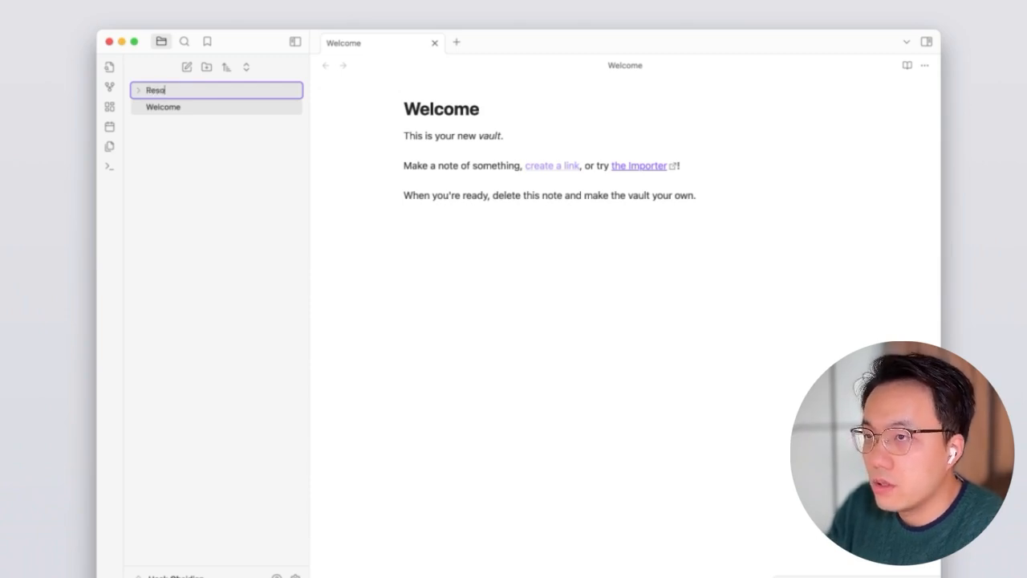
type("urce")
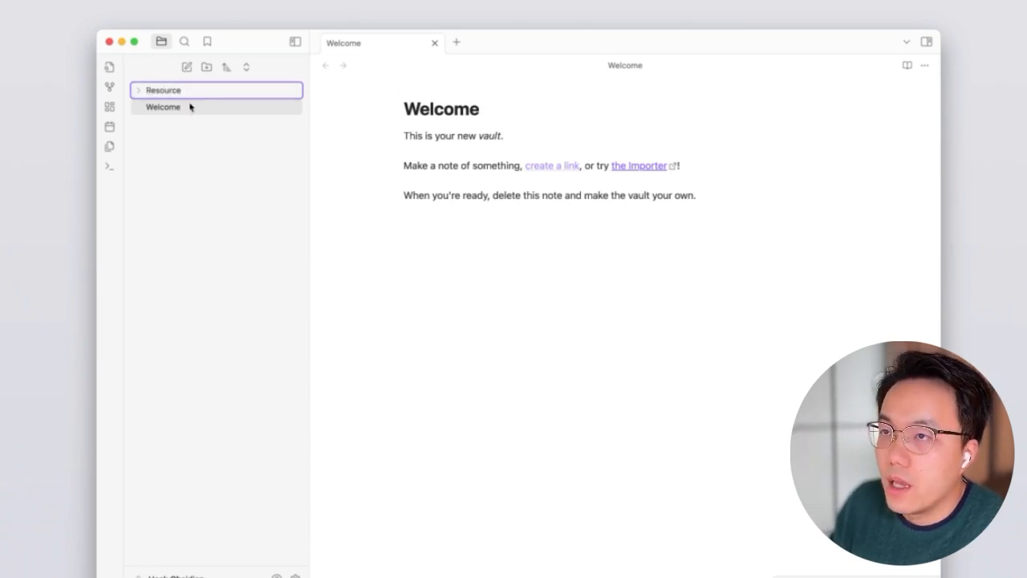
type("Notes")
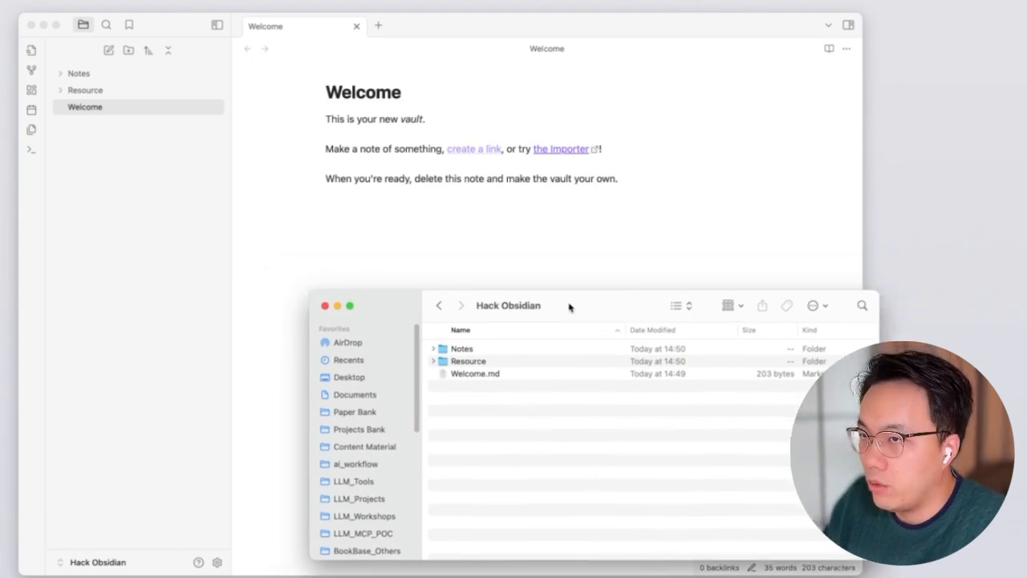
mouse_move(540, 411)
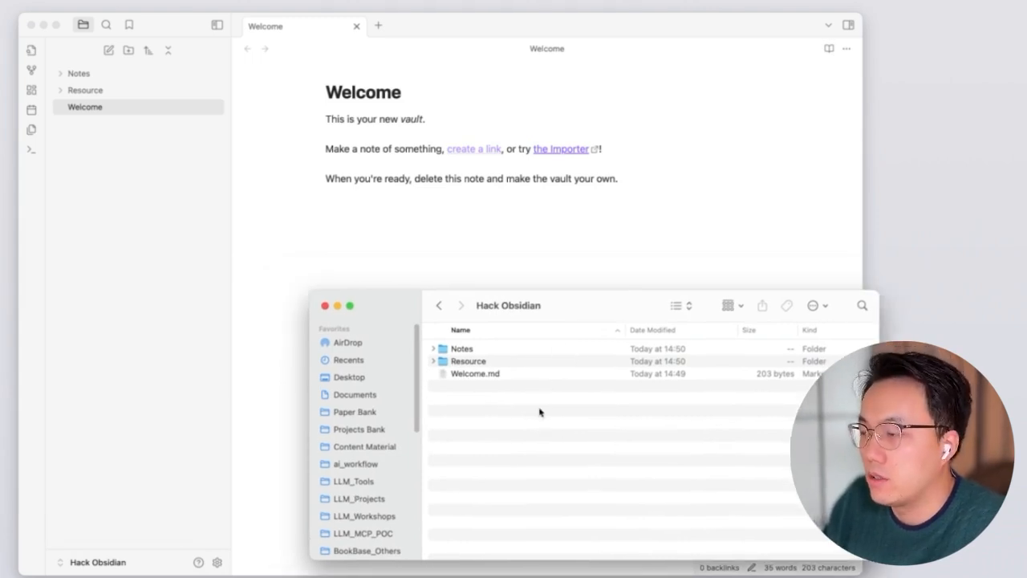
Step: Open the Resource folder inside Hack Obsidian holding six AI Imp Cases notes
left_click(468, 360)
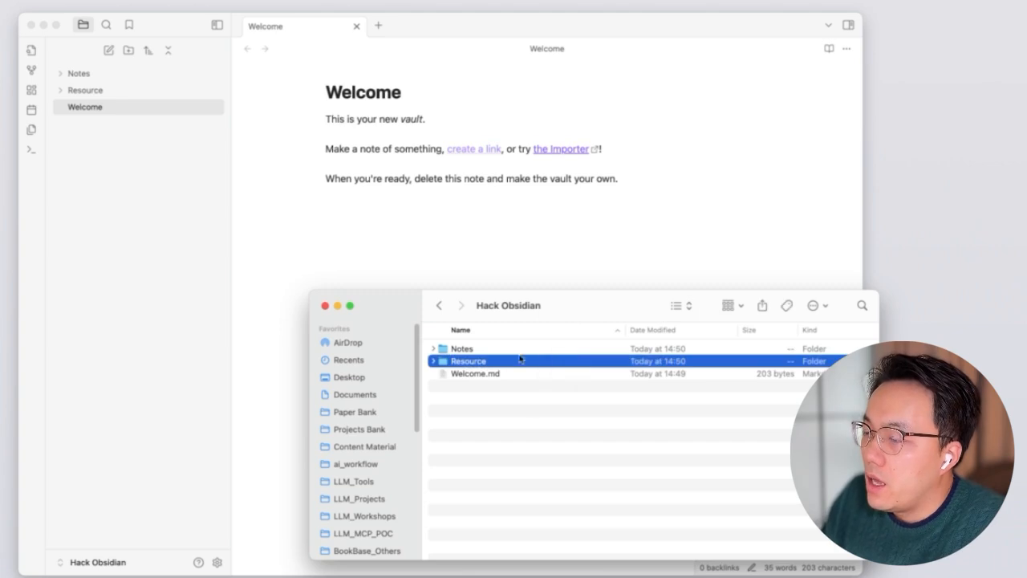
double_click(468, 360)
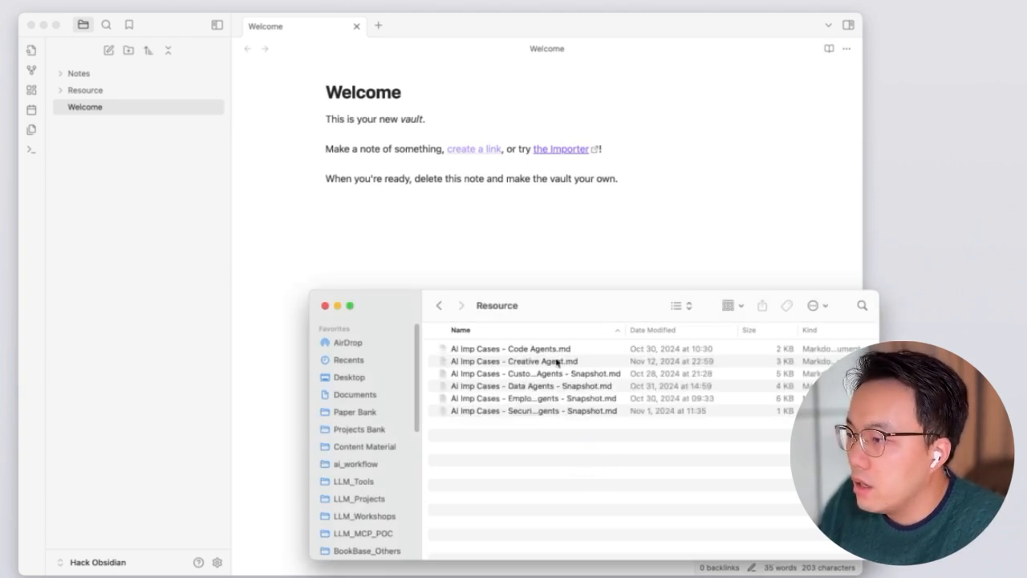
left_click(514, 360)
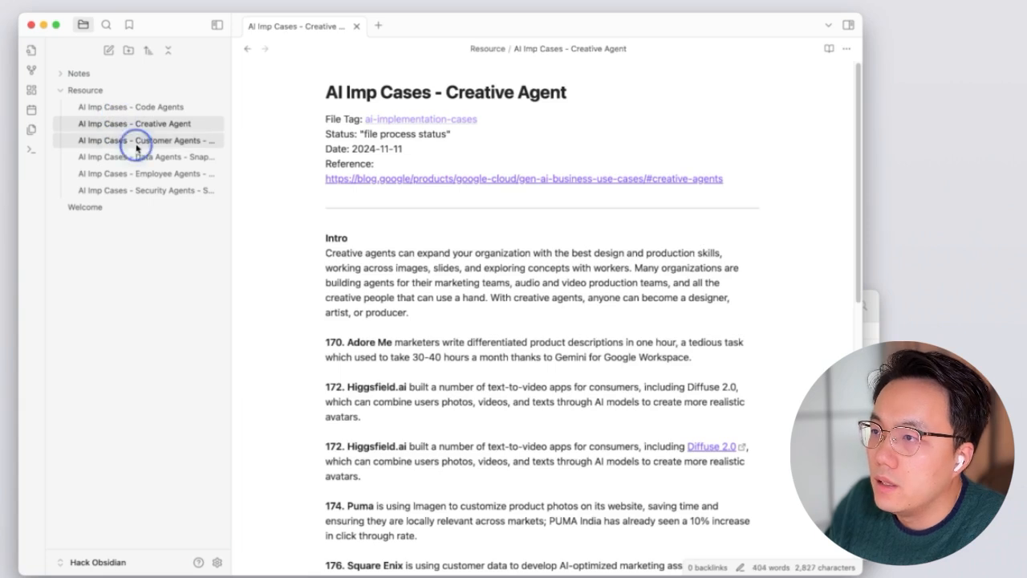
Step: View the Employee Agents Snapshot and Security Agents notes in the Resource folder
left_click(143, 173)
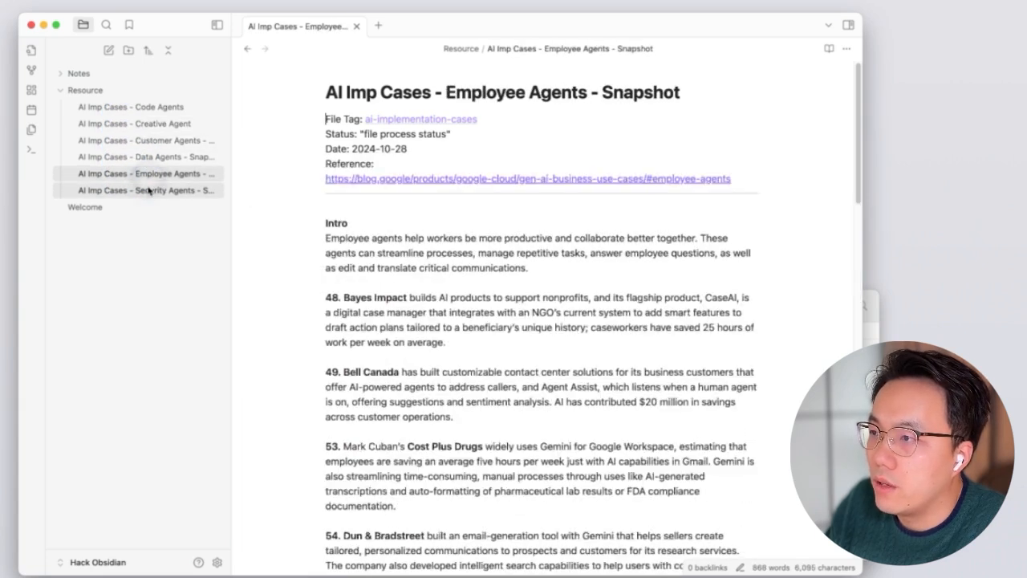
left_click(132, 106)
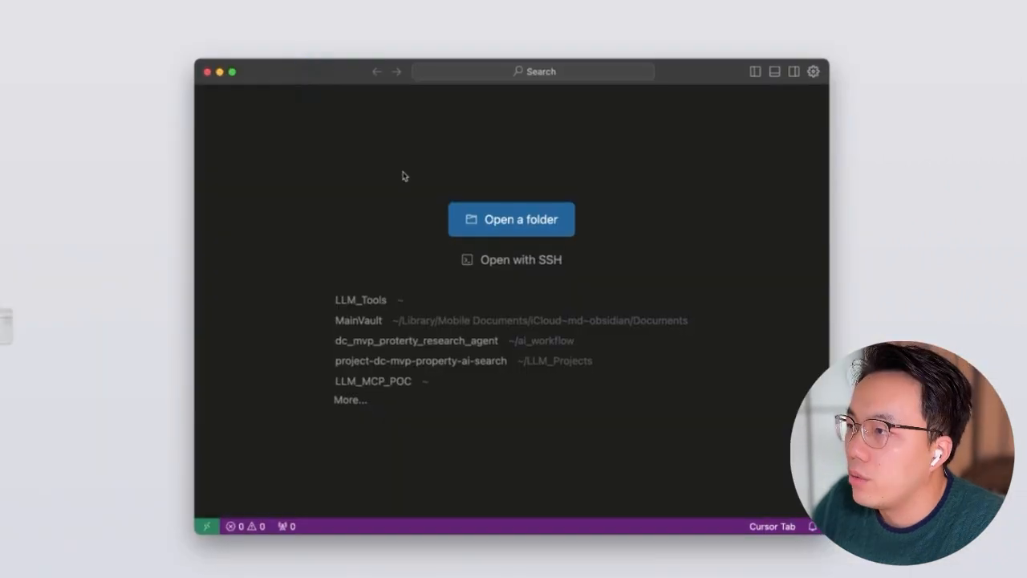
Step: Open the Hack Obsidian folder on the Desktop as the Cursor workspace
left_click(511, 218)
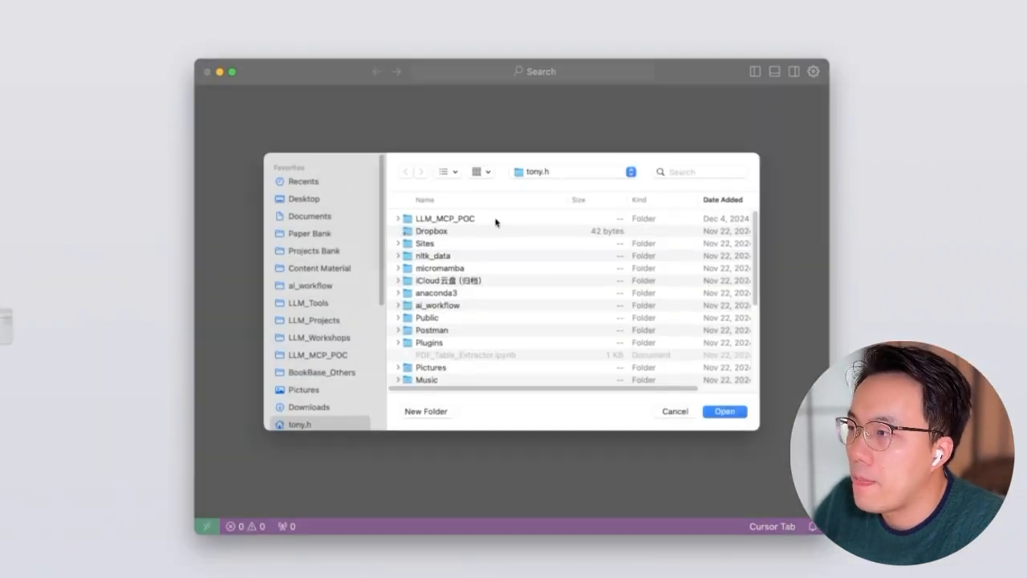
left_click(303, 199)
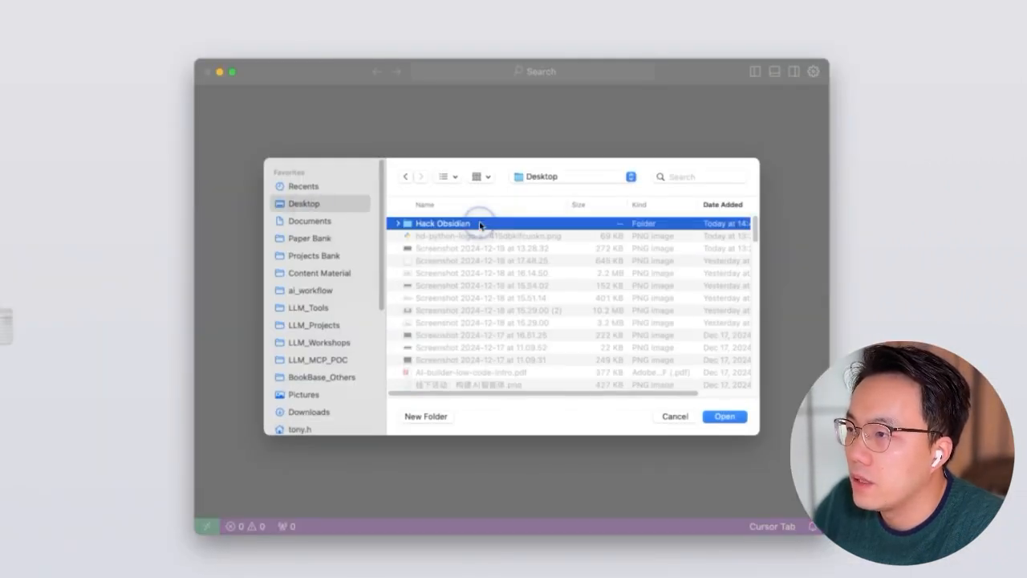
left_click(722, 415)
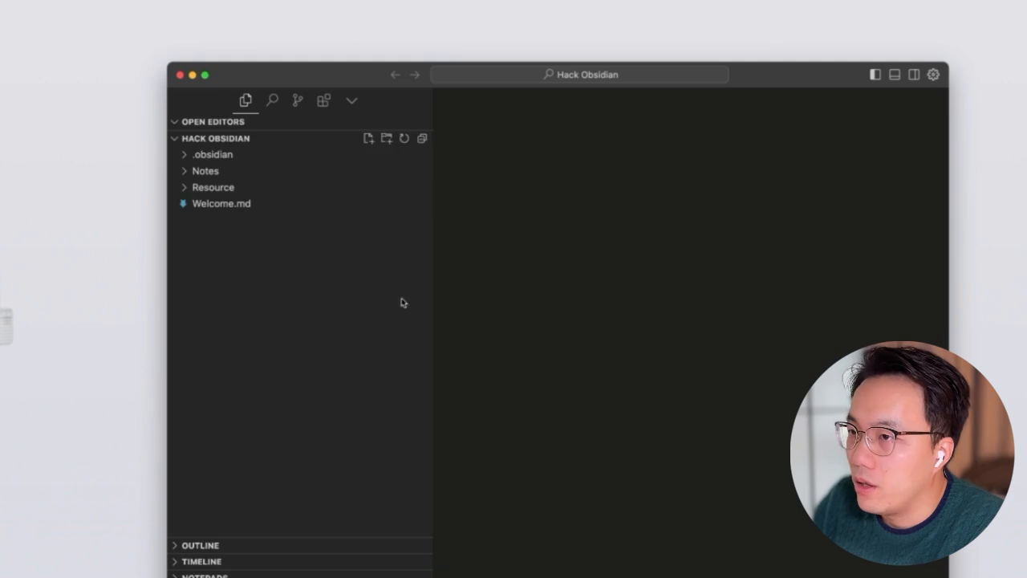
left_click(214, 187)
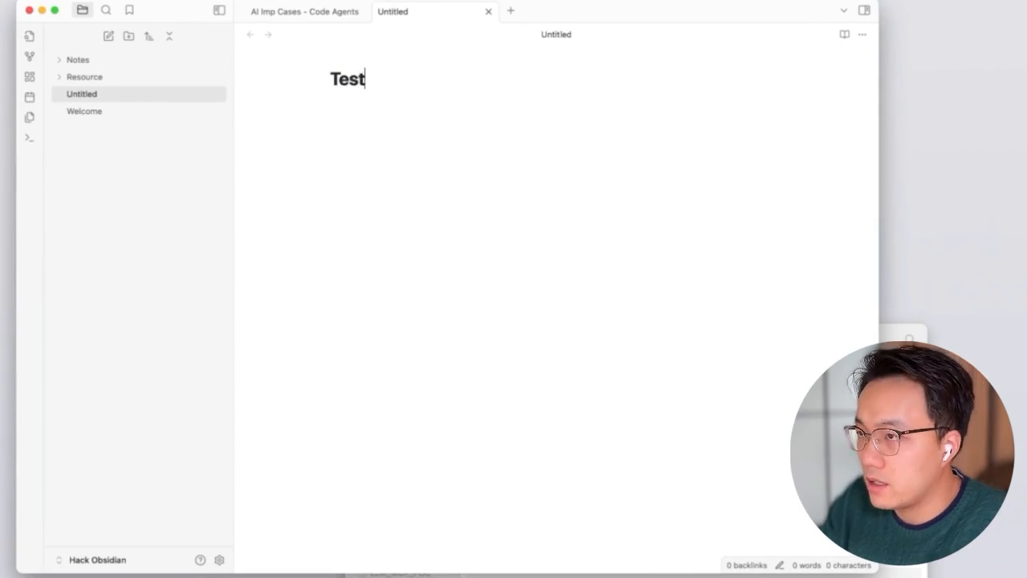
Step: Title the new note 'Test Note from Obsidian'
type("Note f")
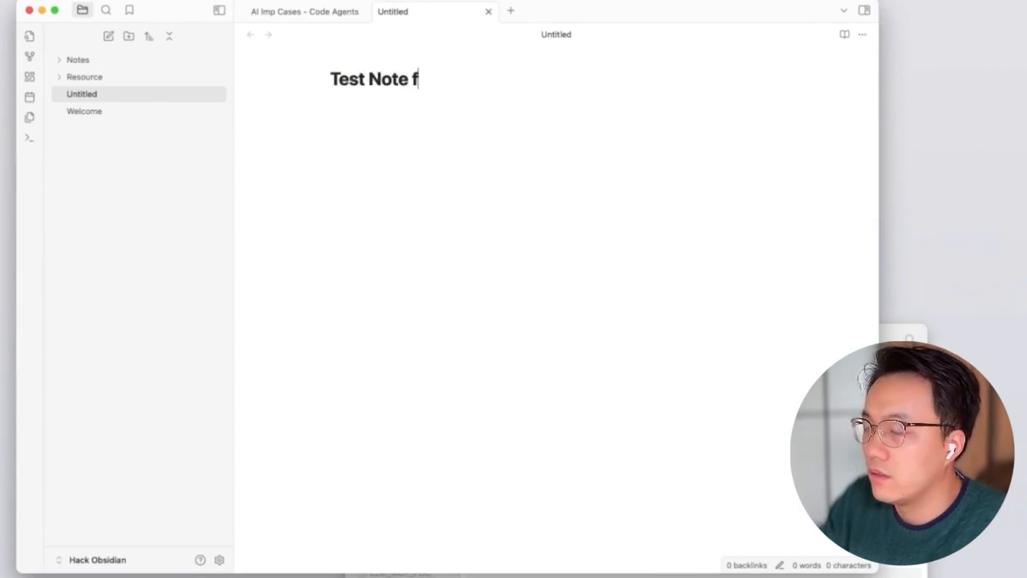
type("rom Obsid")
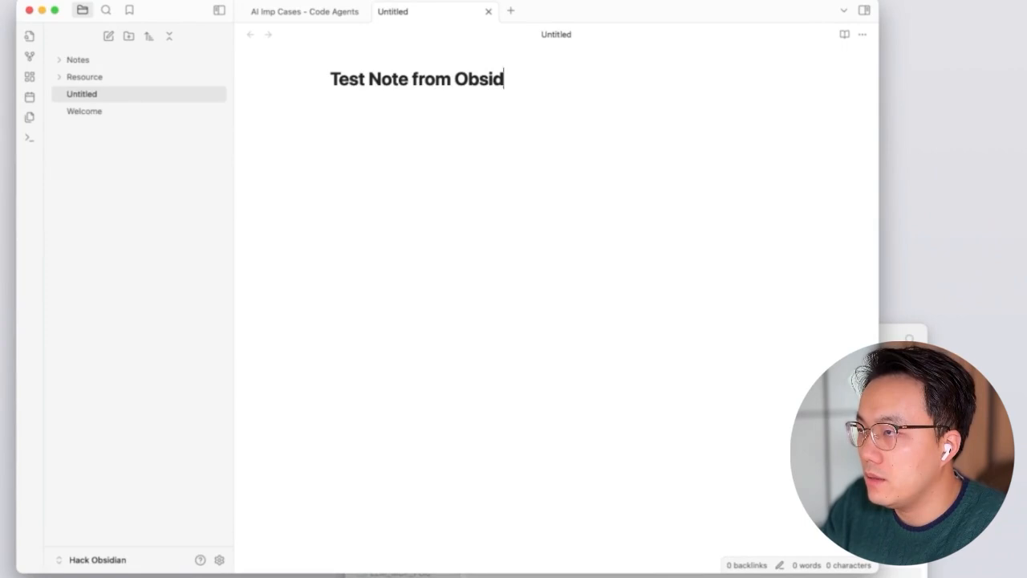
type("ian")
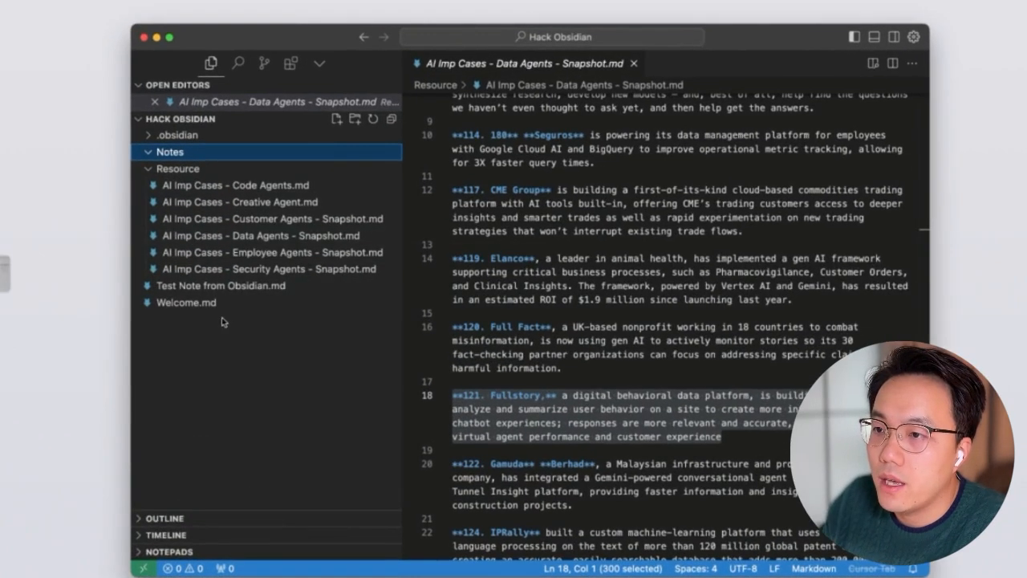
Step: Check the Explorer file tree lists Test Note from Obsidian.md beside Welcome.md
left_click(220, 286)
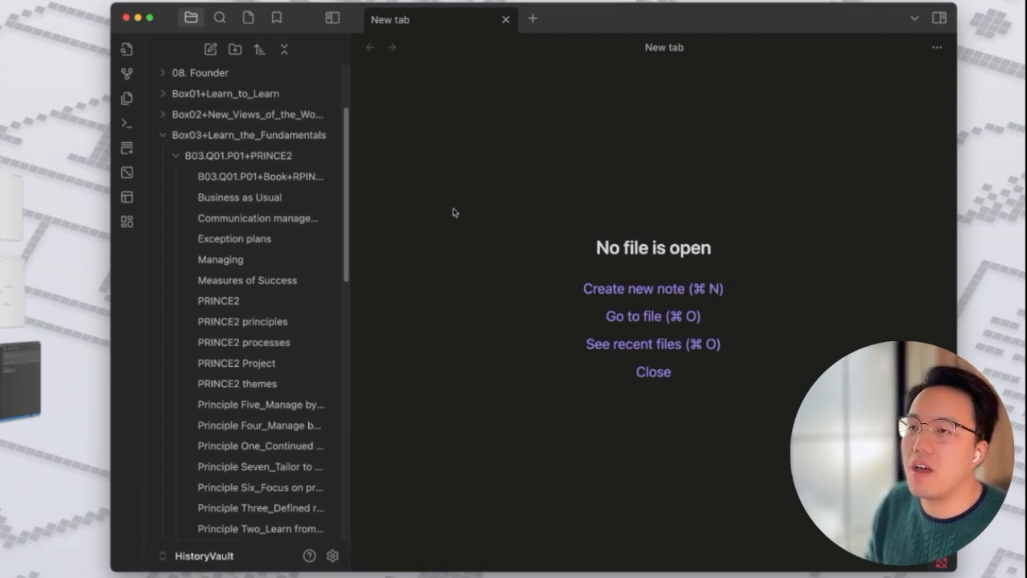
mouse_move(405, 204)
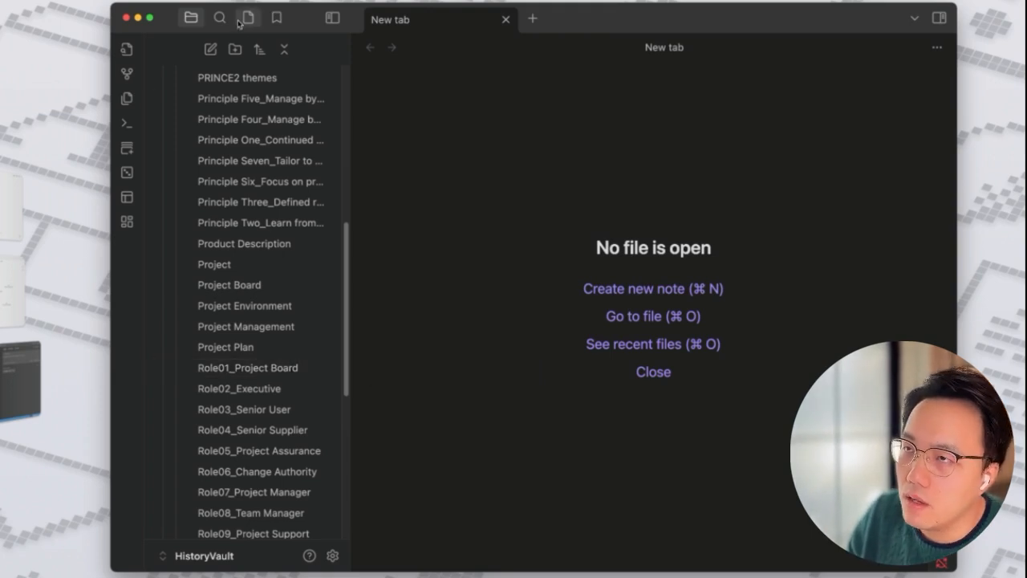
Step: Search the whole HistoryVault for notes mentioning 'team member'
left_click(220, 18)
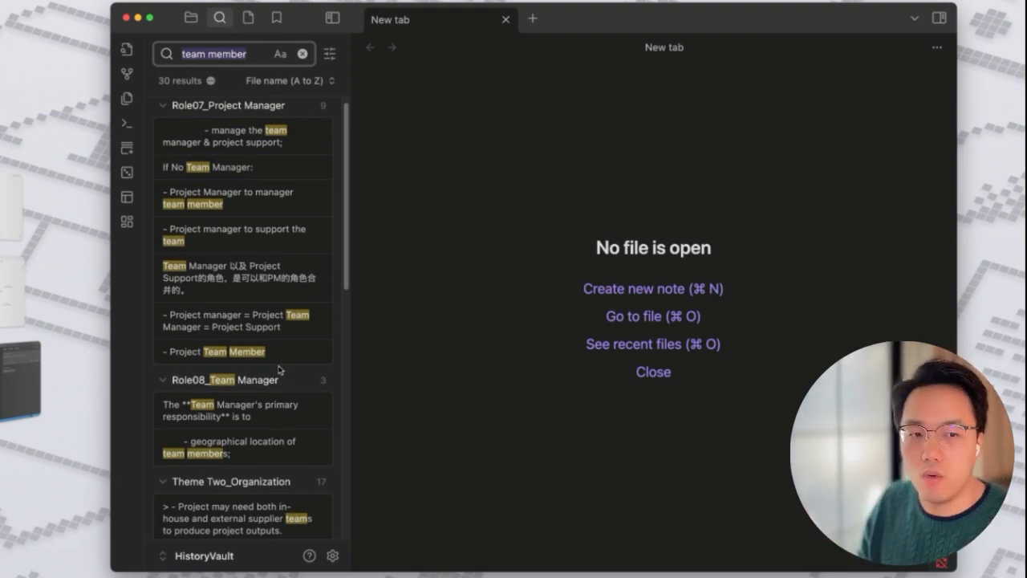
left_click(127, 75)
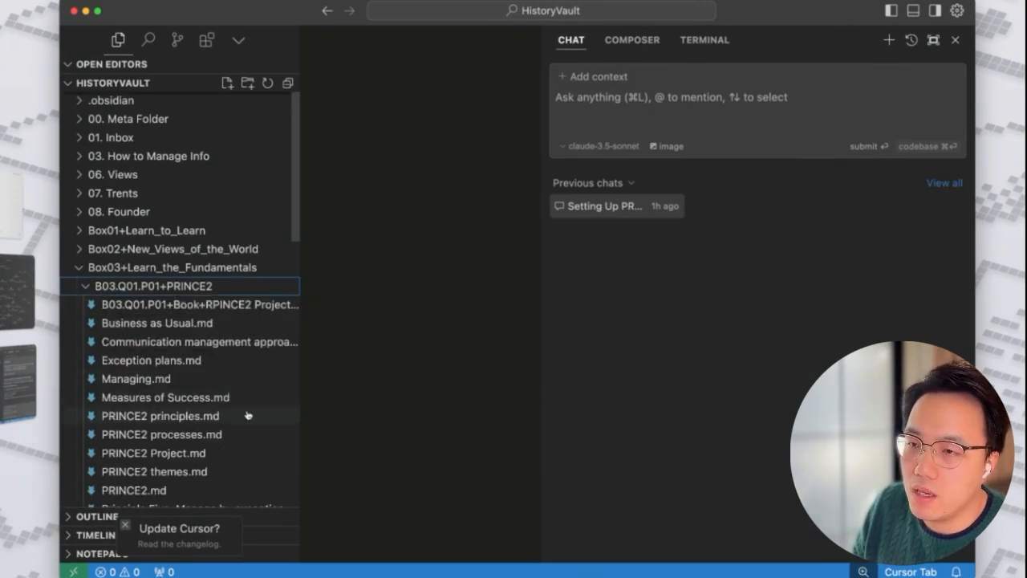
Step: Scroll the chat context picker toward the B03.Q01.P01+PRINCE2 folder
scroll("down", 3)
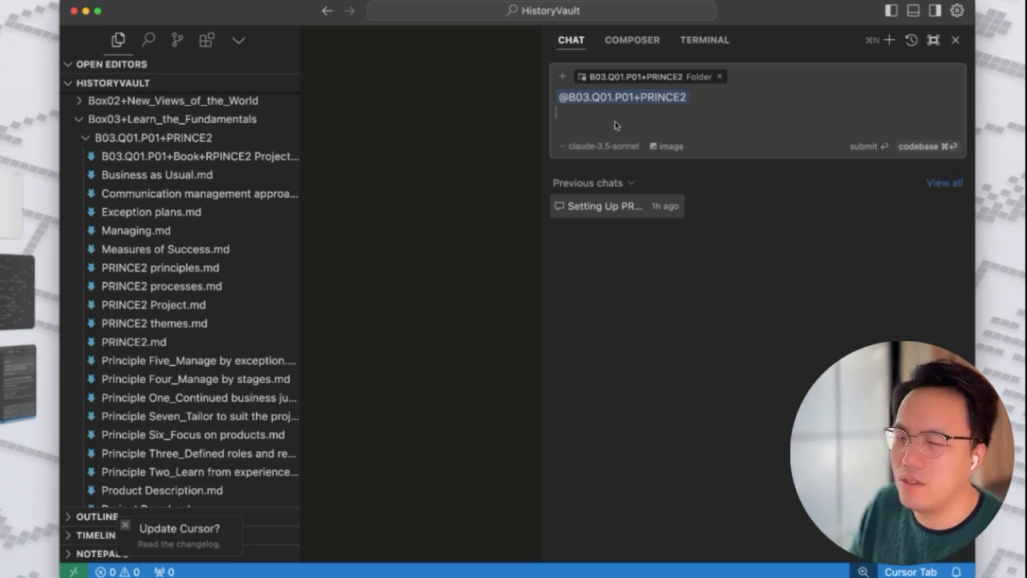
Step: Ask how to apply PRINCE2 principles to a three-person digital project team's roles
type("If I have 3 person in my team for a digital project, how can I apply PRINCE2 princeiples to set-up roles for each team member? show me you reference")
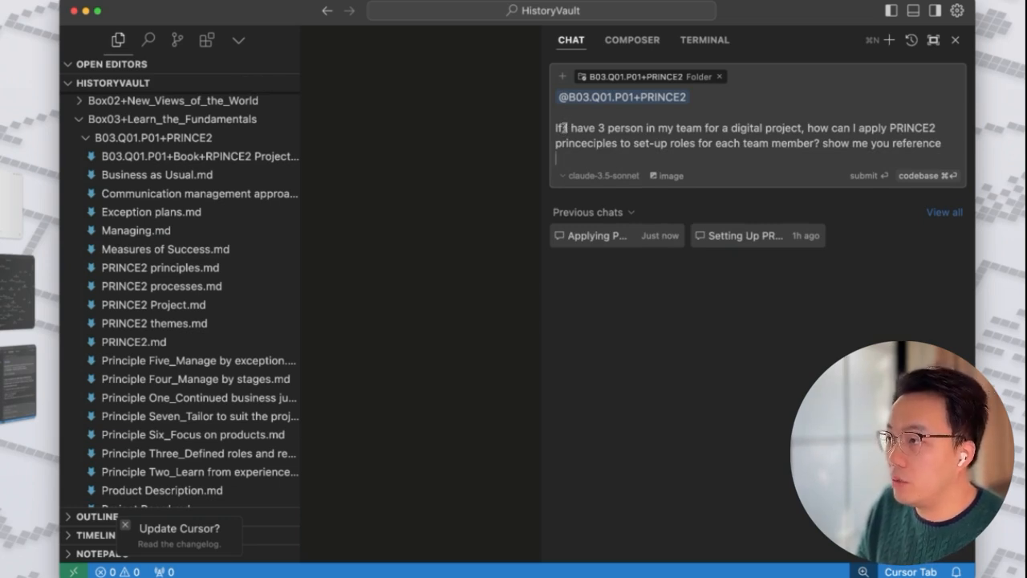
left_click_drag(562, 129, 666, 129)
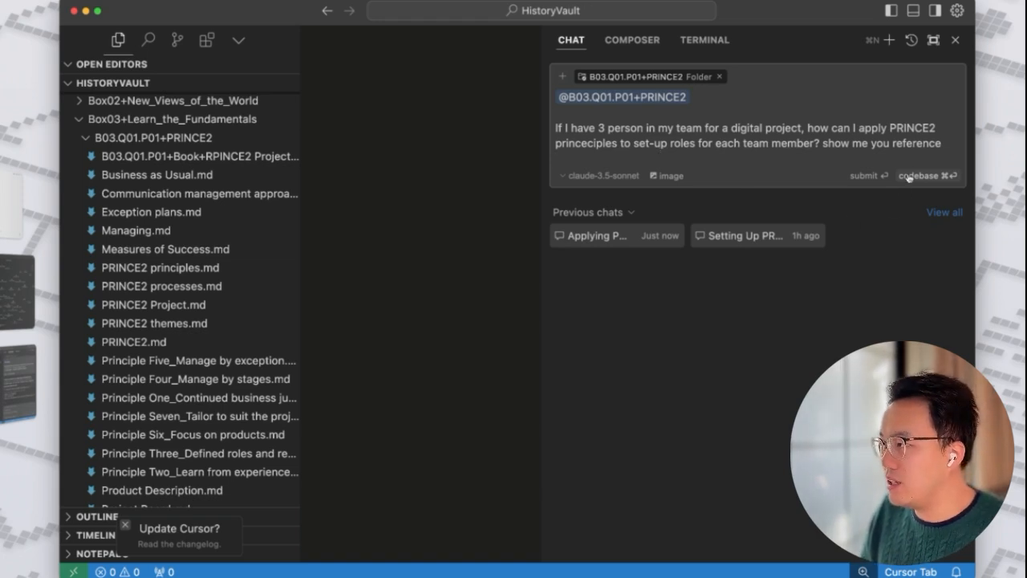
mouse_move(918, 178)
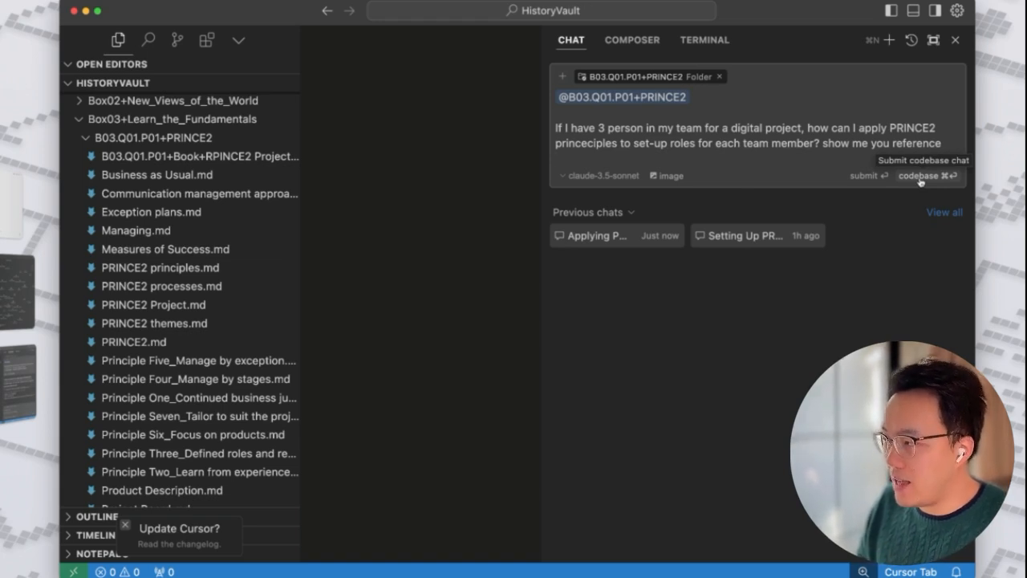
Step: Send the question as a codebase chat and review the answer citing the PRINCE2 documentation
left_click(928, 175)
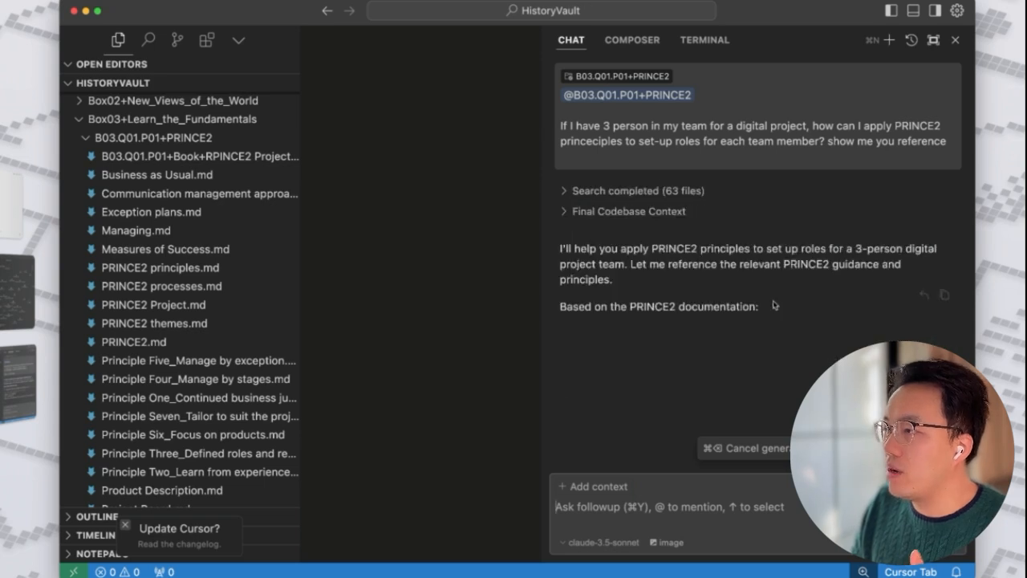
scroll("down", 3)
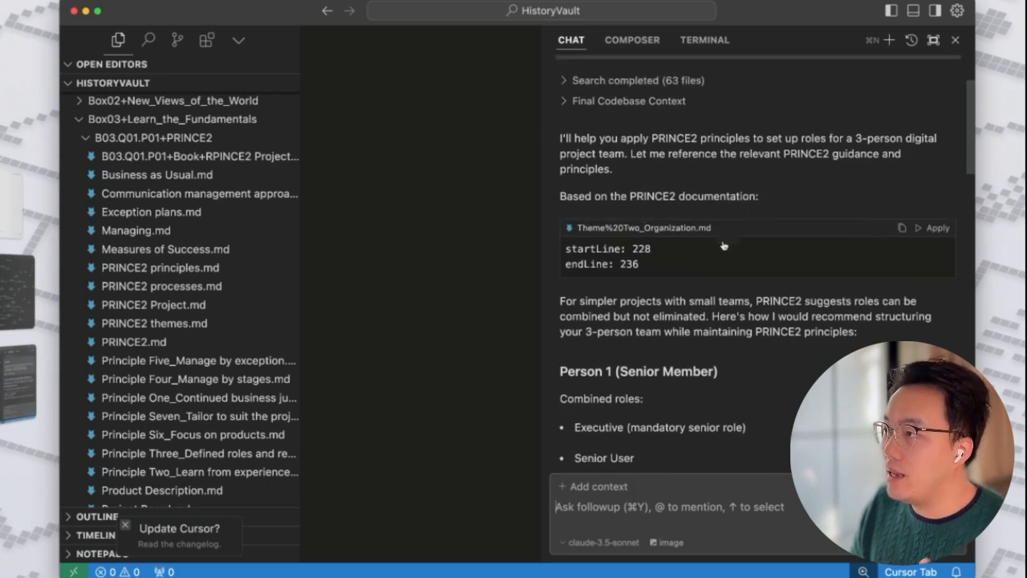
scroll("up", 3)
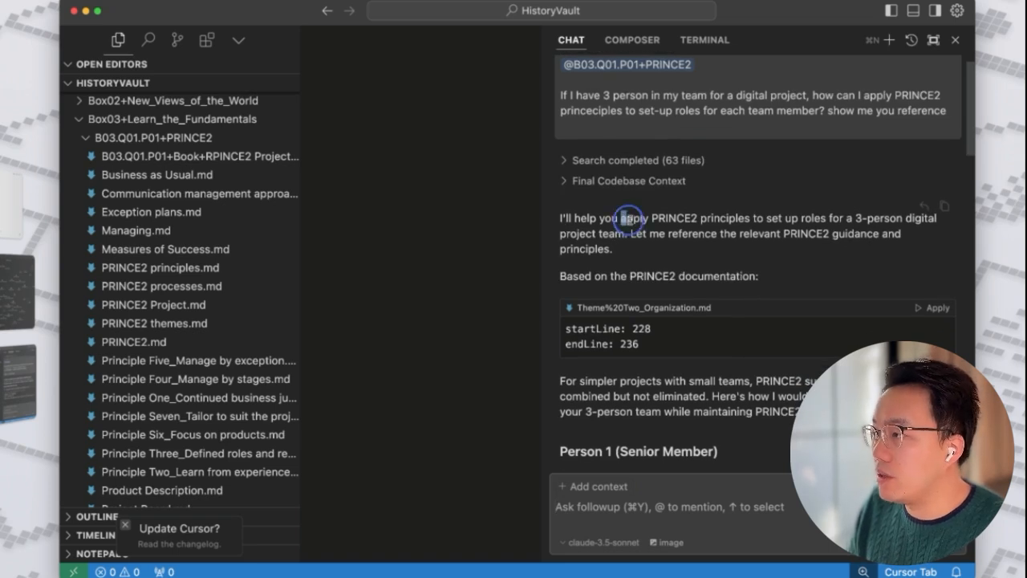
left_click_drag(623, 219, 870, 218)
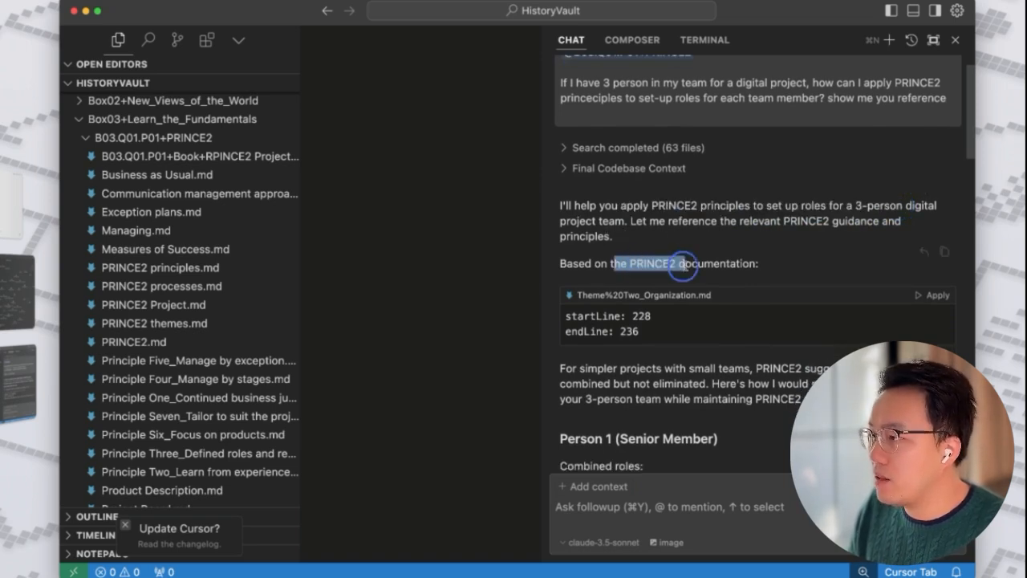
scroll("down", 3)
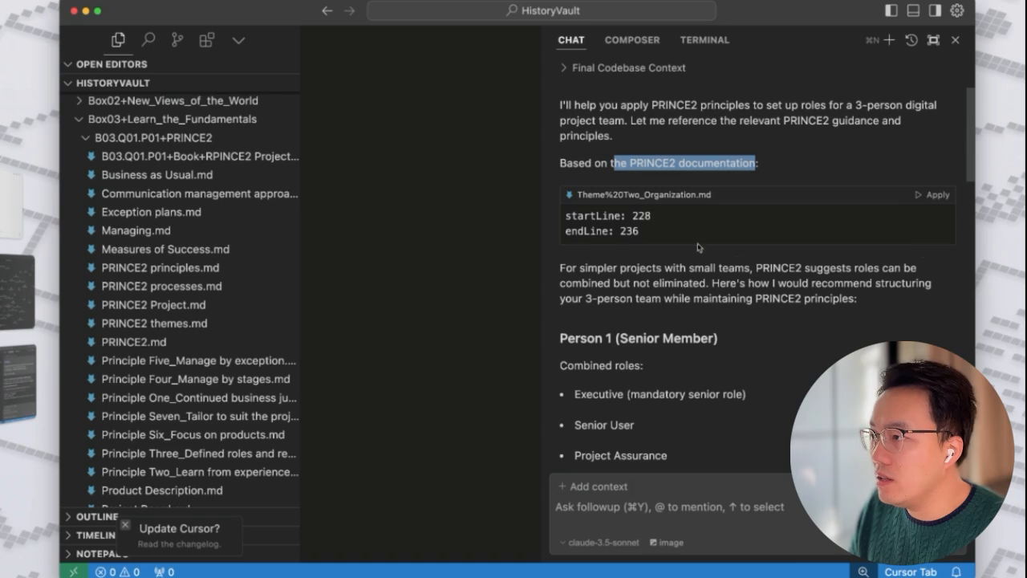
mouse_move(317, 168)
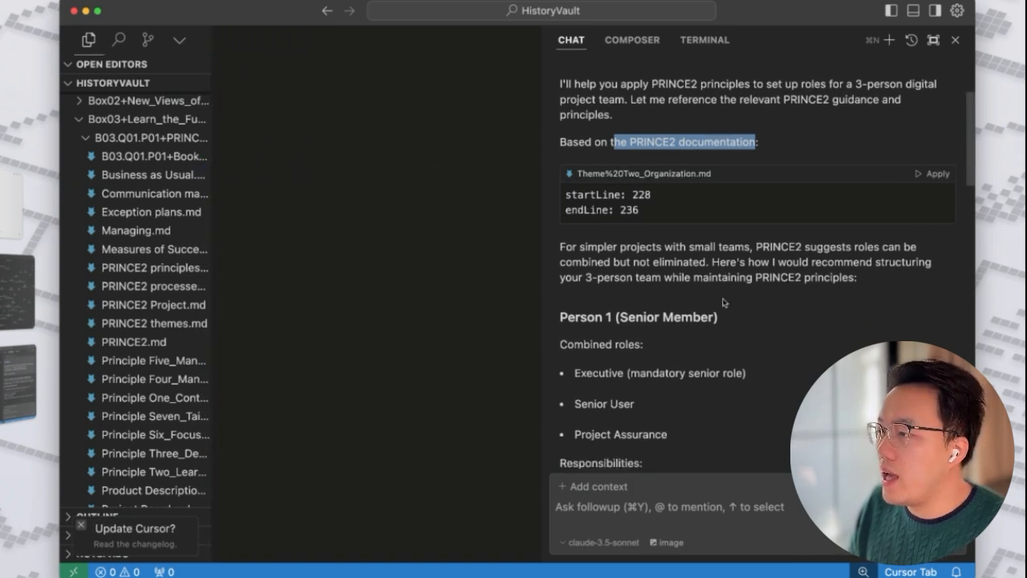
scroll("up", 3)
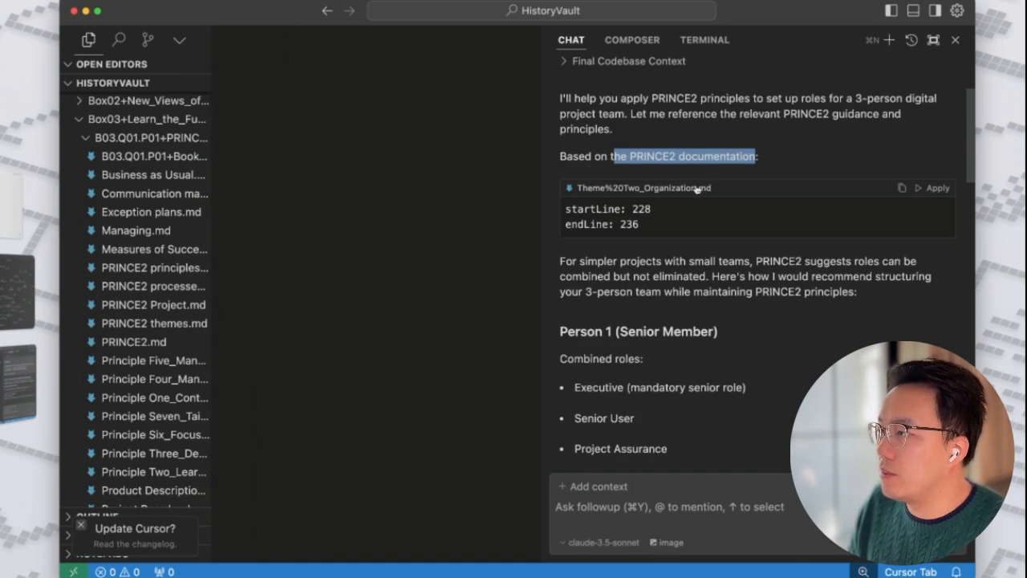
Step: Open the cited Theme Two_Organization note and highlight its Simpler Projects passage on combining roles
left_click(639, 186)
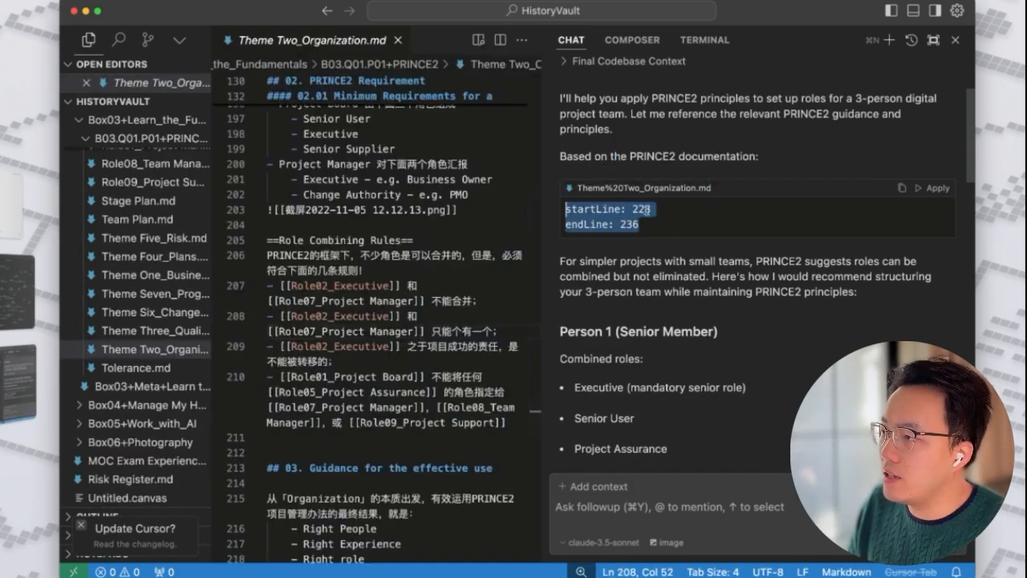
scroll("down", 3)
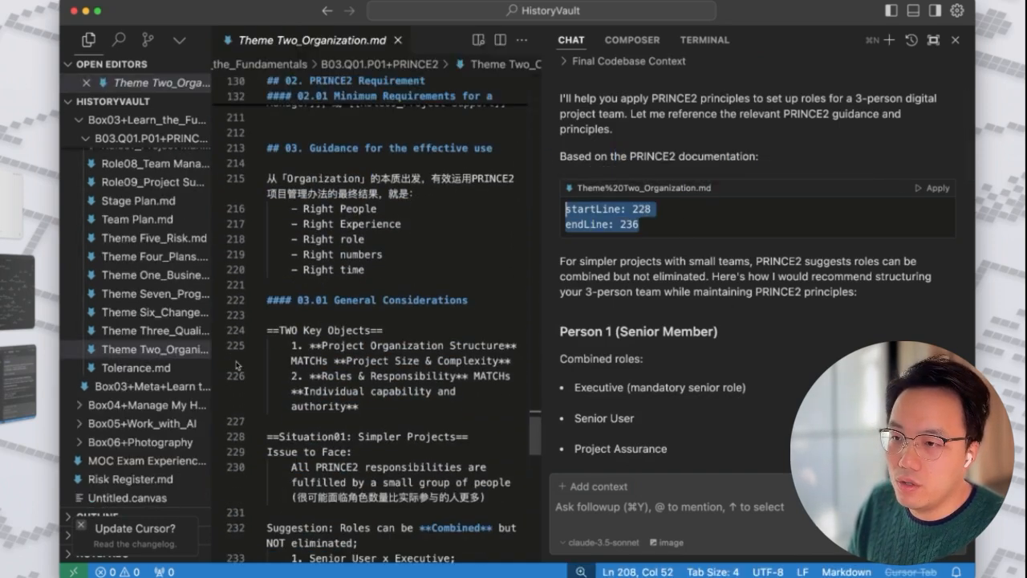
scroll("down", 3)
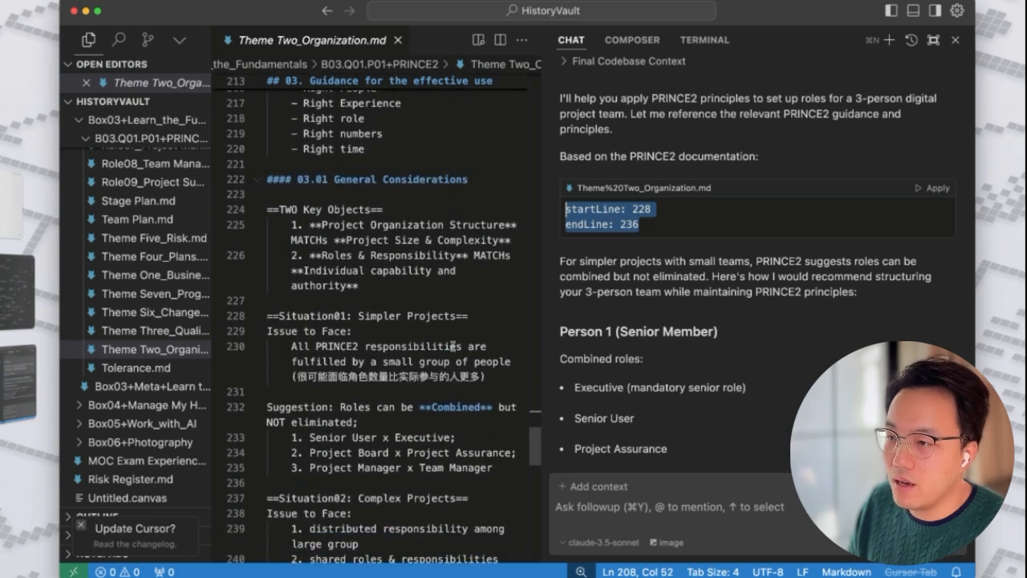
left_click_drag(269, 331, 485, 375)
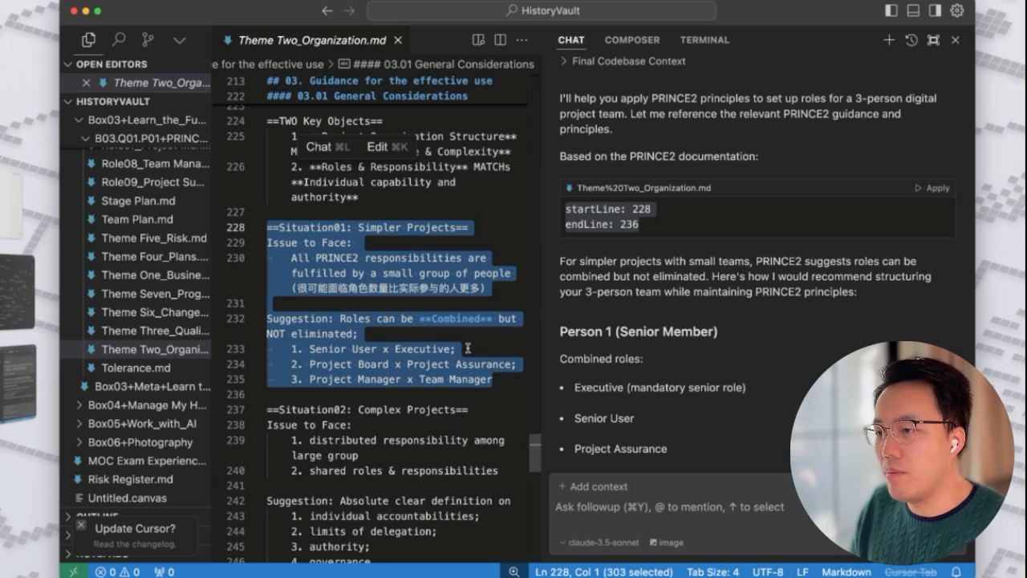
mouse_move(308, 320)
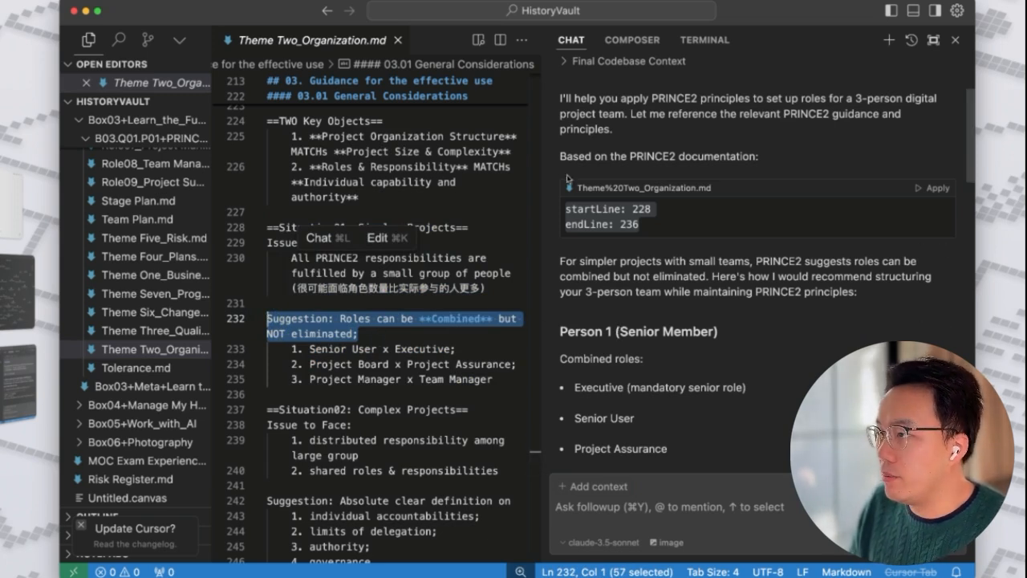
scroll("down", 3)
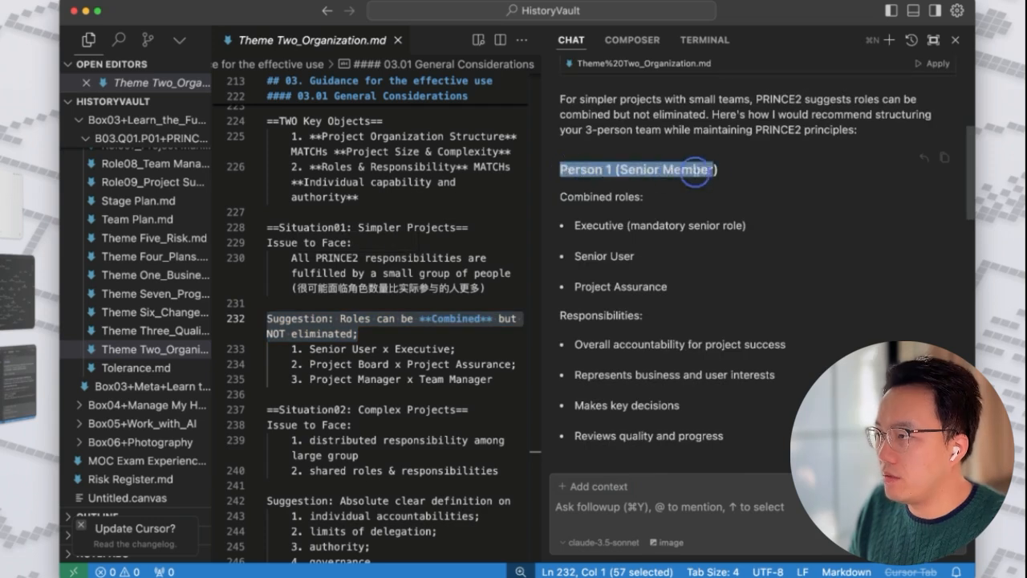
scroll("down", 3)
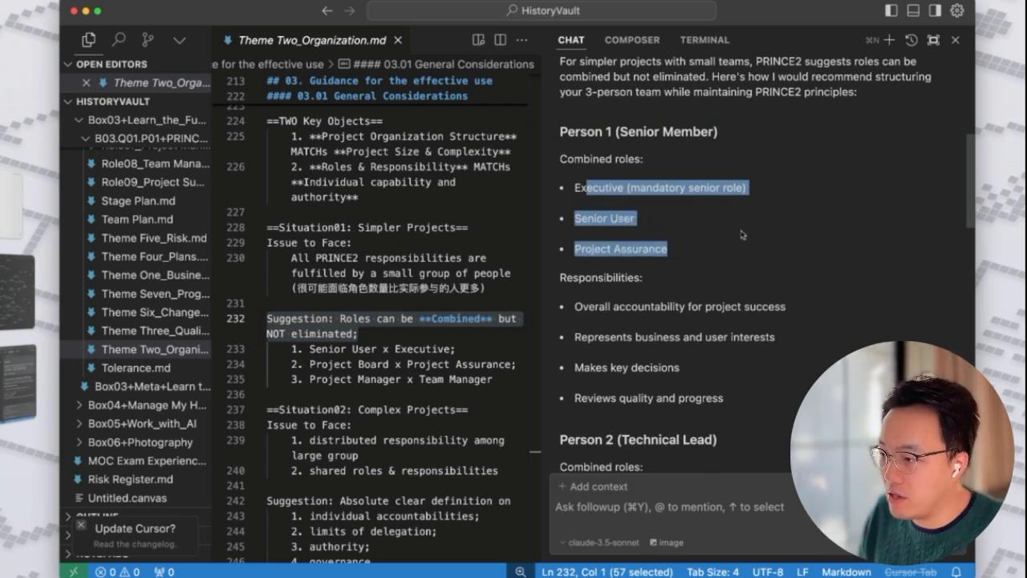
scroll("down", 3)
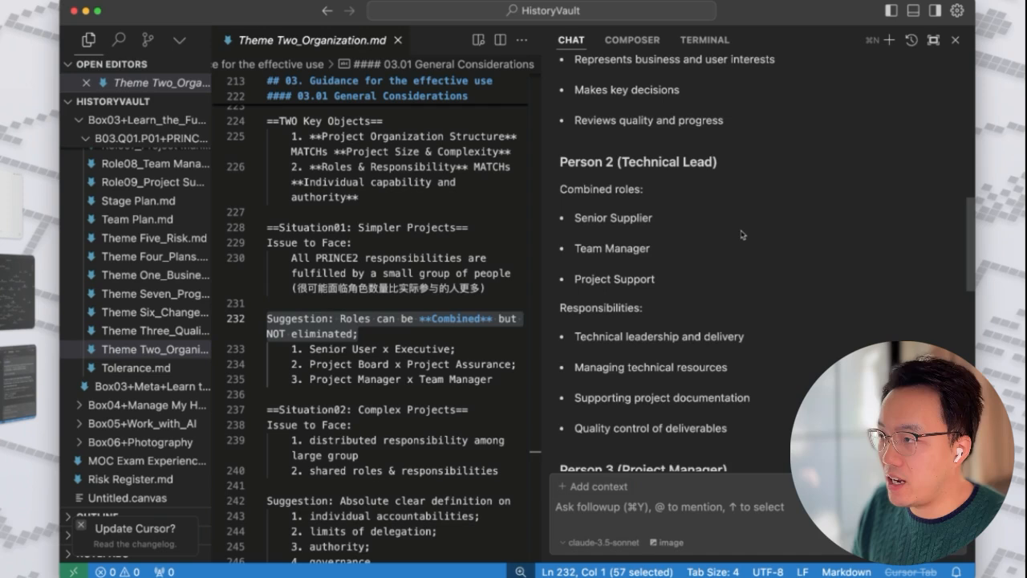
scroll("down", 3)
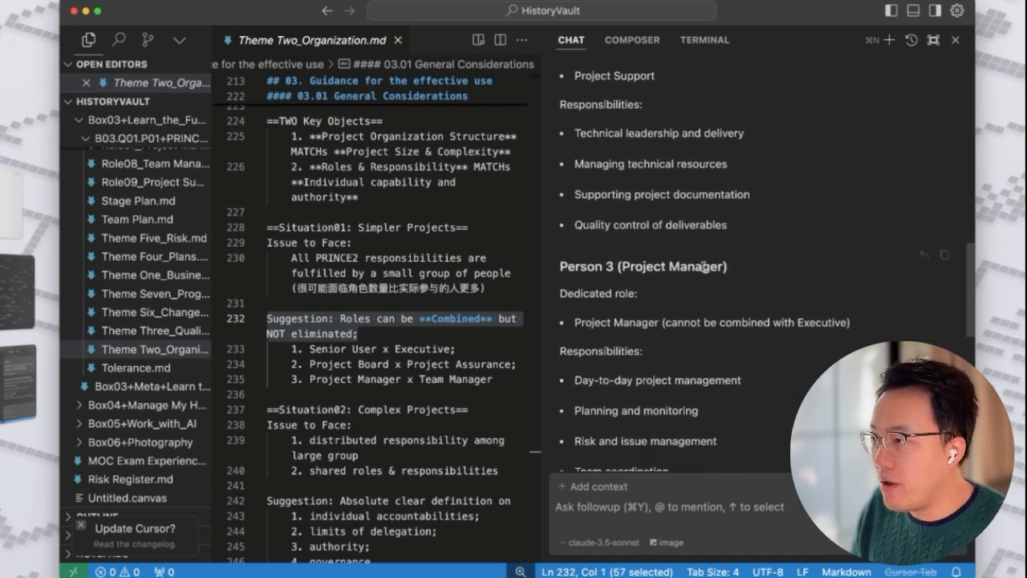
scroll("down", 3)
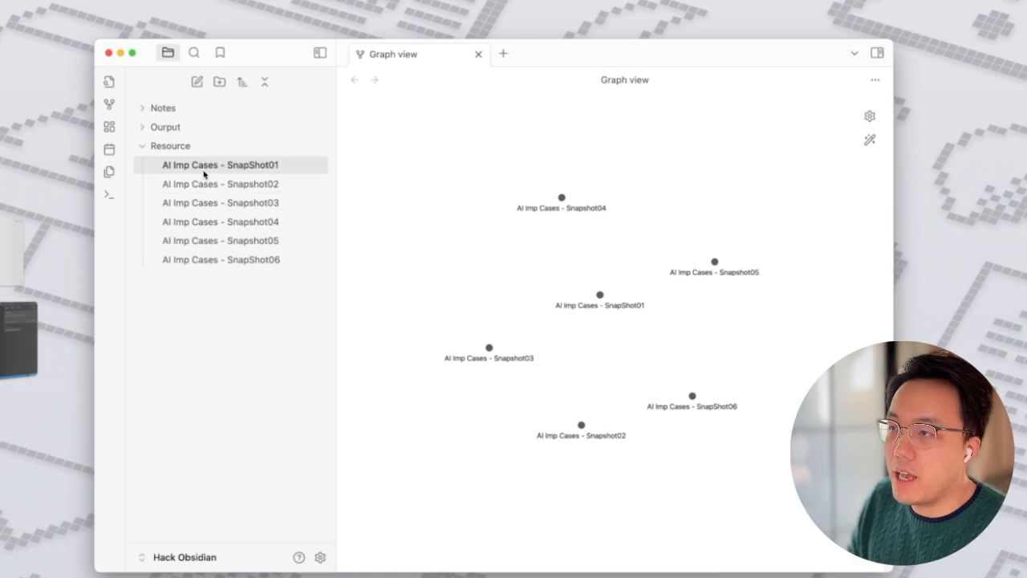
Step: Browse the AI Imp Cases SnapShot01, Snapshot02 and Snapshot03 notes in the Resource folder
left_click(218, 164)
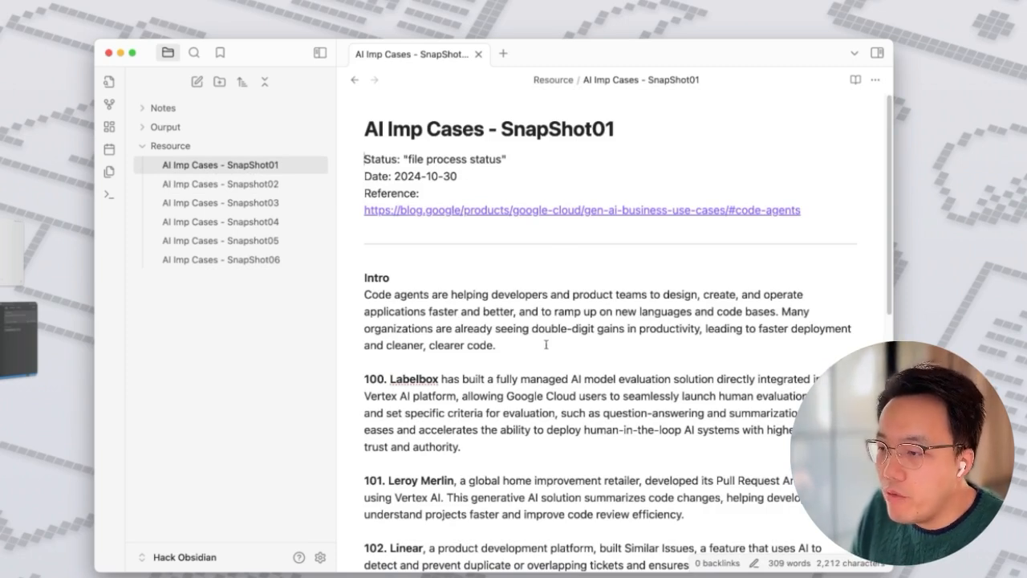
scroll("down", 3)
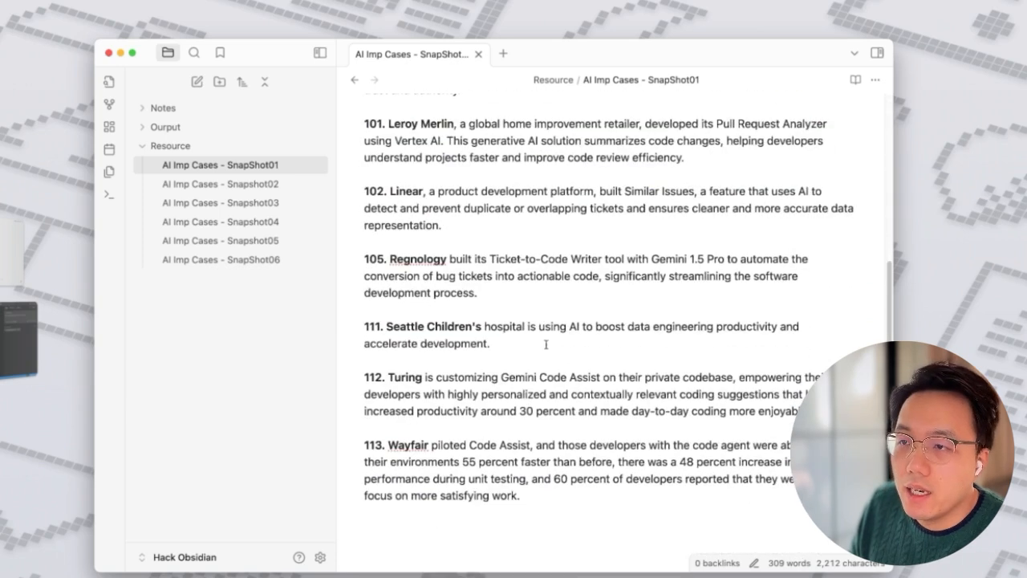
left_click(220, 183)
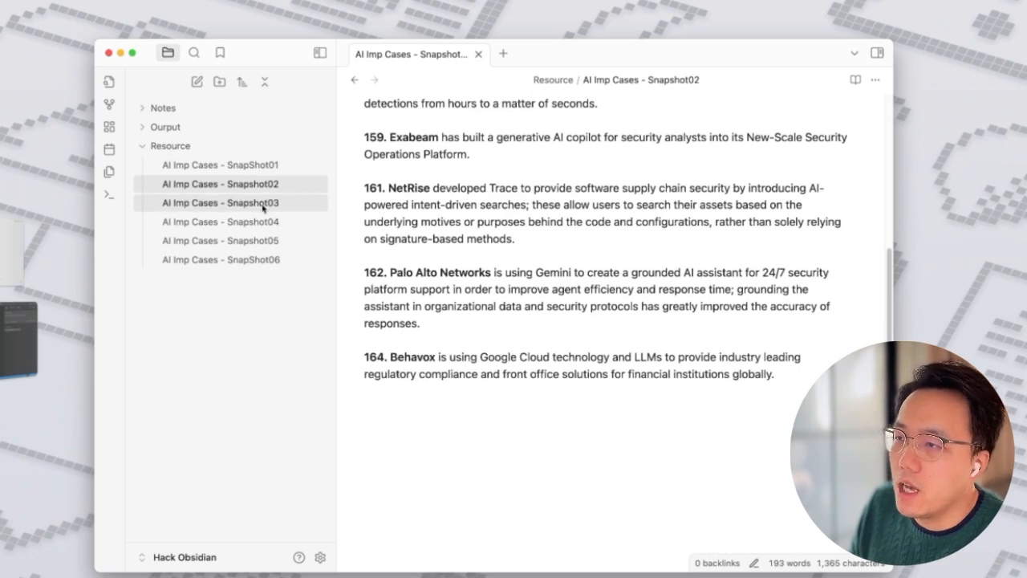
left_click(218, 202)
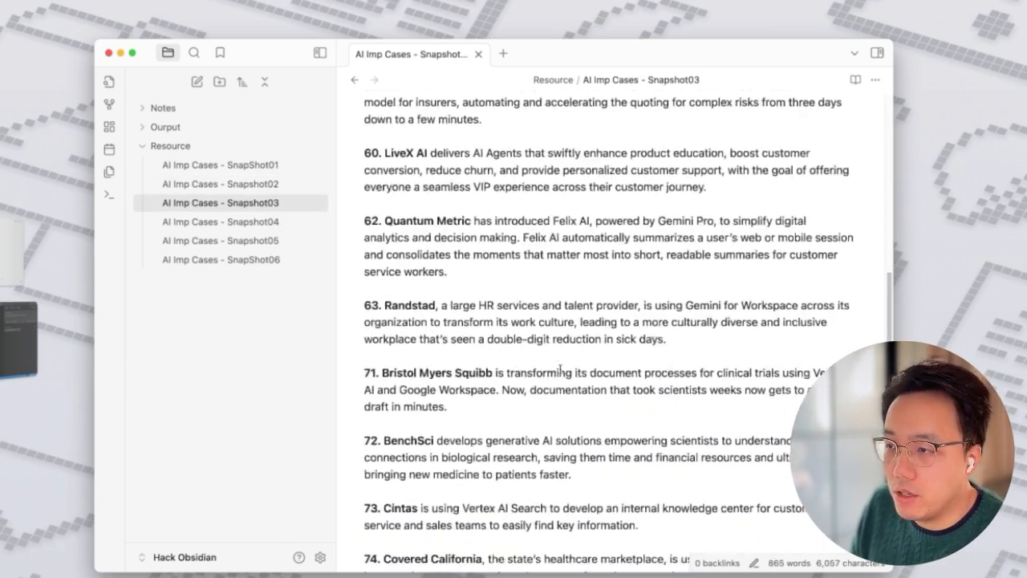
scroll("up", 3)
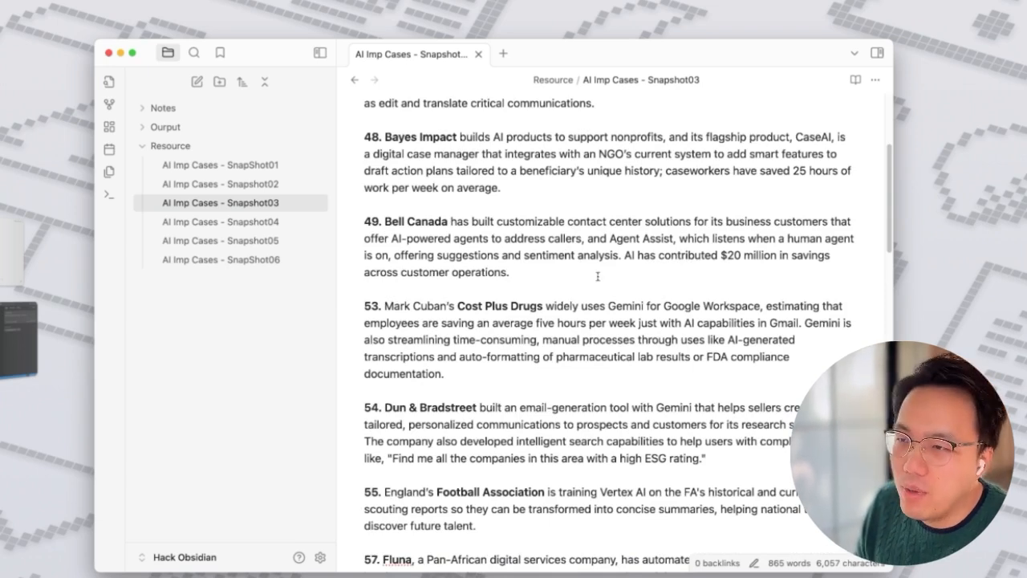
left_click(218, 221)
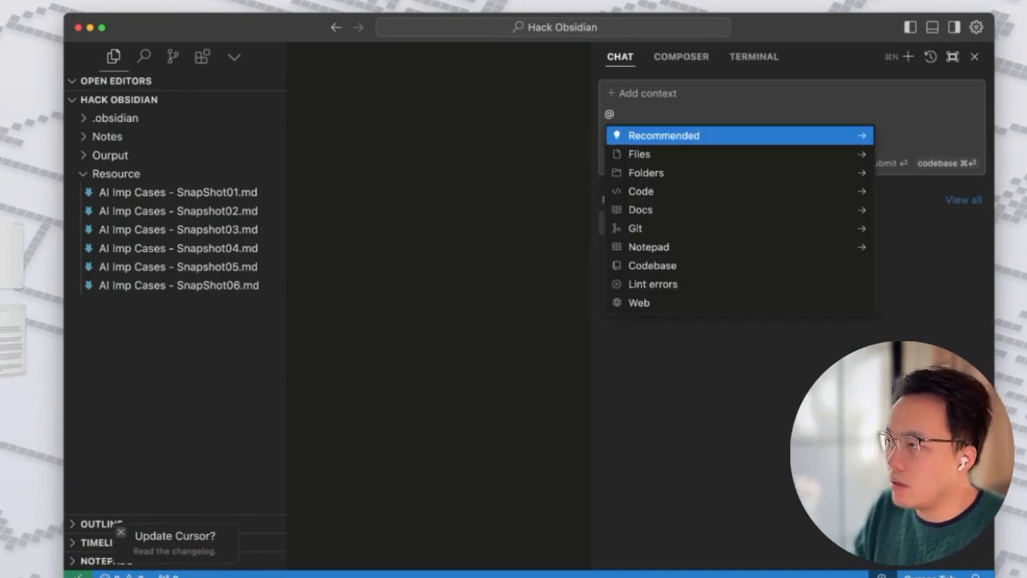
type("/")
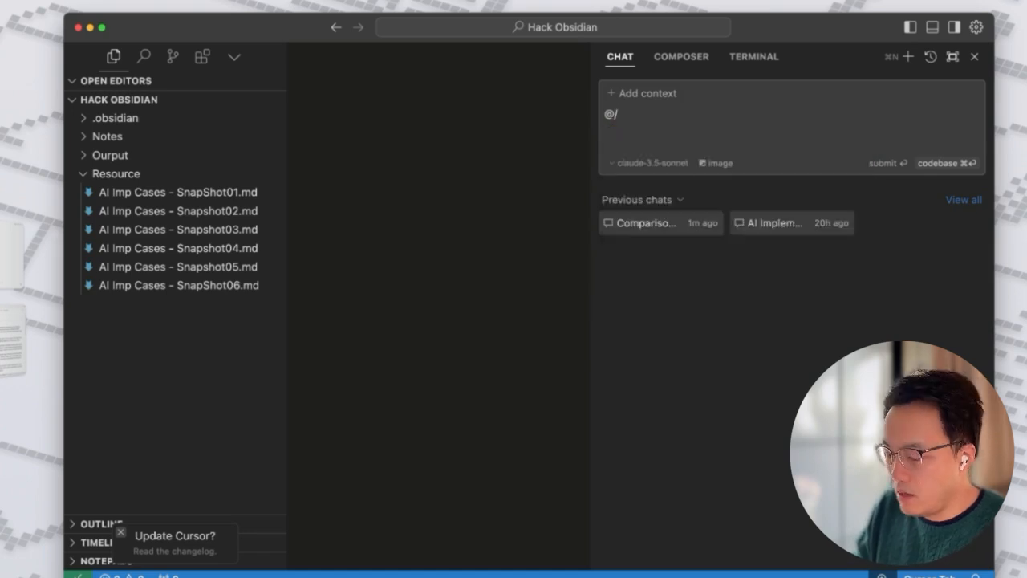
type("re")
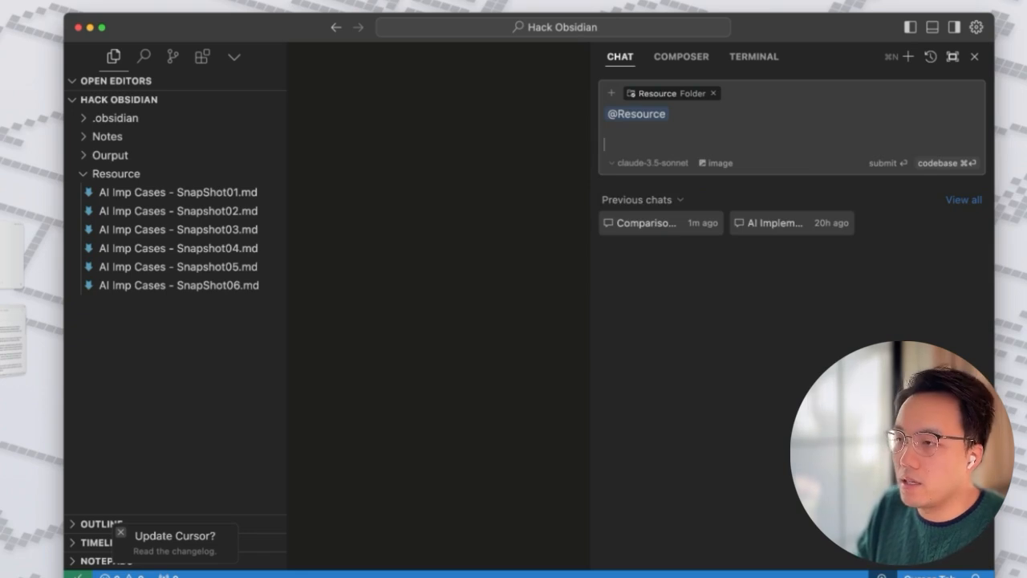
type("Compare")
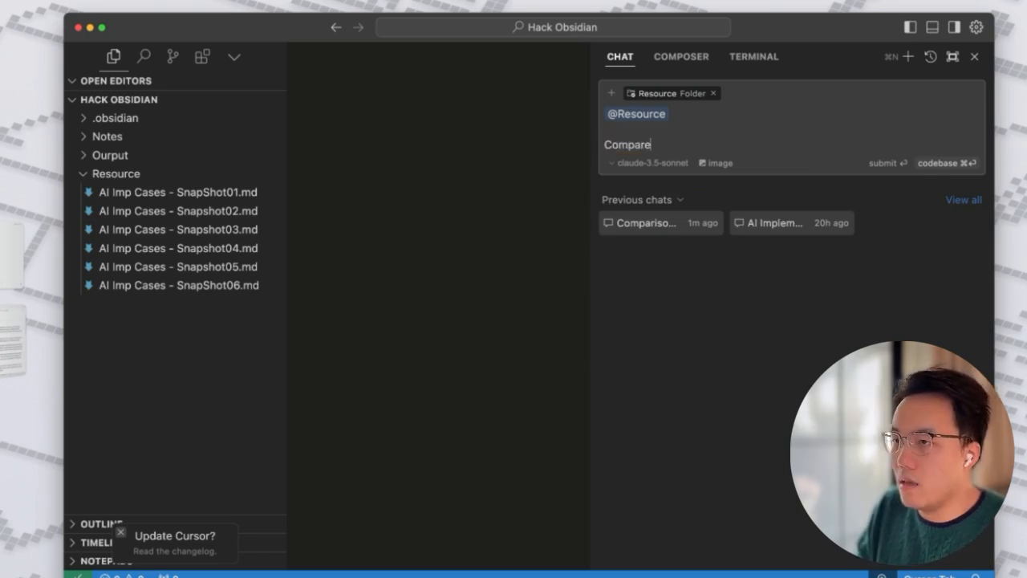
type("thoes")
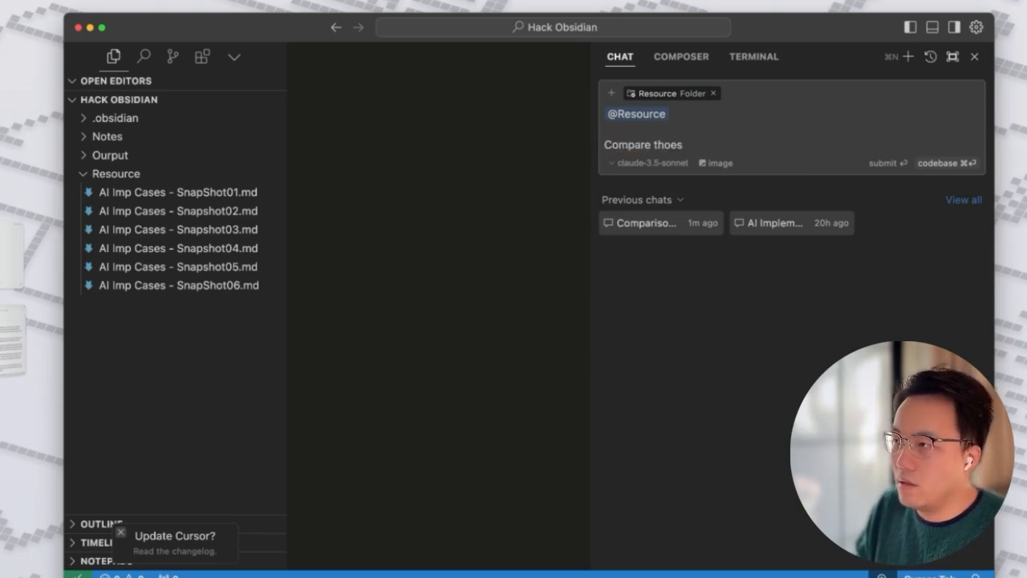
type("files, and t")
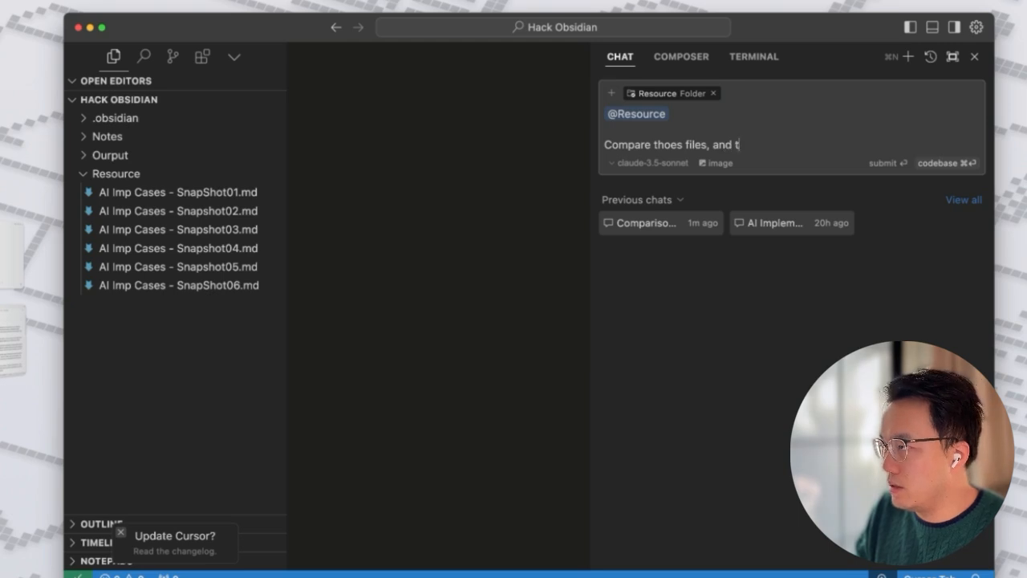
type("ell me what are the major di")
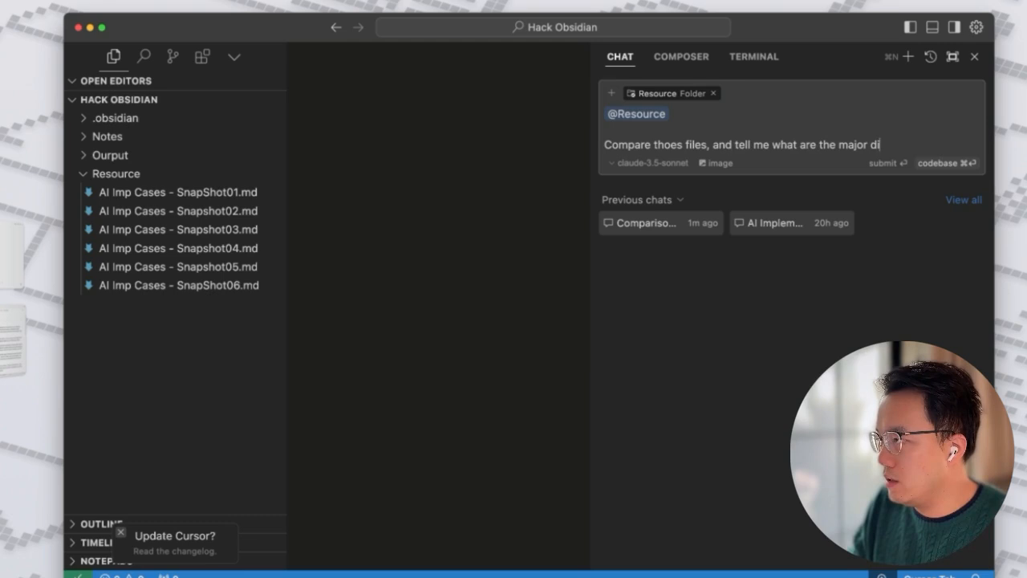
type("fference")
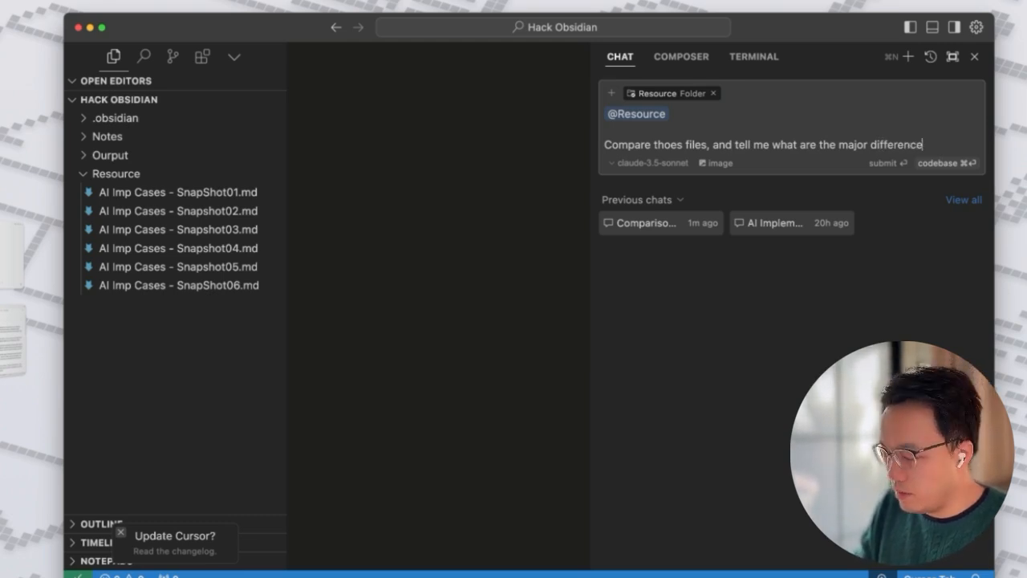
left_click(881, 163)
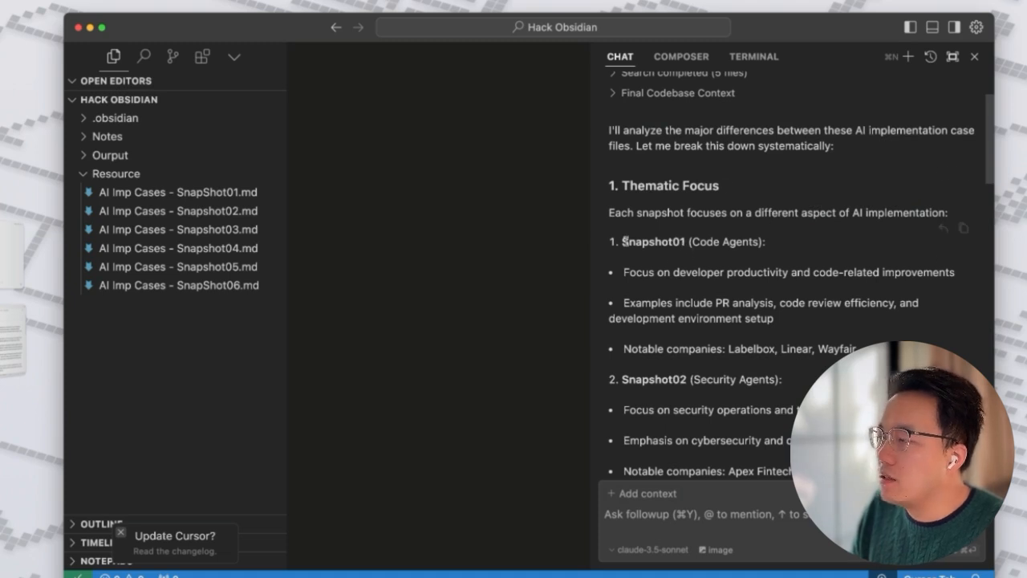
Step: Pick out the Security Agents theme in the answer and open the cited Snapshot02 file
double_click(725, 241)
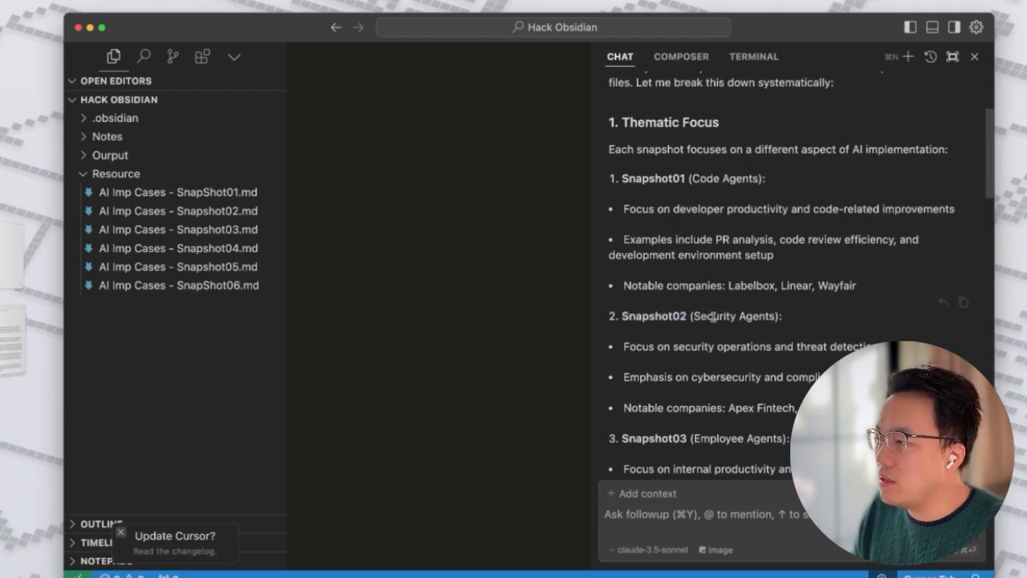
double_click(733, 314)
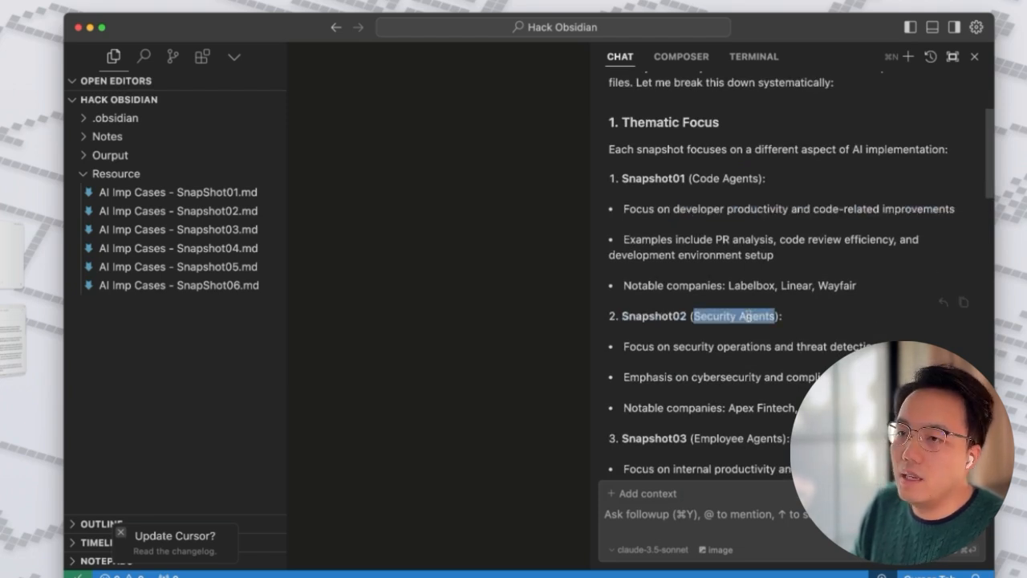
left_click(179, 210)
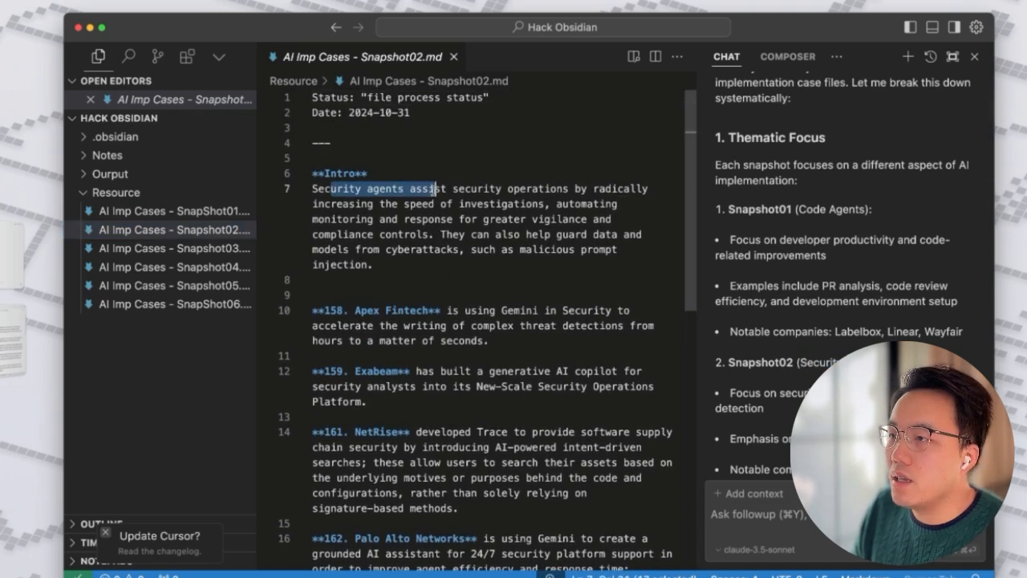
Step: Check Snapshot02's security examples against the summary, then open the Snapshot03 employee agents file
scroll("down", 3)
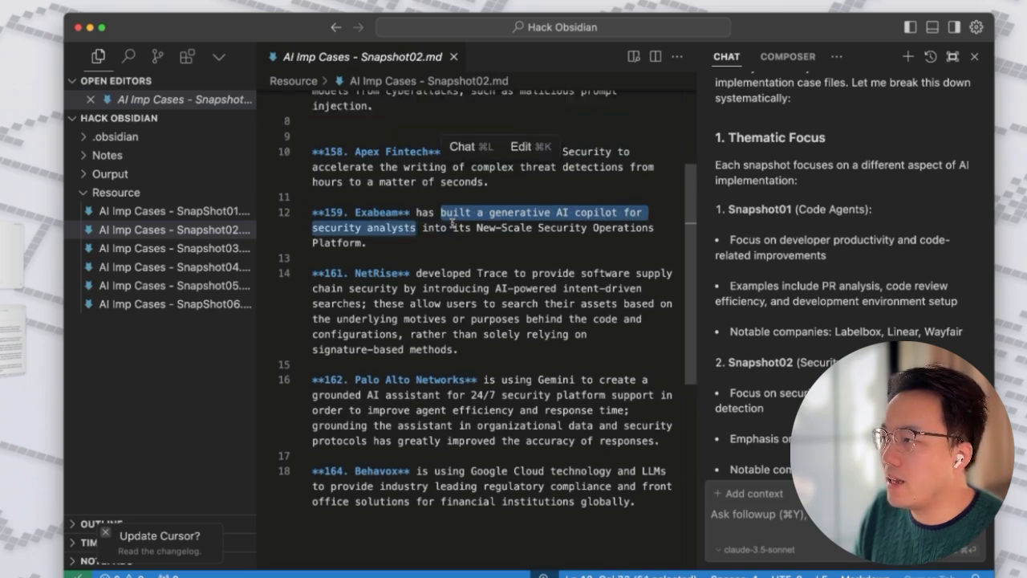
scroll("up", 3)
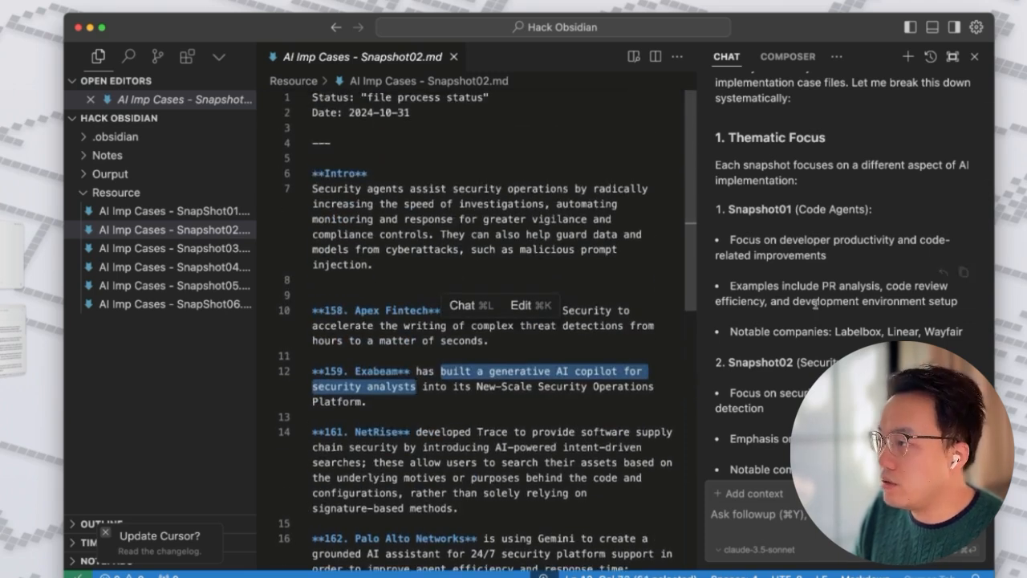
scroll("down", 3)
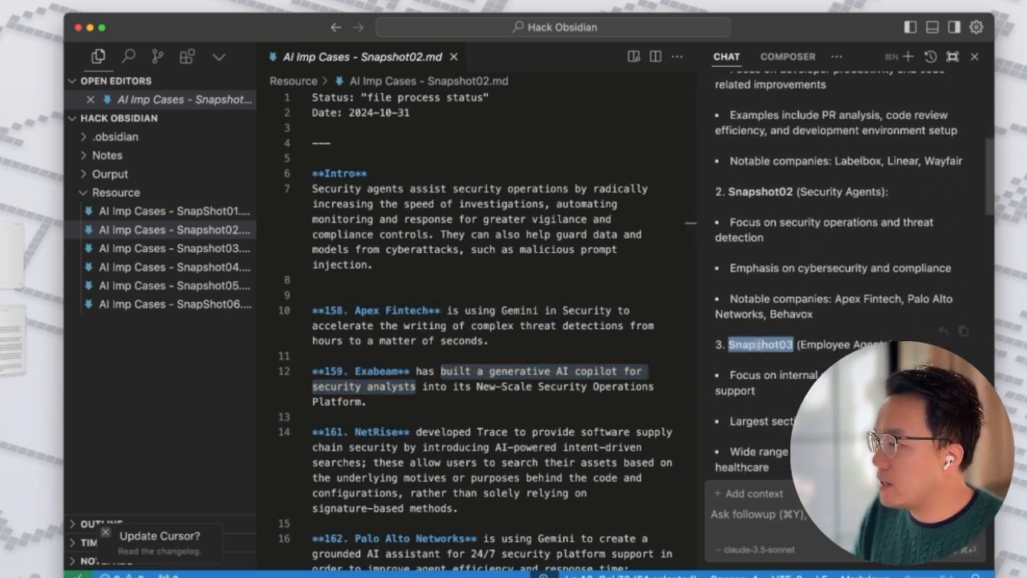
double_click(842, 344)
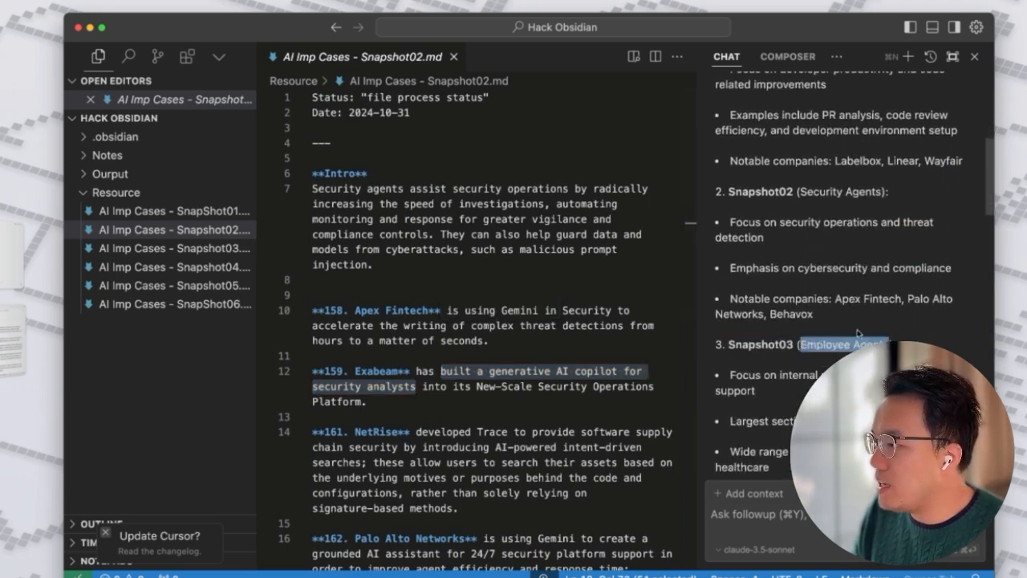
left_click(174, 247)
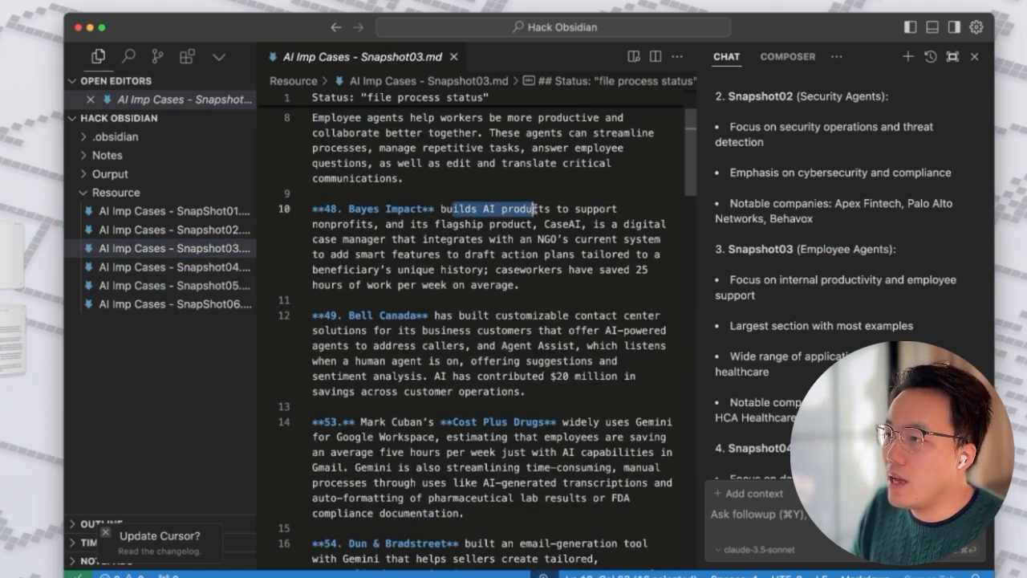
Step: Mark Snapshot03's Bayes Impact and Bell Canada examples against the summary, then return to Obsidian
left_click_drag(533, 209, 372, 225)
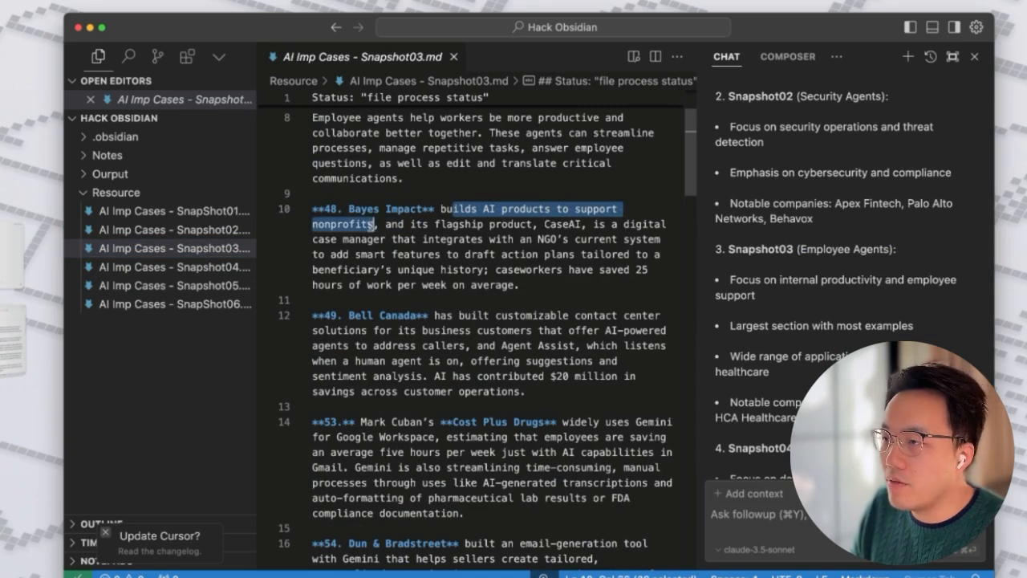
scroll("down", 3)
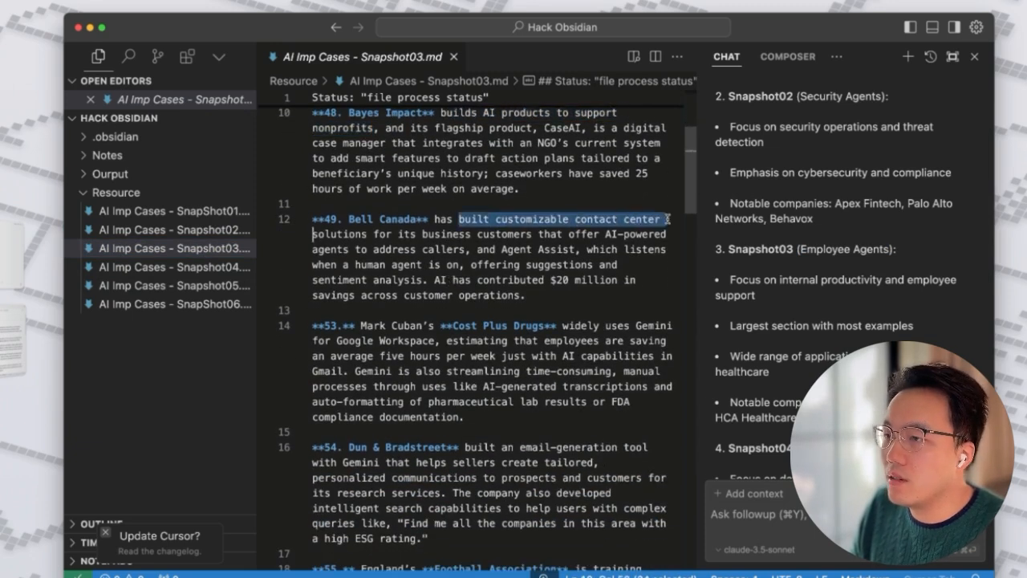
left_click_drag(671, 219, 532, 234)
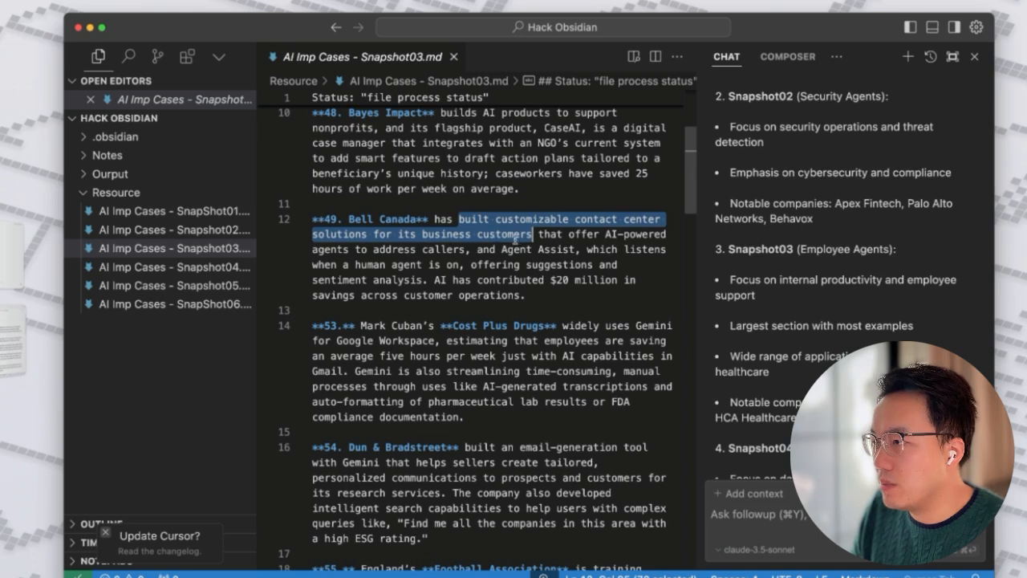
scroll("down", 3)
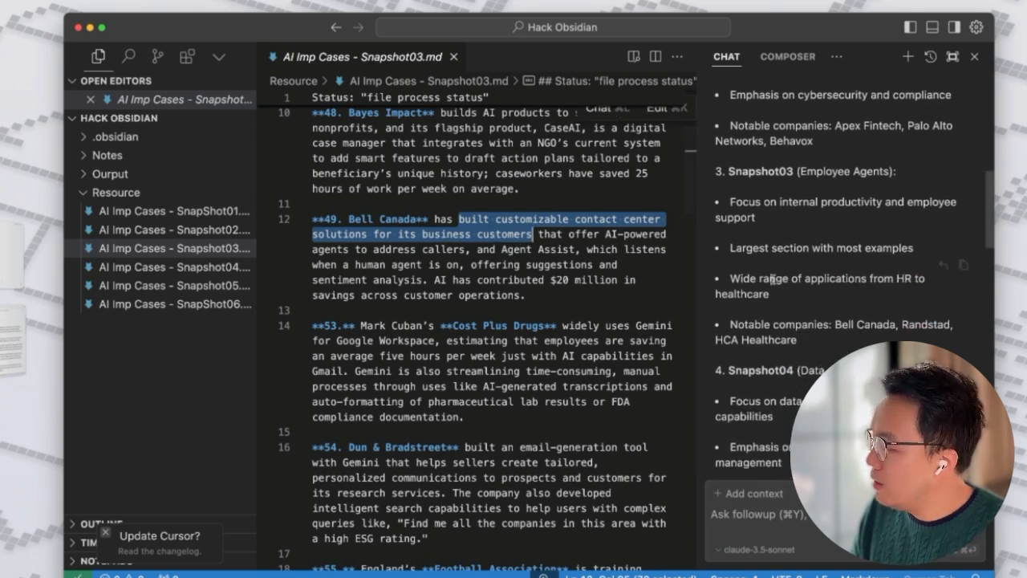
scroll("up", 3)
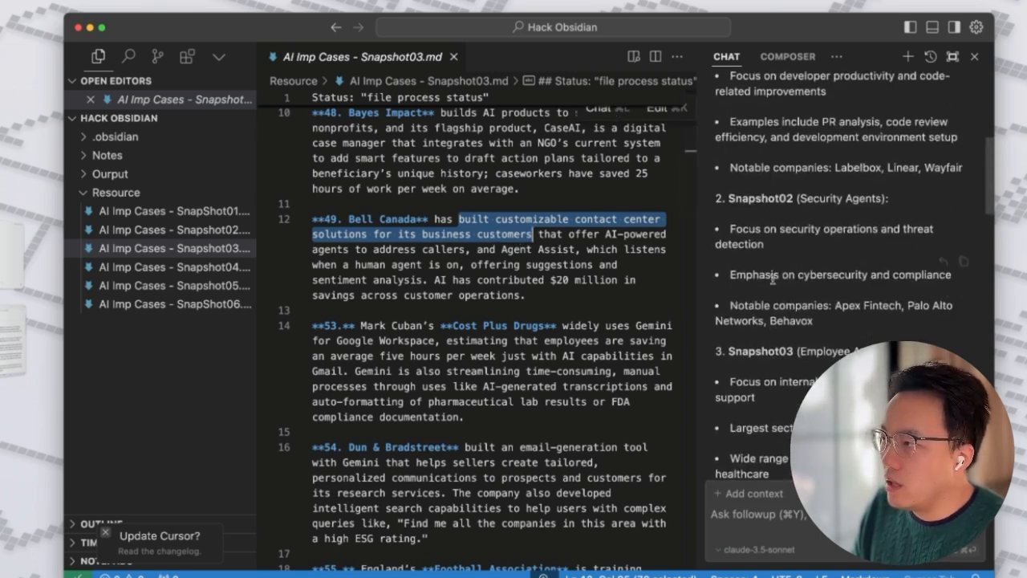
left_click(167, 210)
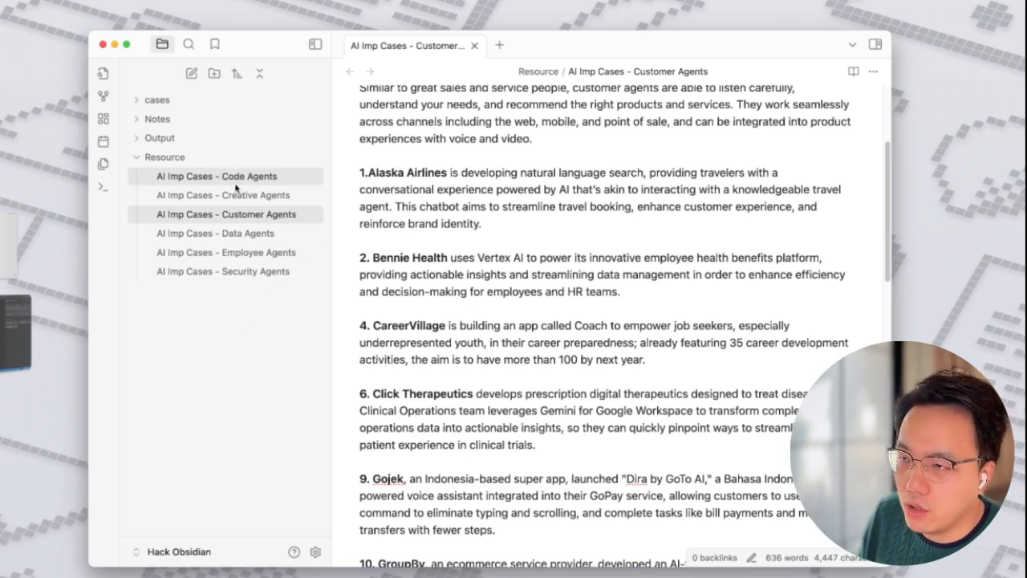
Step: Read through the AI Imp Cases - Code Agents note from its intro to the numbered examples
left_click(217, 175)
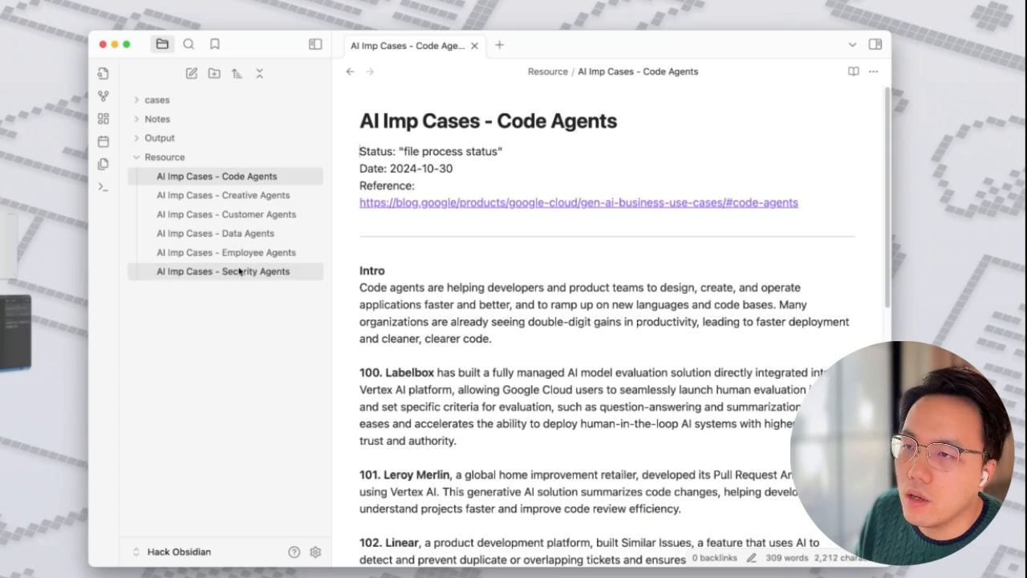
mouse_move(510, 356)
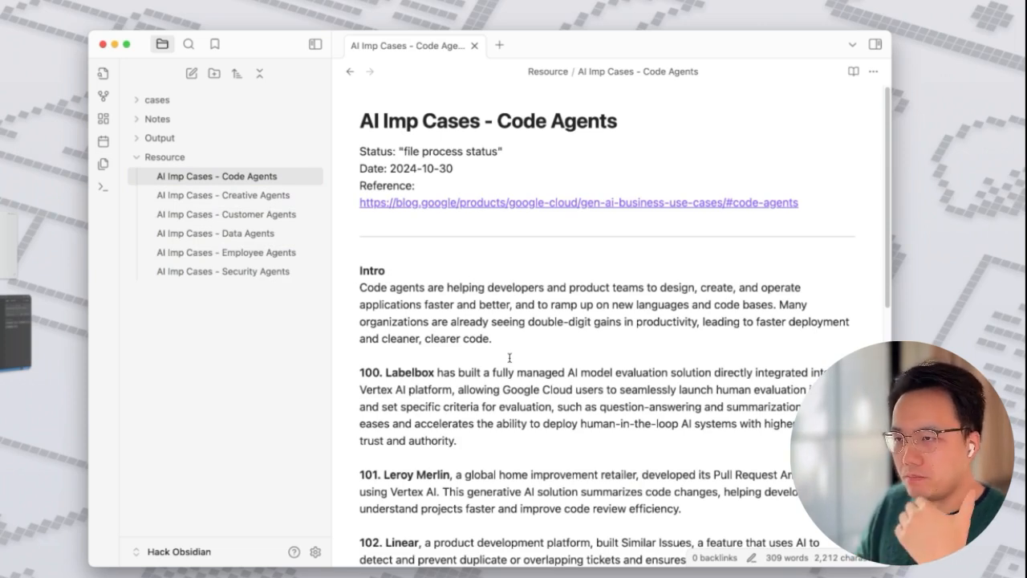
mouse_move(221, 194)
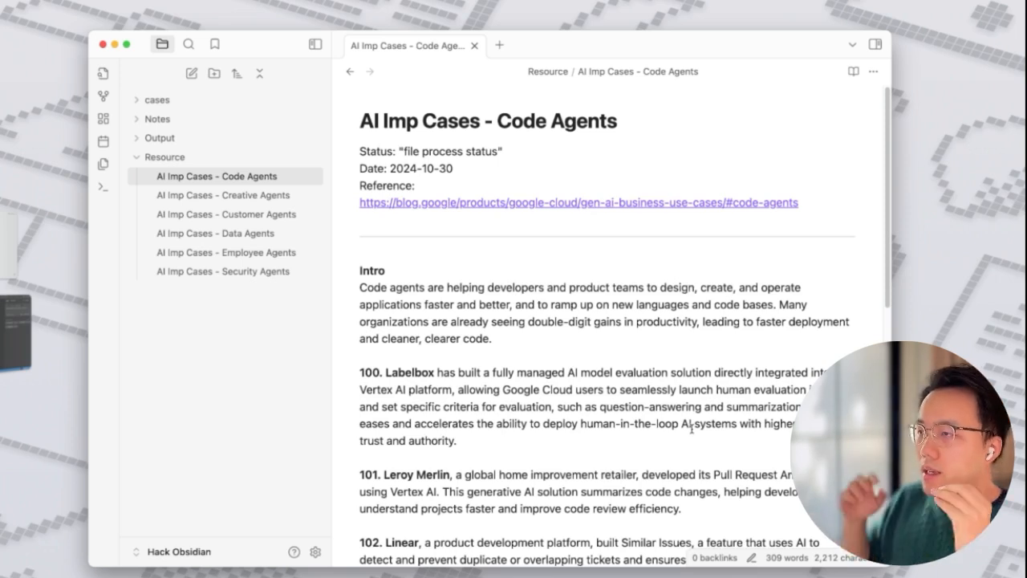
scroll("down", 3)
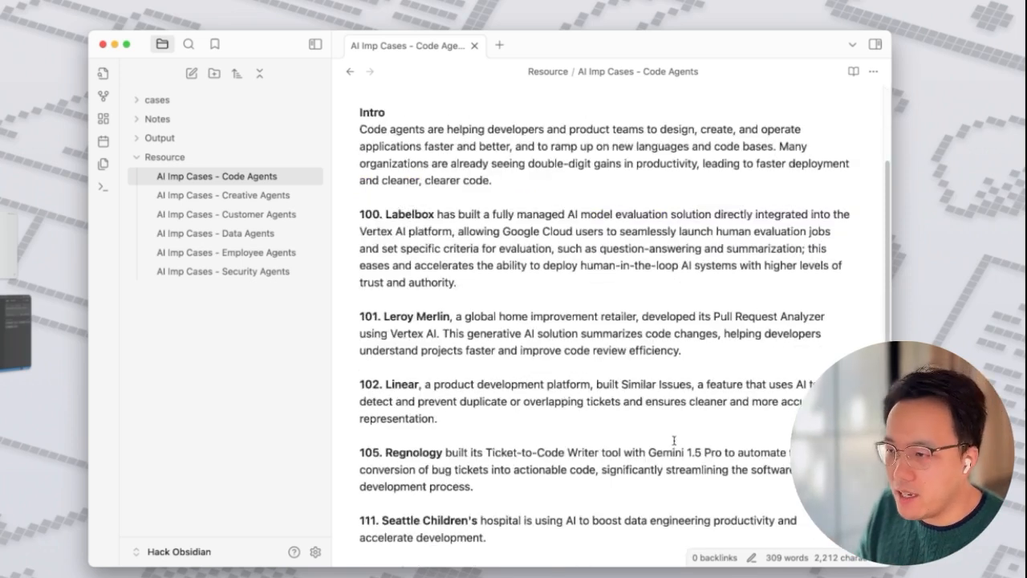
mouse_move(507, 434)
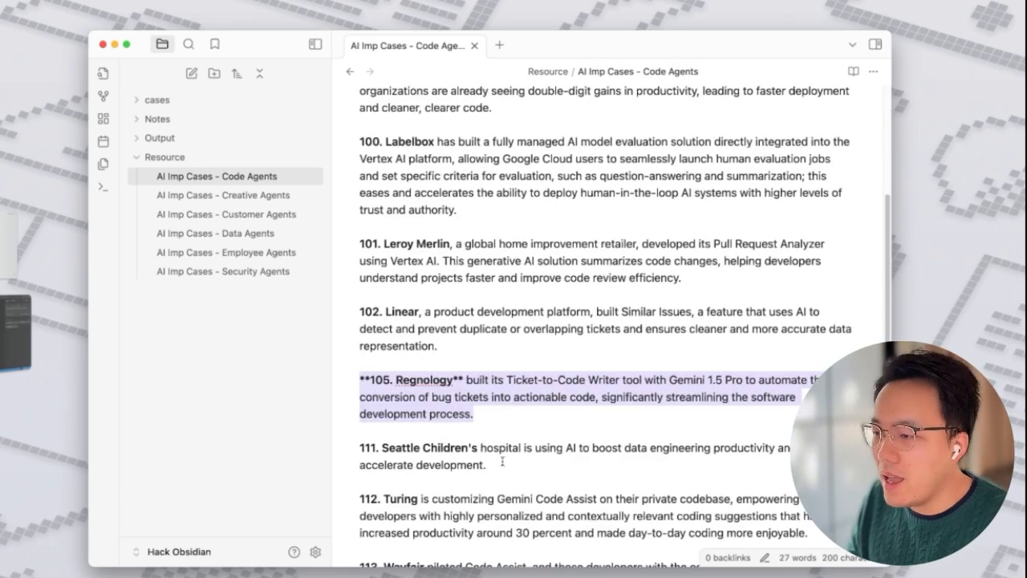
scroll("down", 3)
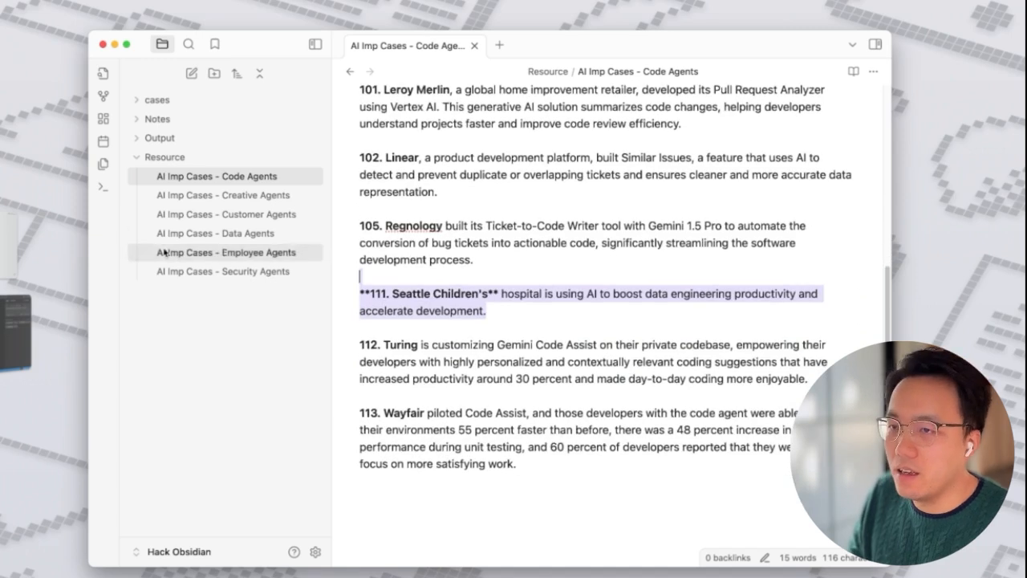
mouse_move(159, 138)
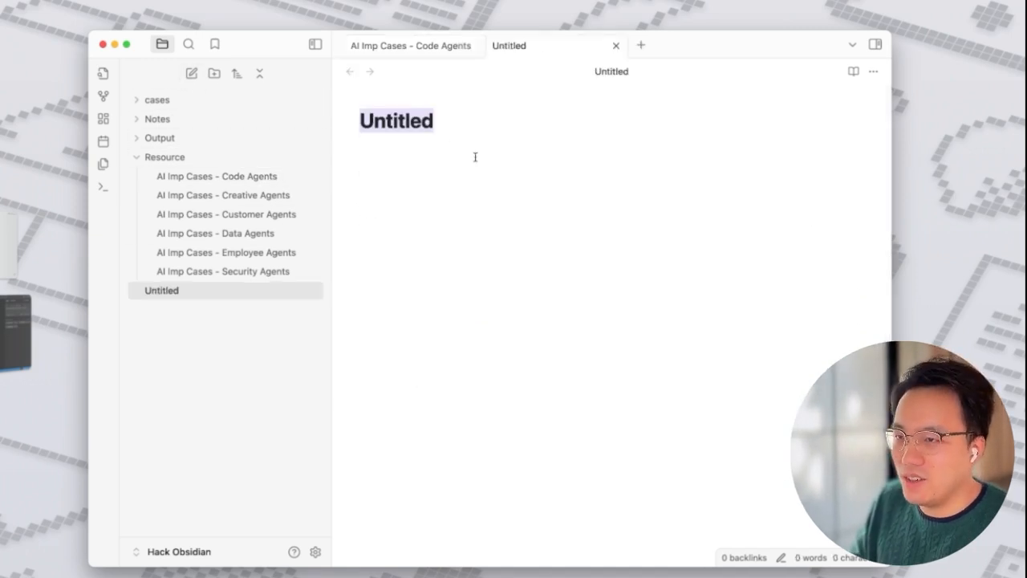
Step: Title the note 'Report - Employment Support' and pull the Adore Me example from Creative Agents
type("Report - Emp")
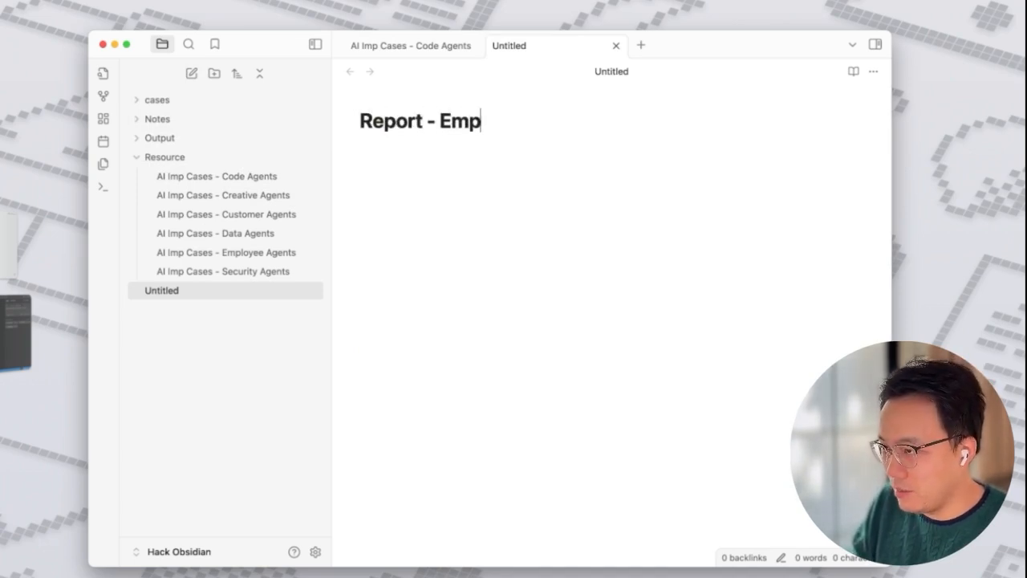
type("loyment Supp")
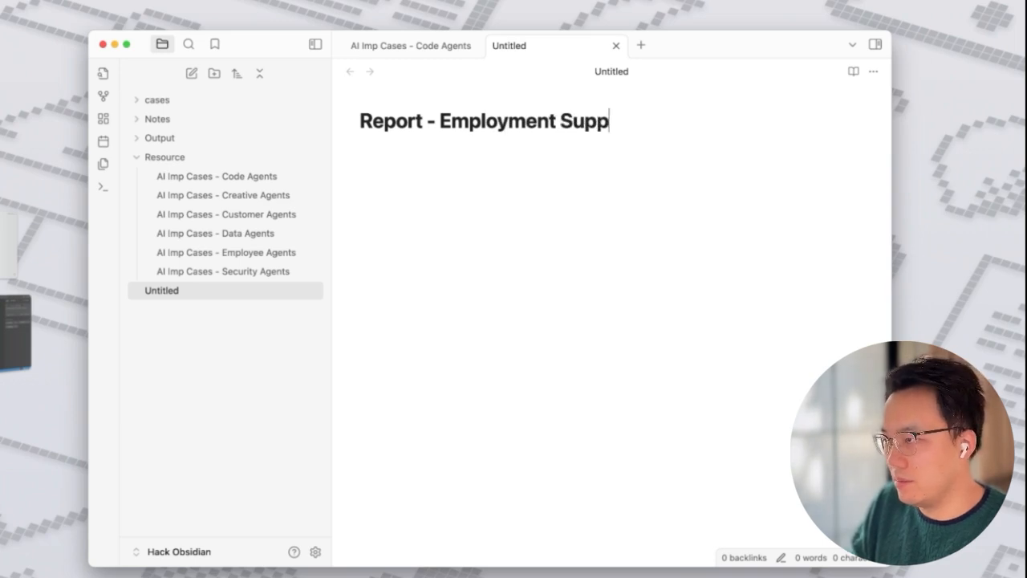
left_click(223, 196)
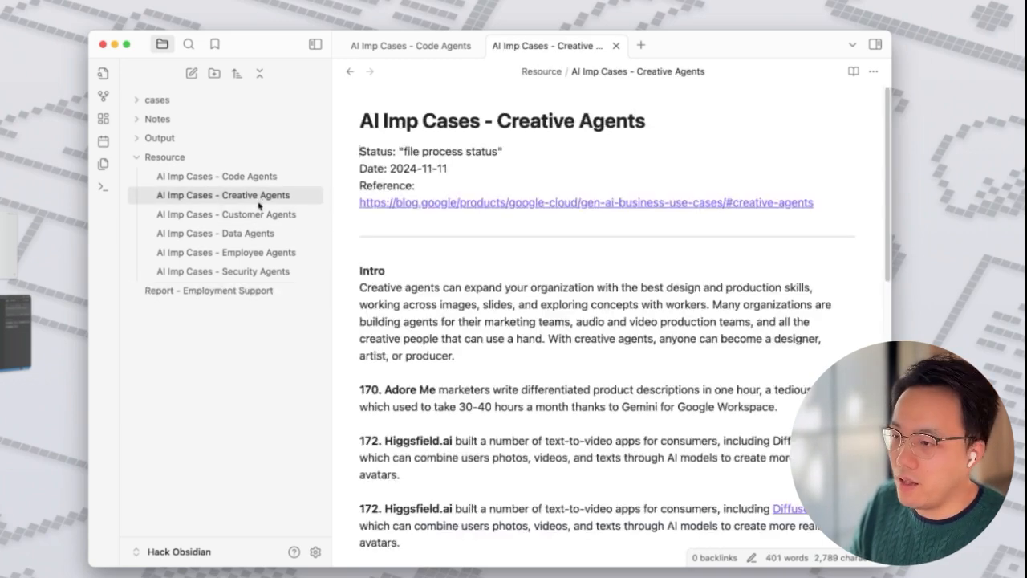
scroll("down", 3)
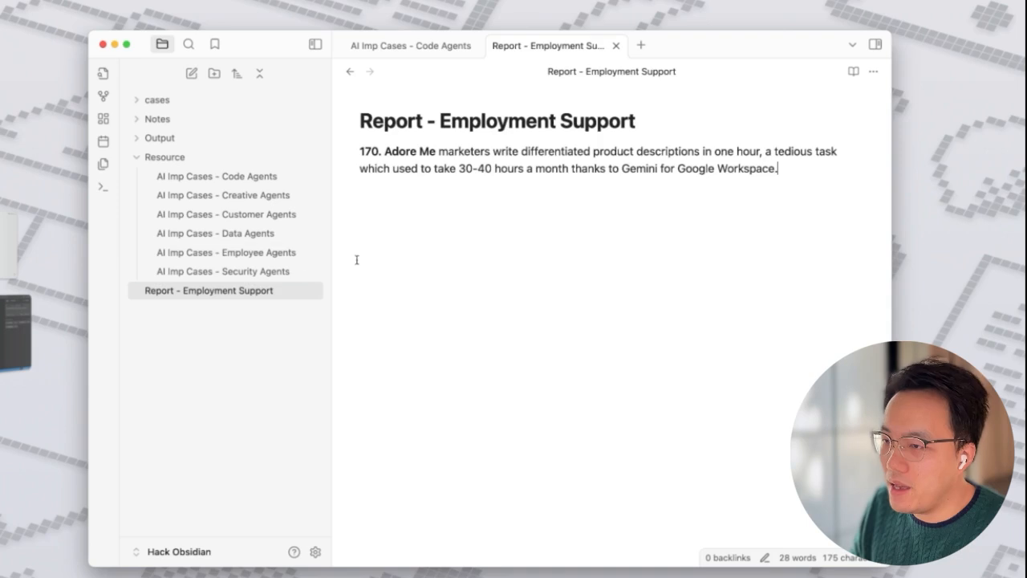
left_click(225, 252)
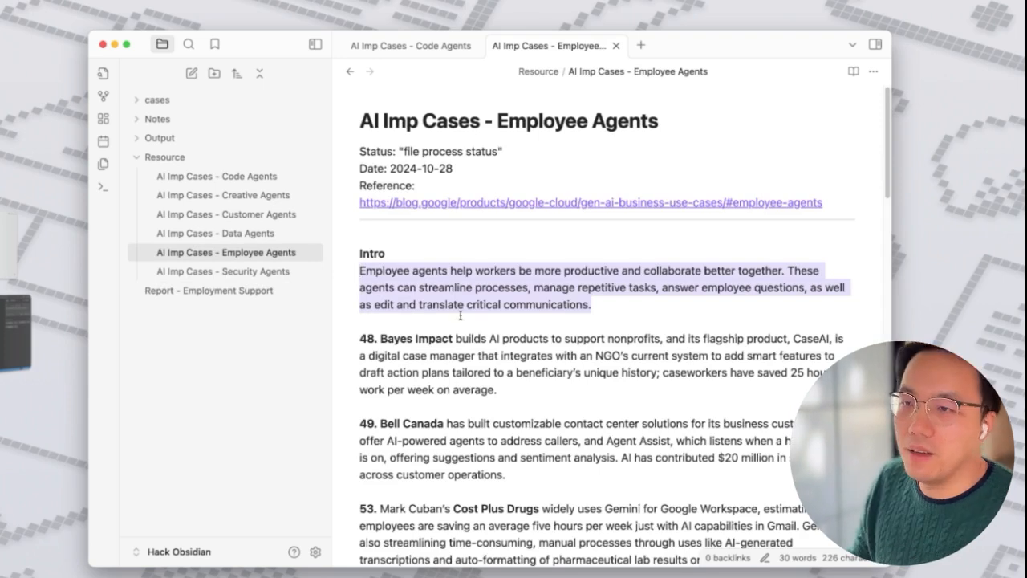
mouse_move(610, 311)
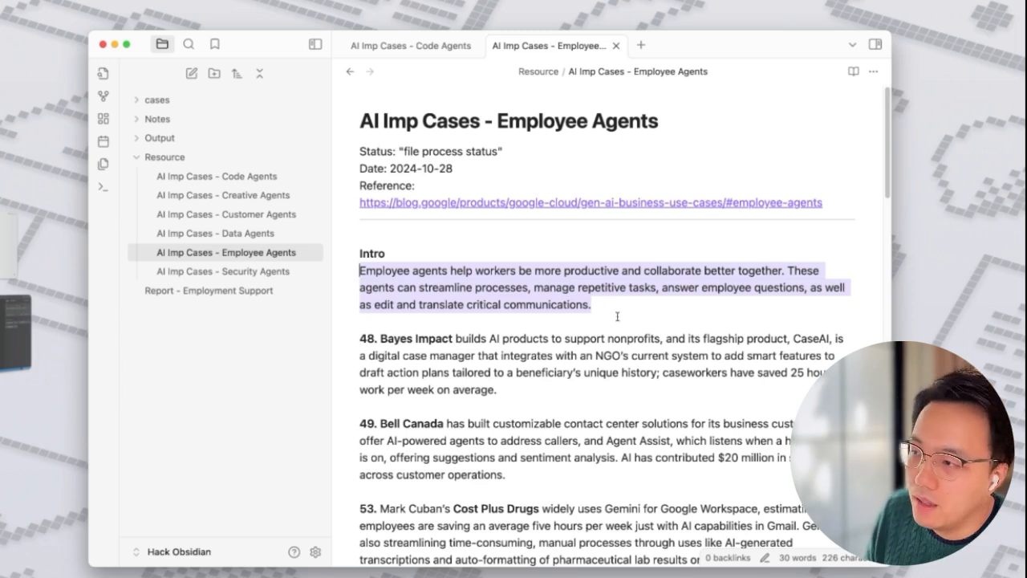
Step: Bring the Cursor editor window with the Hack Obsidian vault to the front
left_click(629, 315)
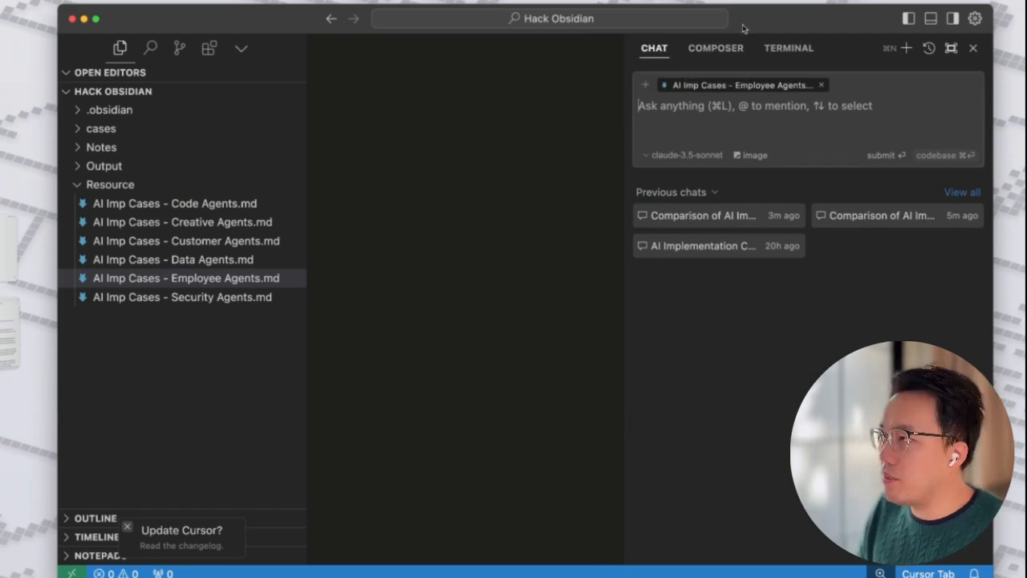
mouse_move(716, 49)
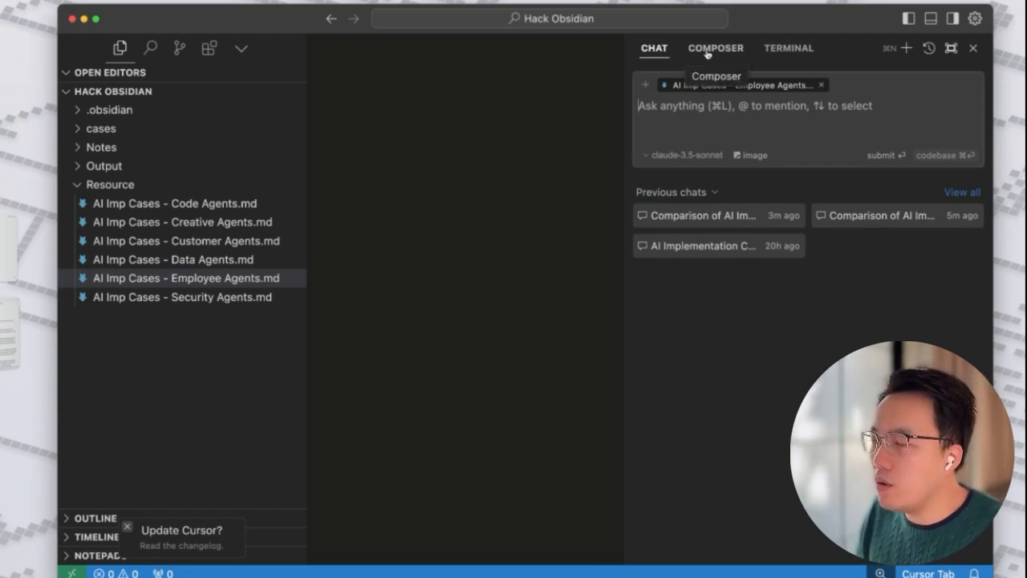
Step: Start a fresh Composer session with empty input and no context attached
left_click(716, 48)
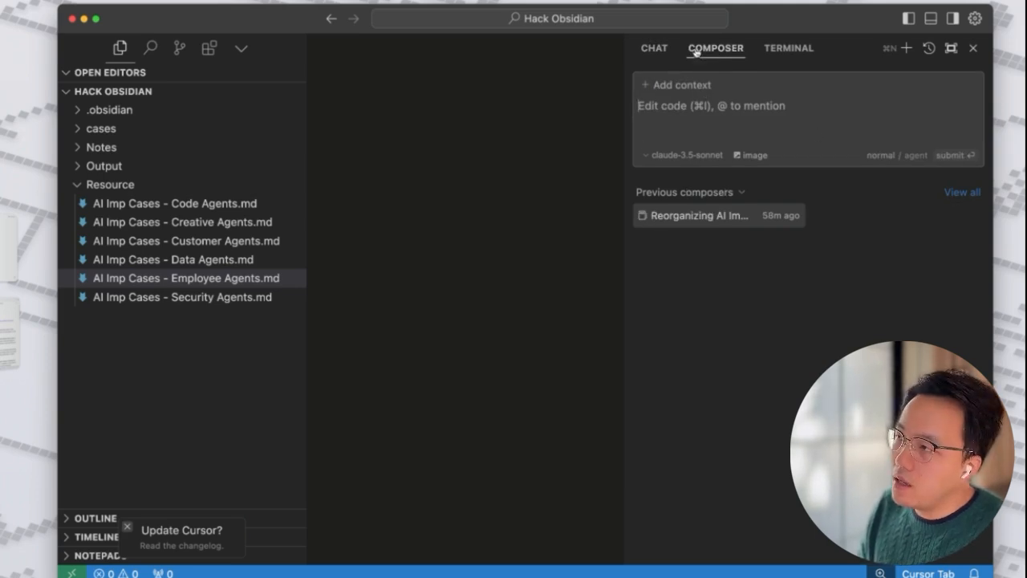
mouse_move(774, 69)
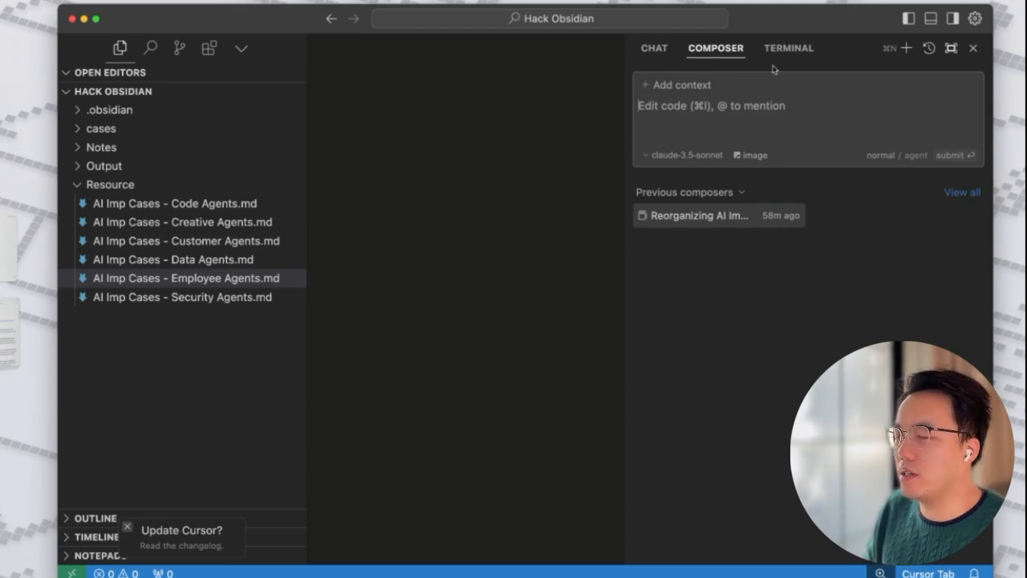
left_click(905, 48)
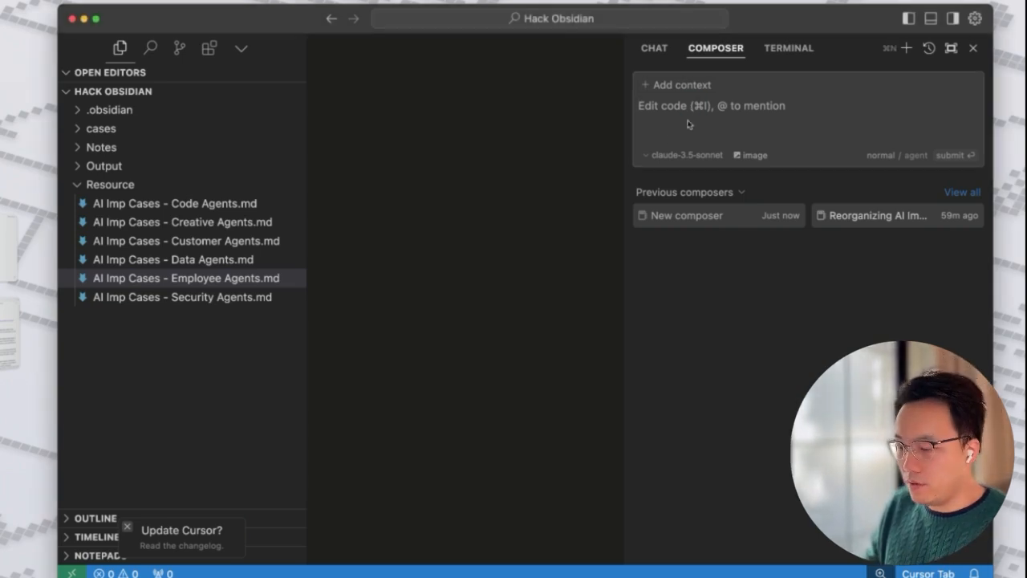
type("@fol")
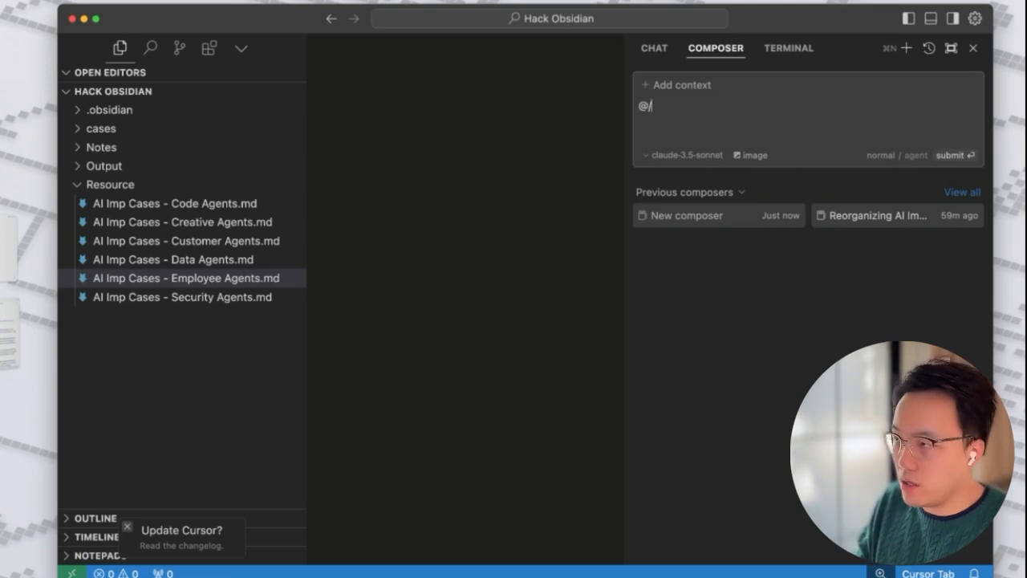
type("Resource")
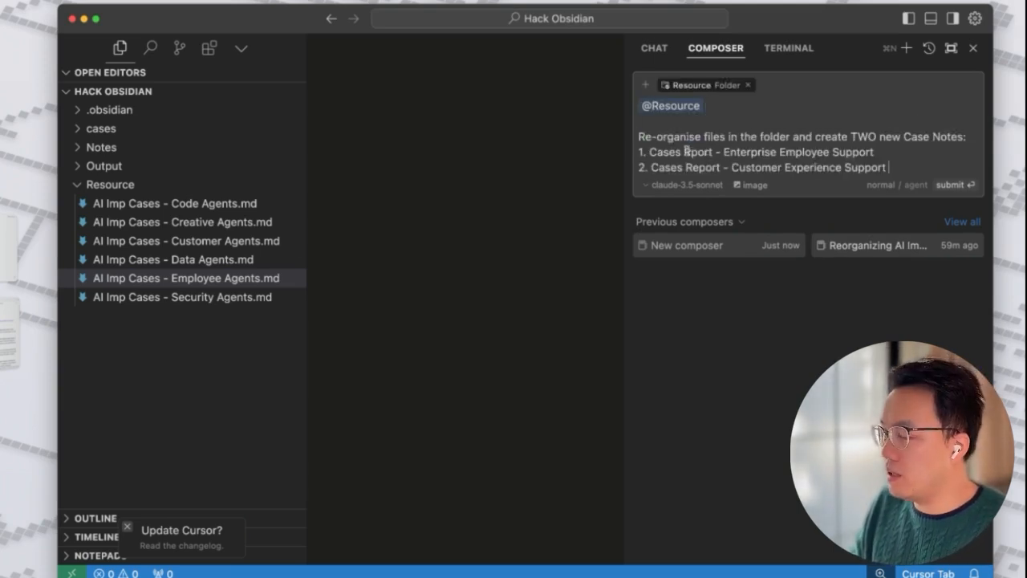
double_click(699, 137)
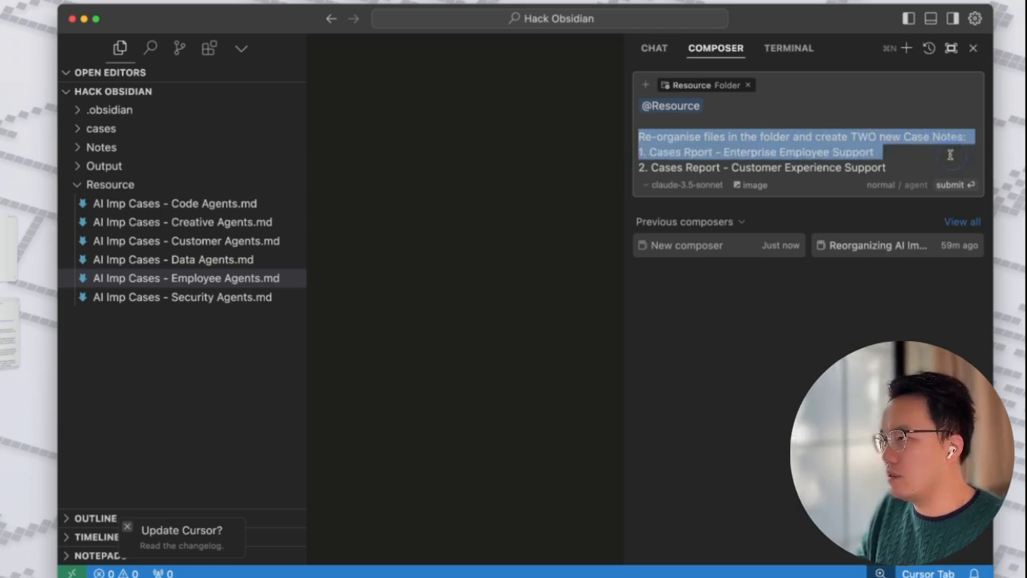
type("Review &")
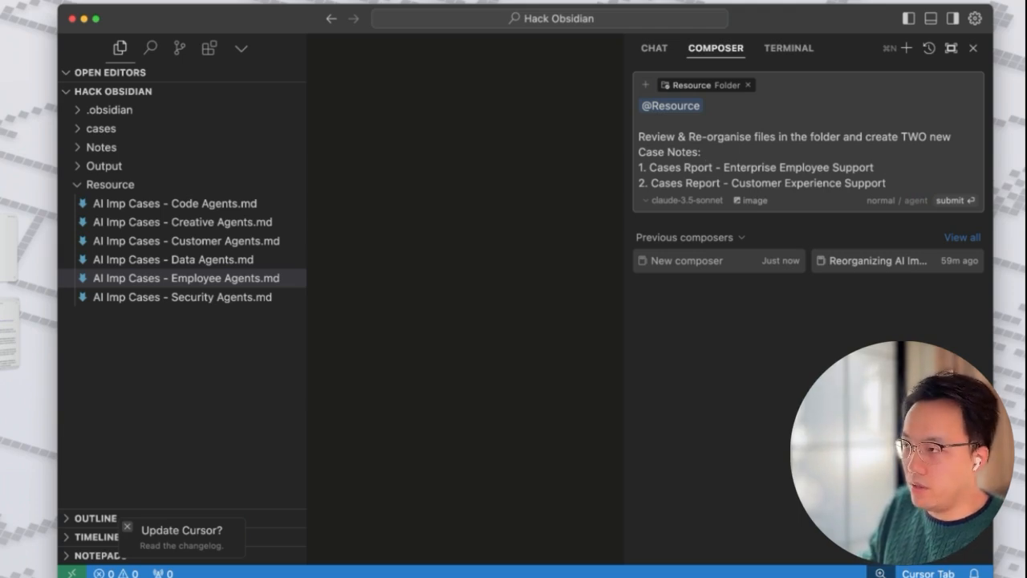
left_click(954, 200)
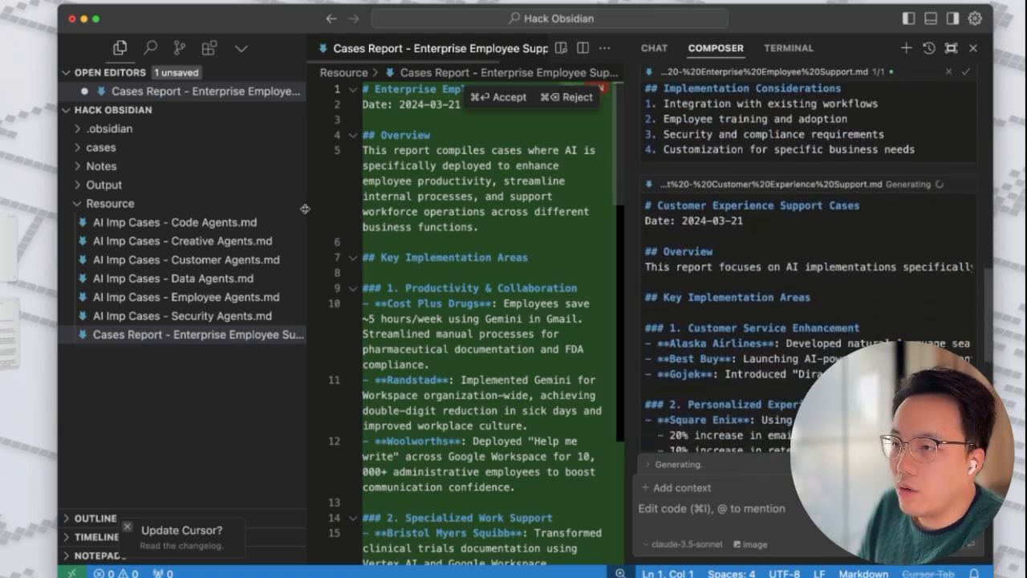
Step: Accept the Enterprise Employee Support report and view the Customer Experience Support report
left_click(497, 96)
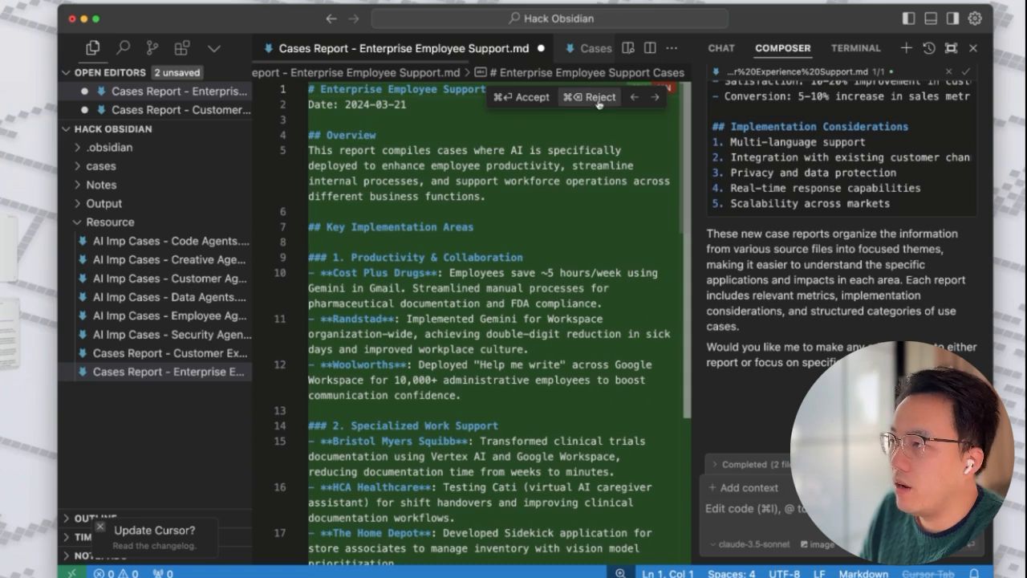
left_click(520, 96)
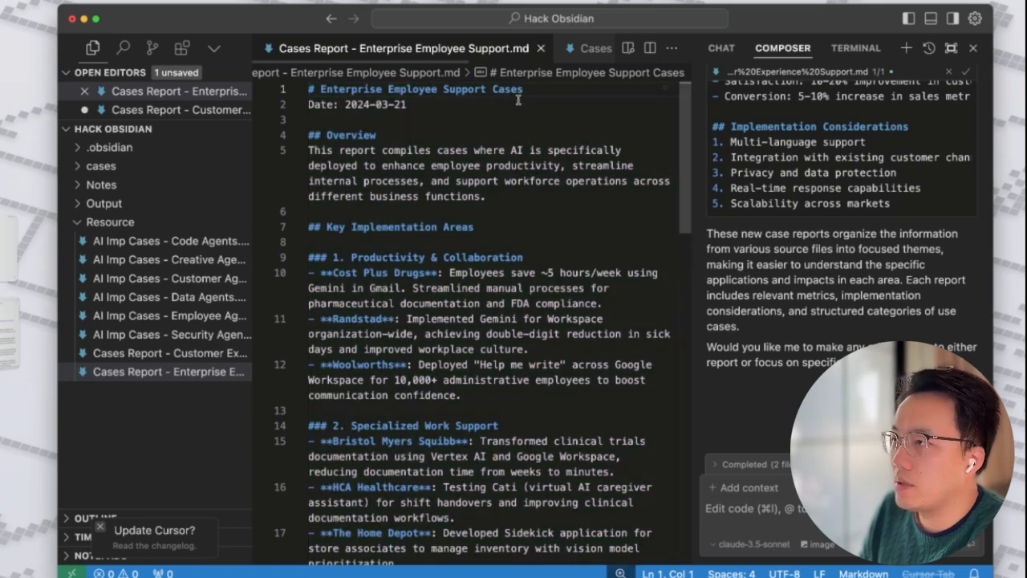
left_click(167, 353)
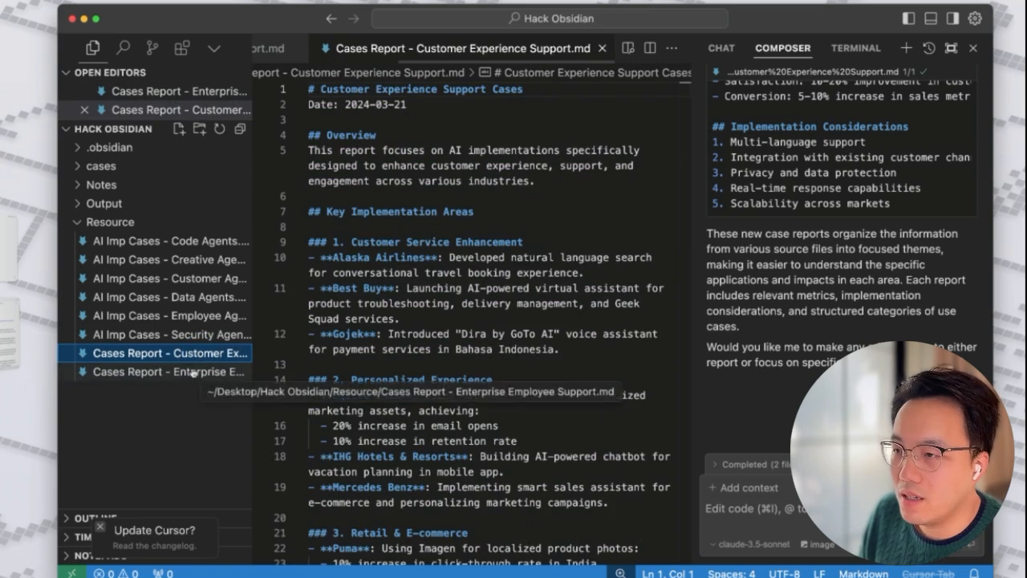
left_click(168, 372)
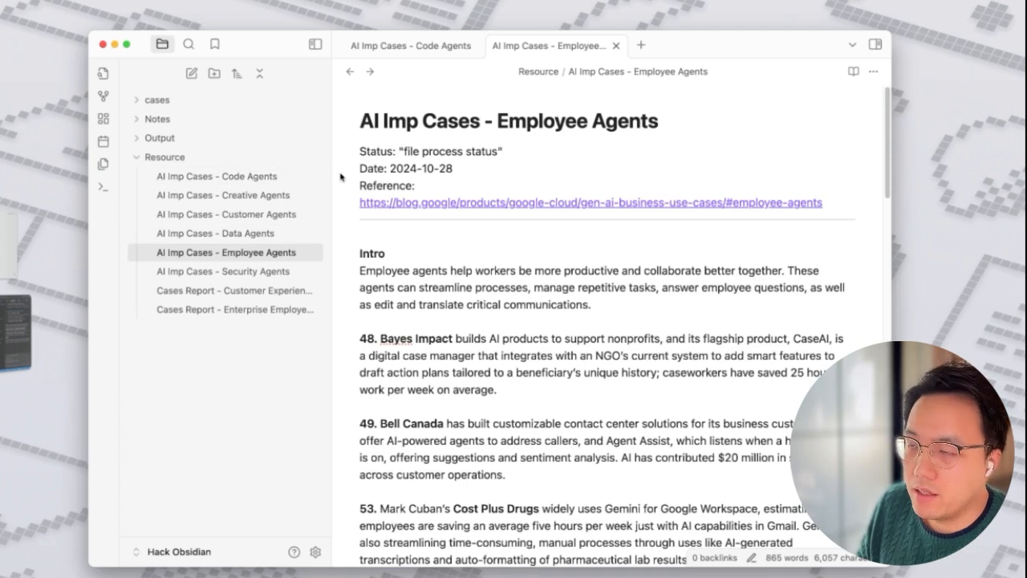
mouse_move(103, 97)
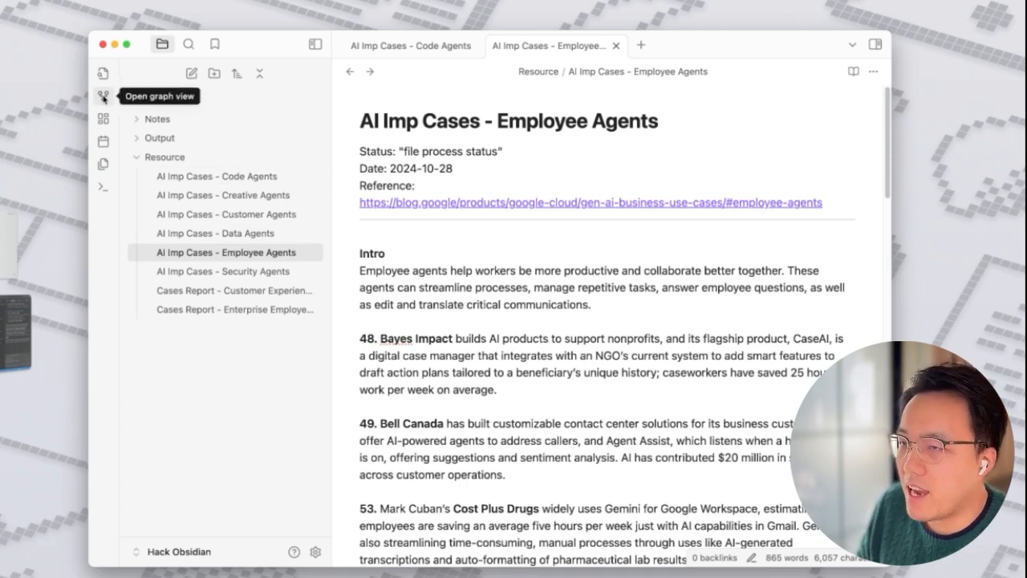
Step: View the vault graph of unconnected notes, then show the Customer Experience Support report
left_click(103, 96)
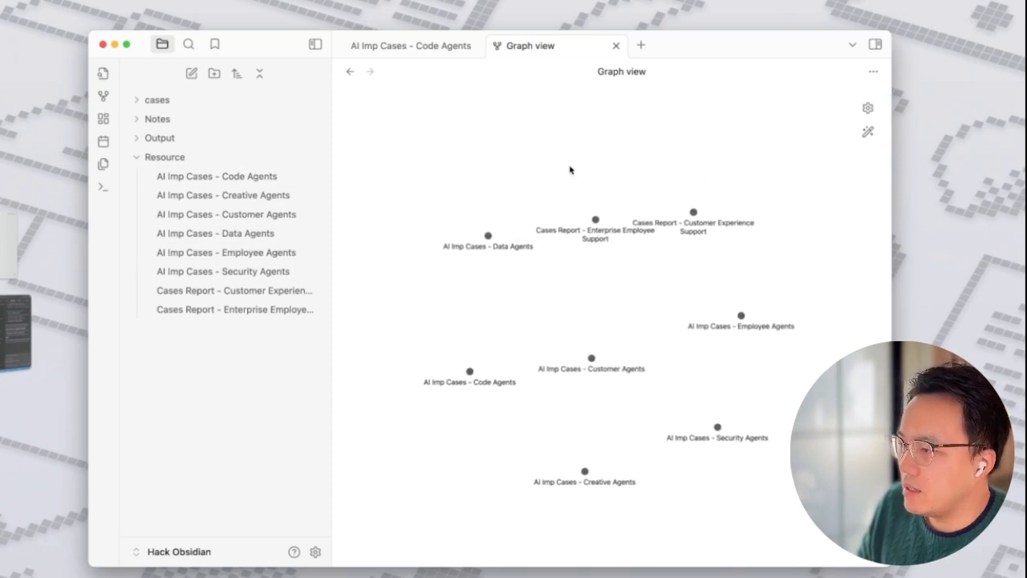
mouse_move(593, 216)
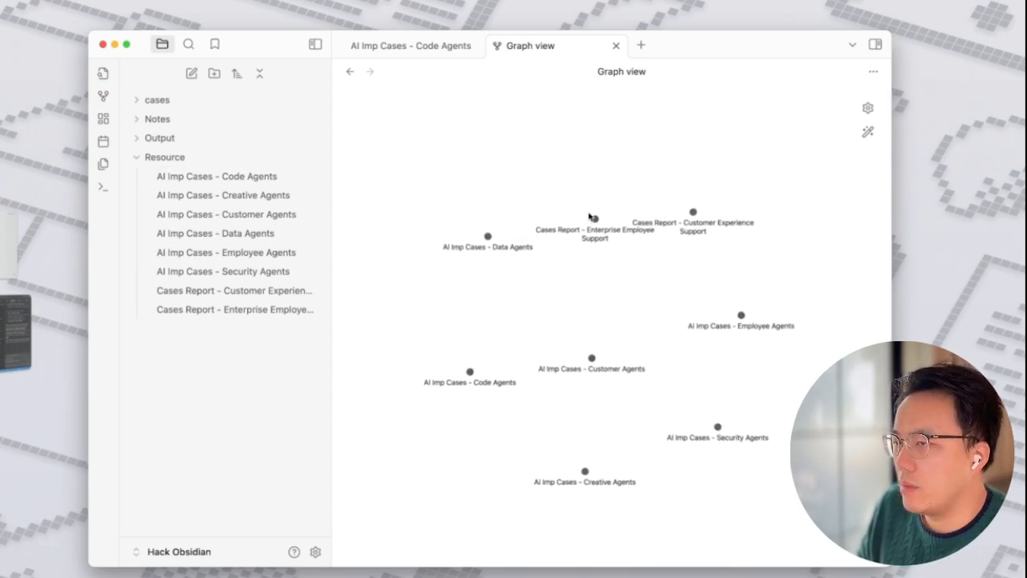
mouse_move(578, 288)
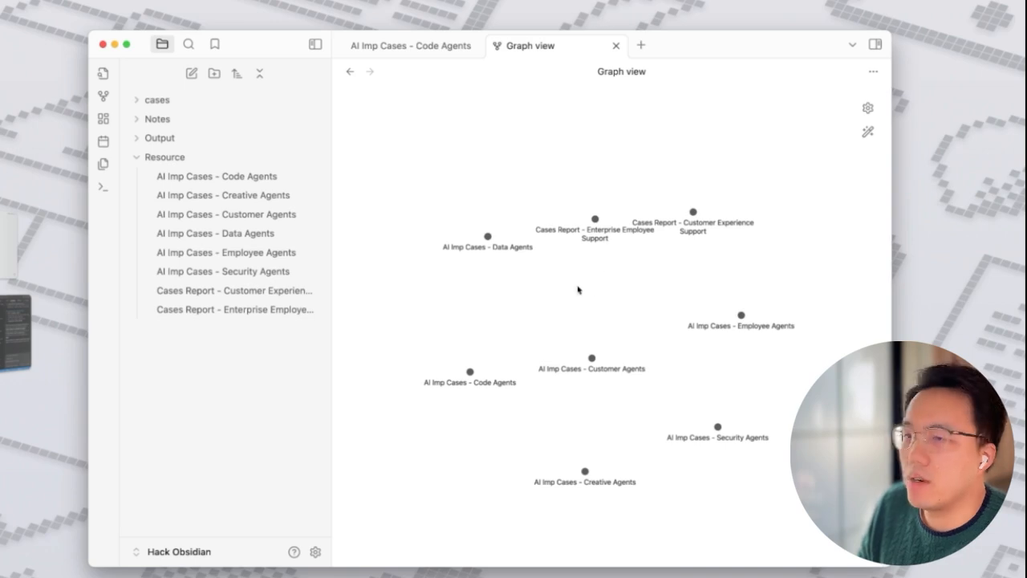
left_click(692, 212)
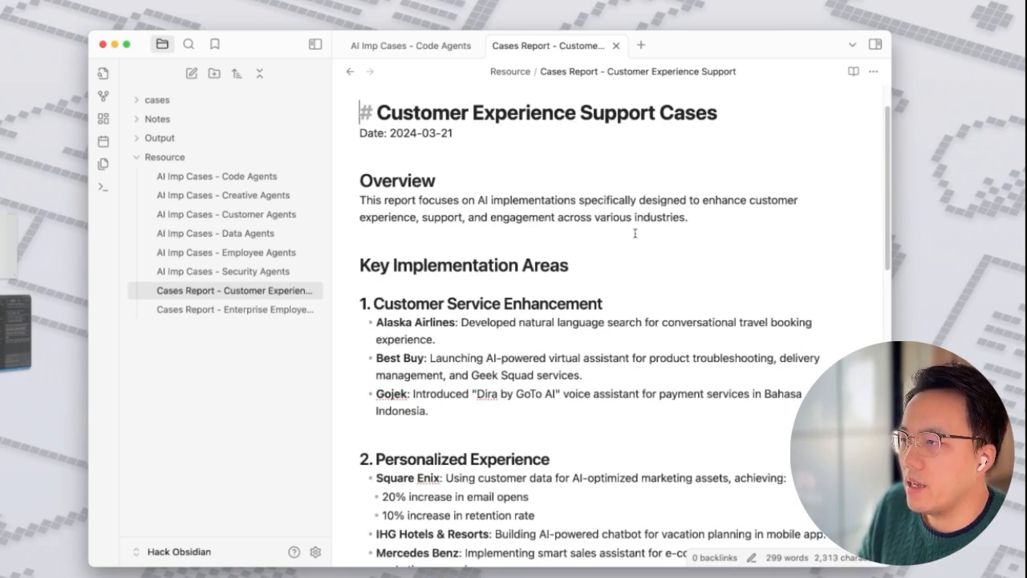
scroll("up", 3)
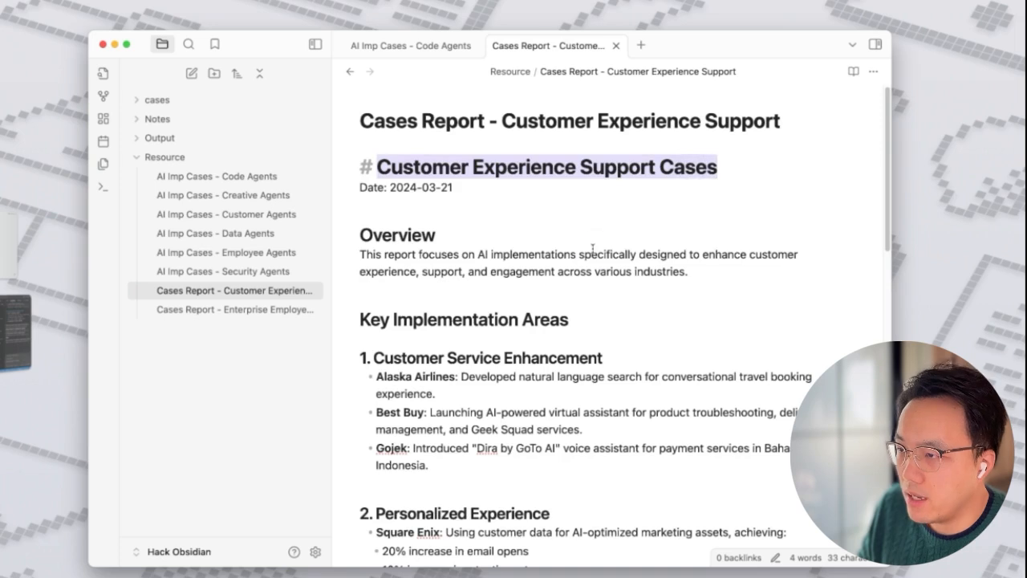
scroll("down", 3)
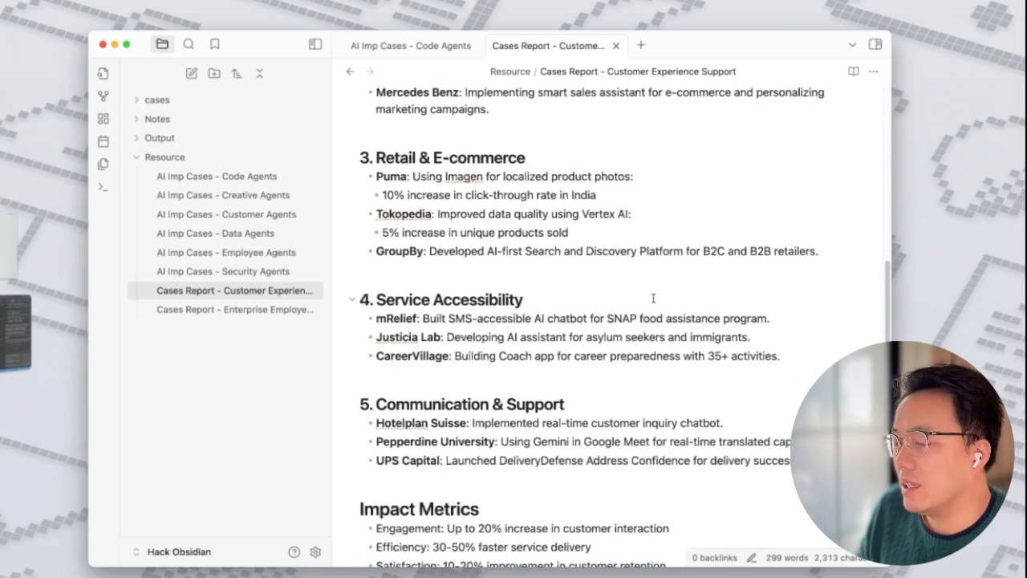
scroll("down", 3)
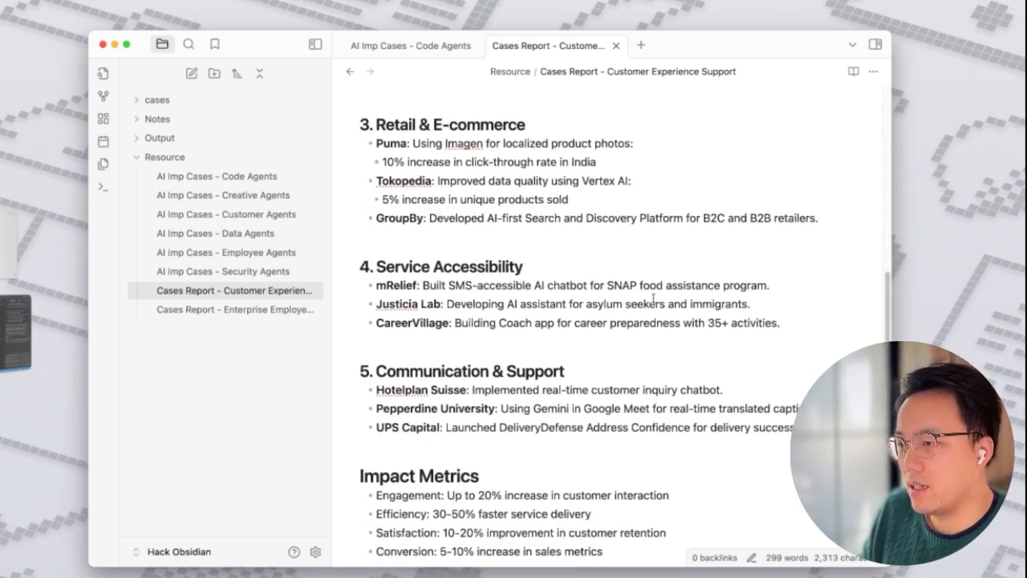
scroll("down", 3)
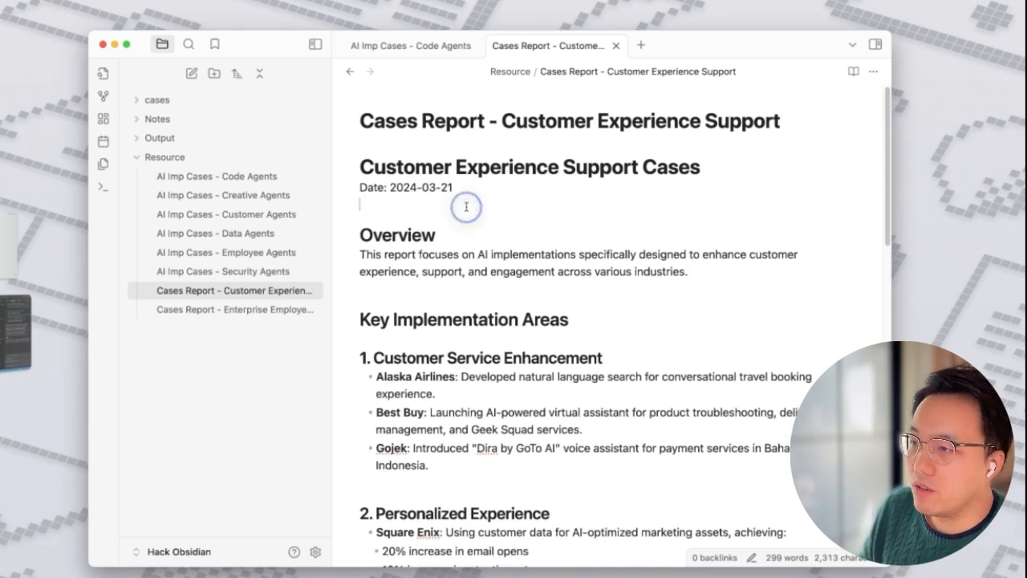
Step: Add a [[ ]] link to the AI Imp Cases - Security Agents note in the report
type("[[")
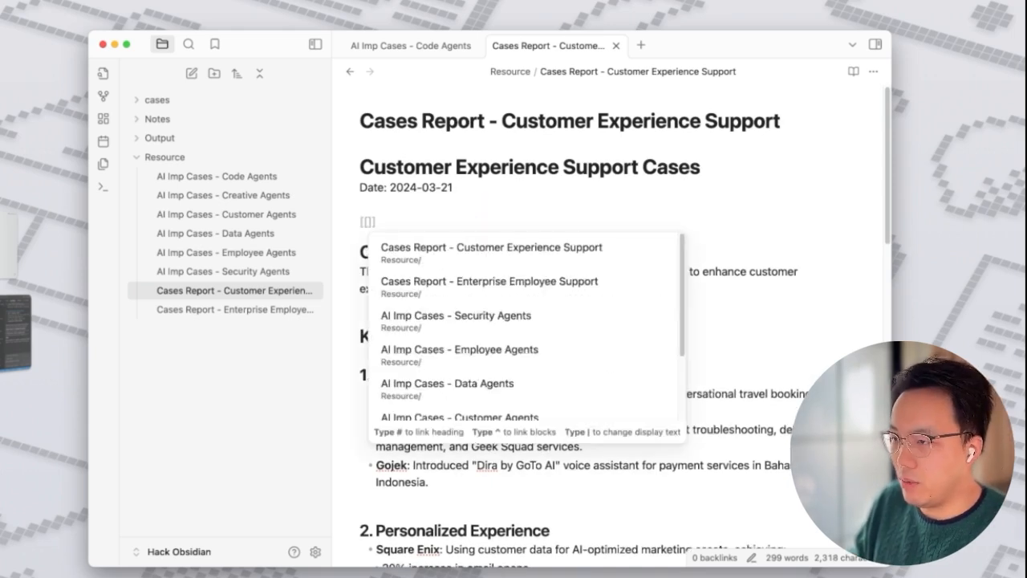
mouse_move(490, 286)
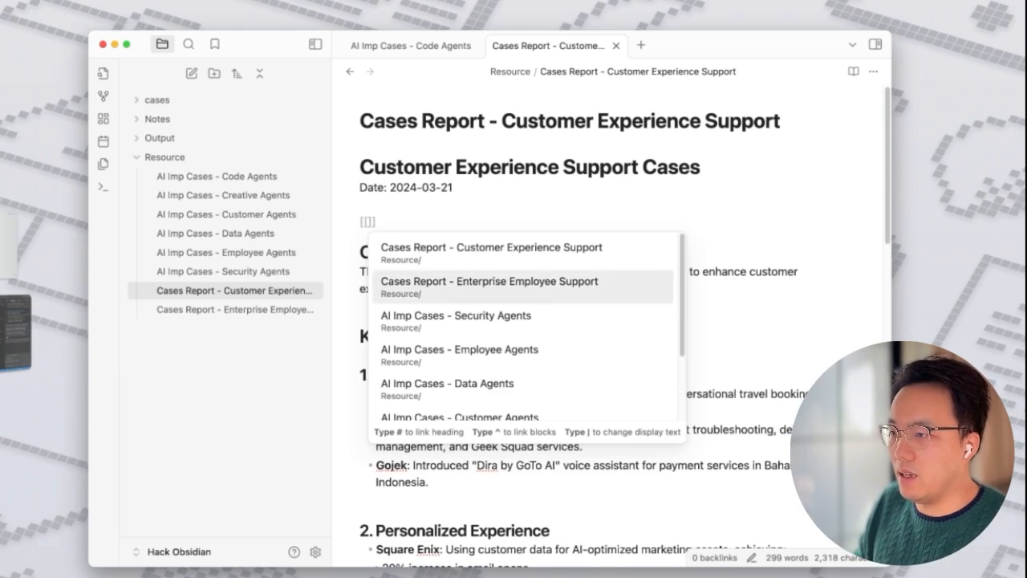
left_click(456, 315)
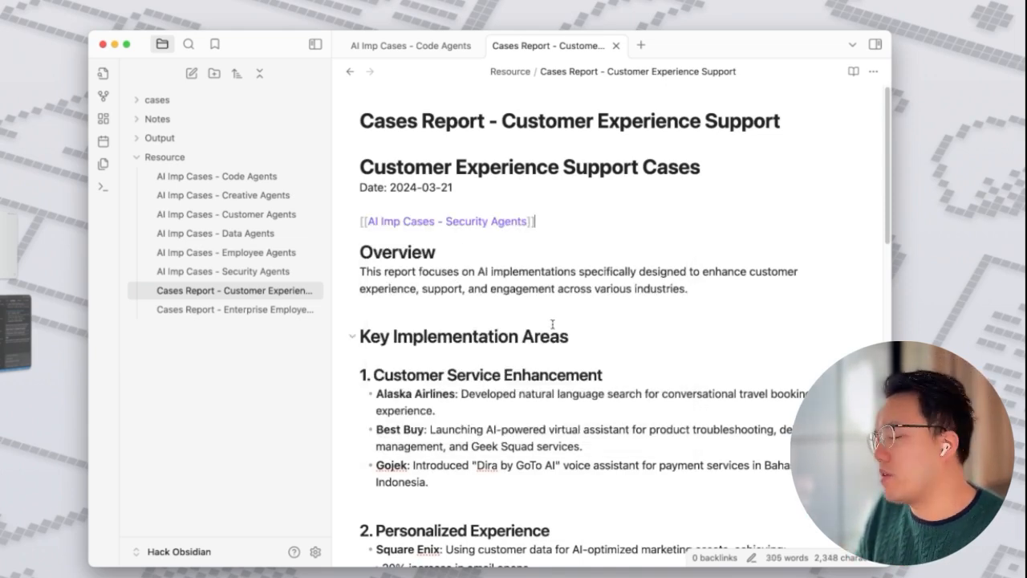
scroll("down", 3)
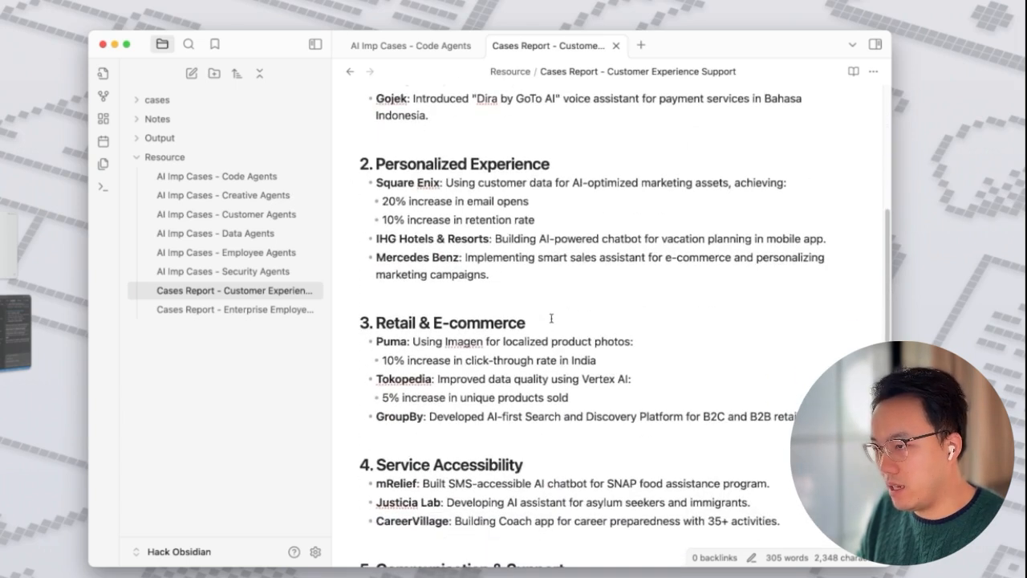
Step: Review the AI Imp Cases - Data Agents note, then return to the Cursor editor
left_click(215, 233)
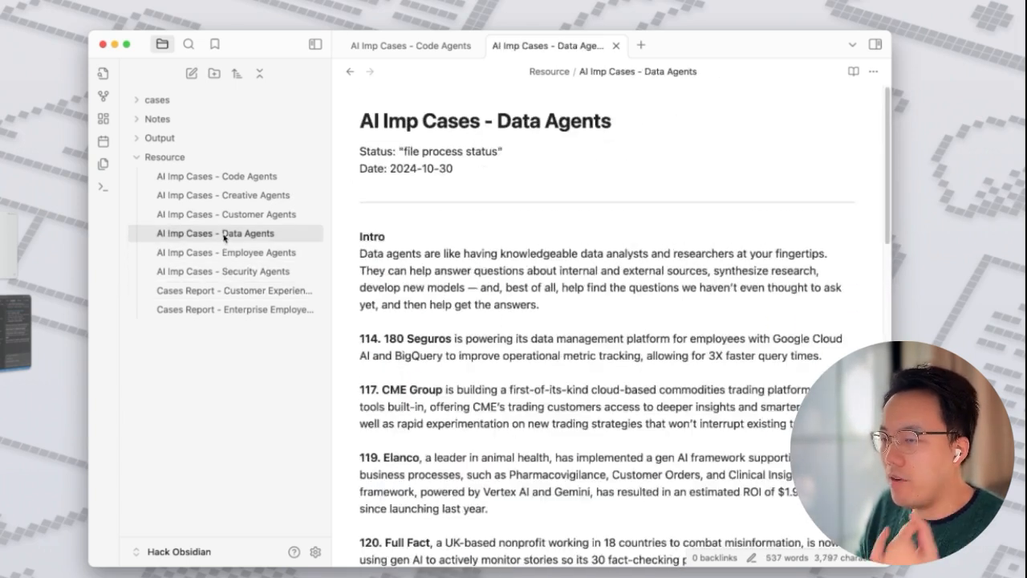
scroll("down", 3)
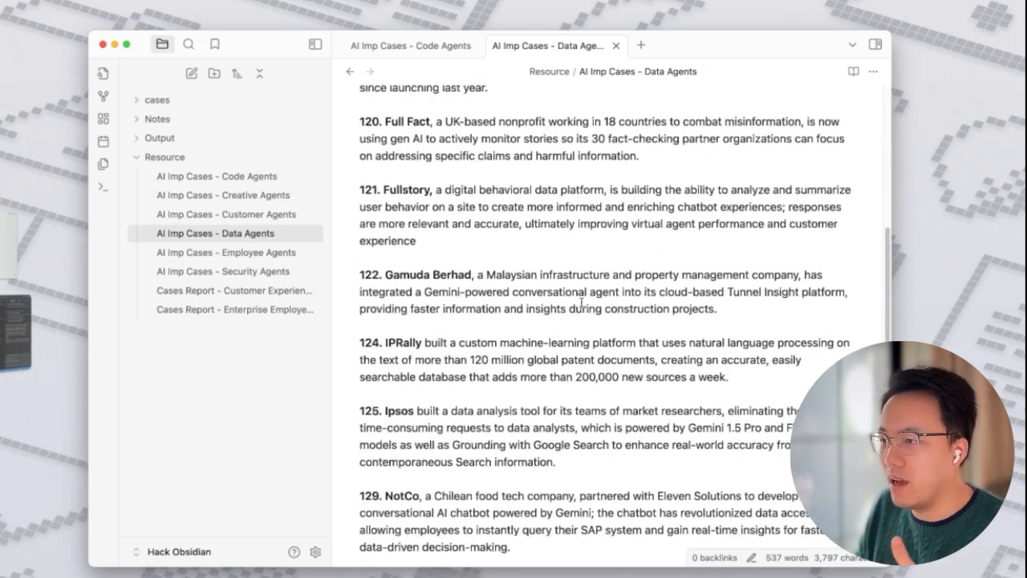
left_click(234, 289)
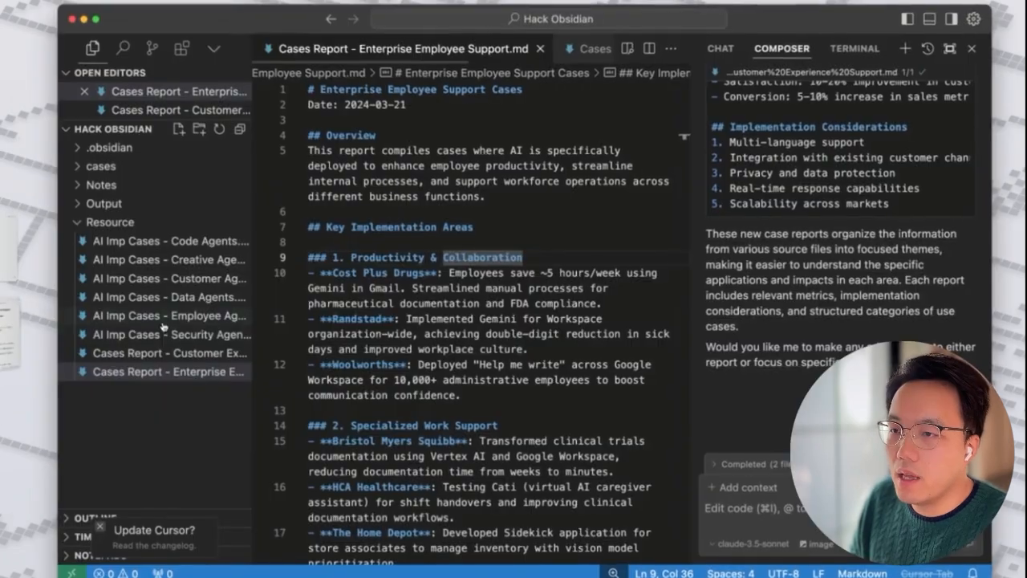
Step: Add a '## Reference Notes' heading below Overview in the Customer Experience Support report
left_click(180, 353)
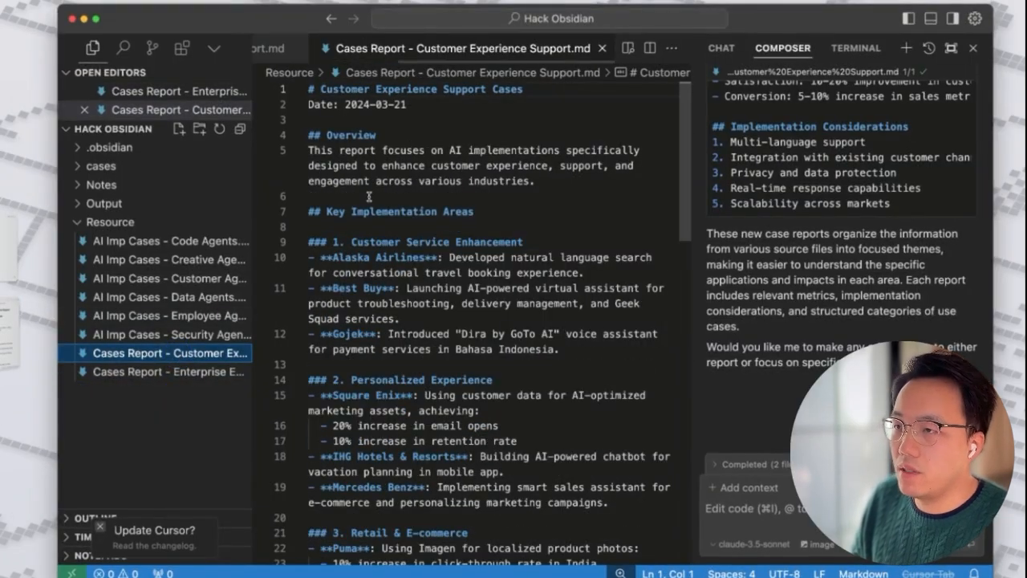
left_click(369, 212)
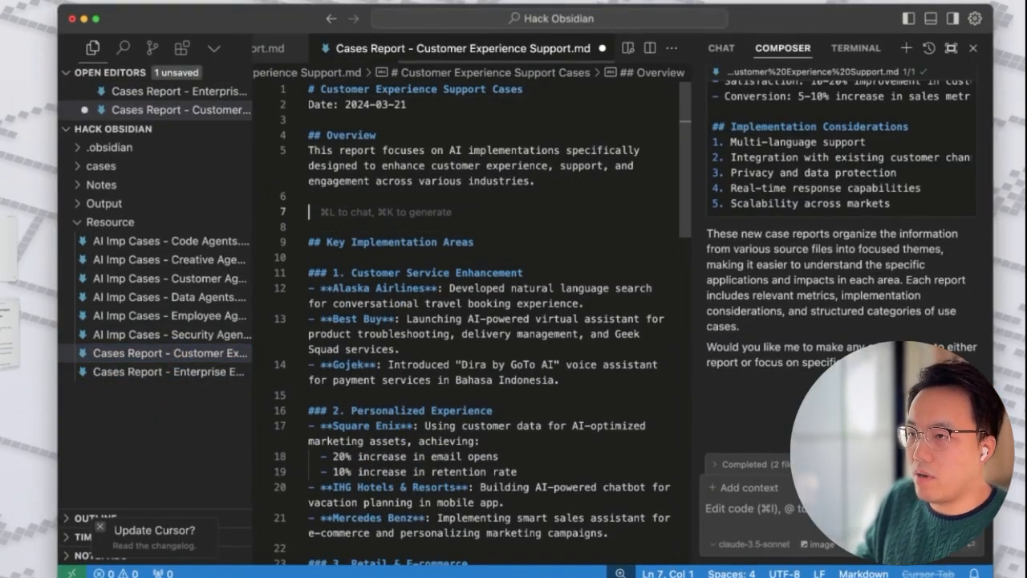
type("## R")
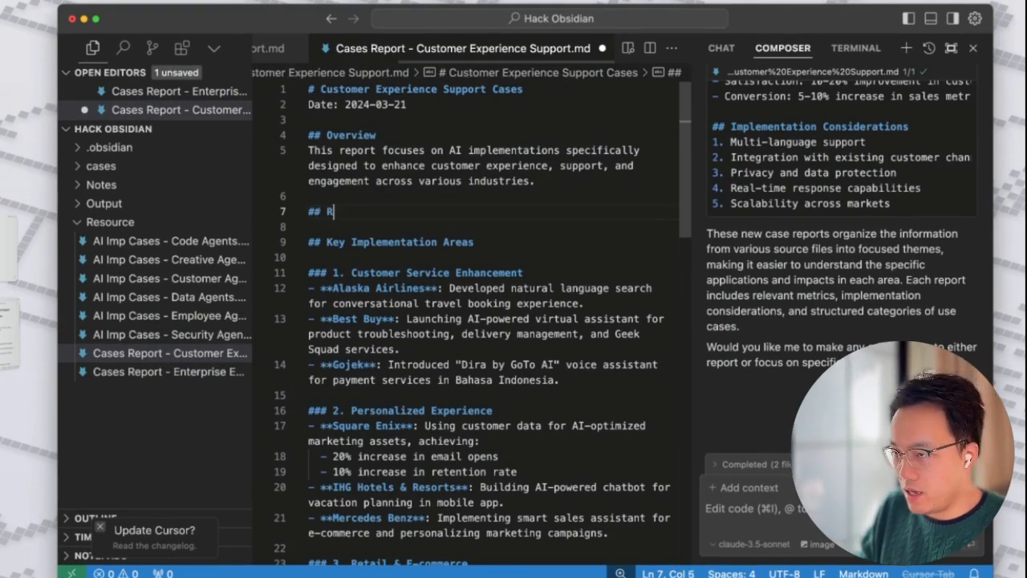
type("eference Notes")
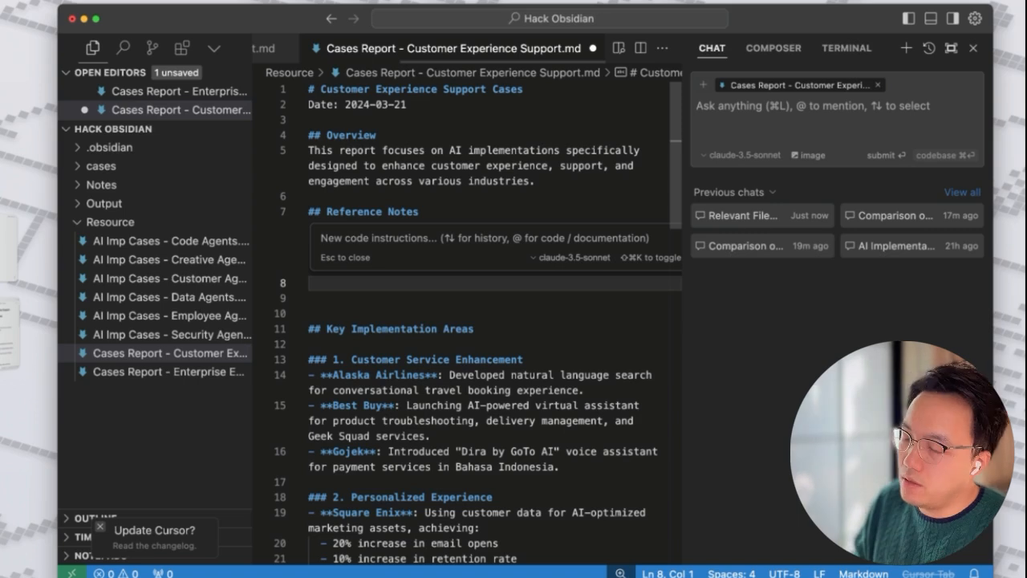
Step: Ask the inline AI to 'list a reference filenames in [[ ]] each' and generate the list
type("list a refere")
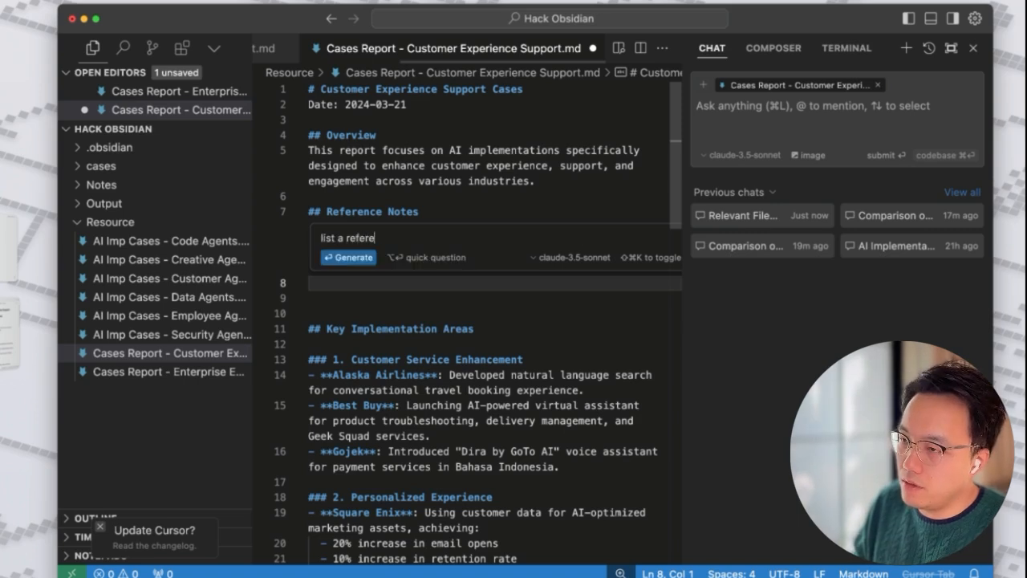
type("nce")
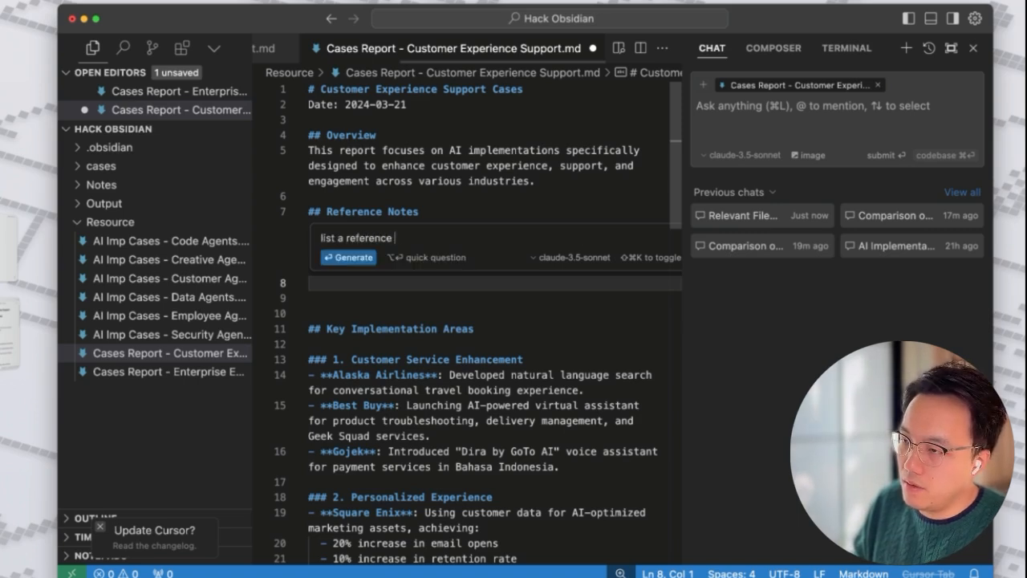
type("filenames")
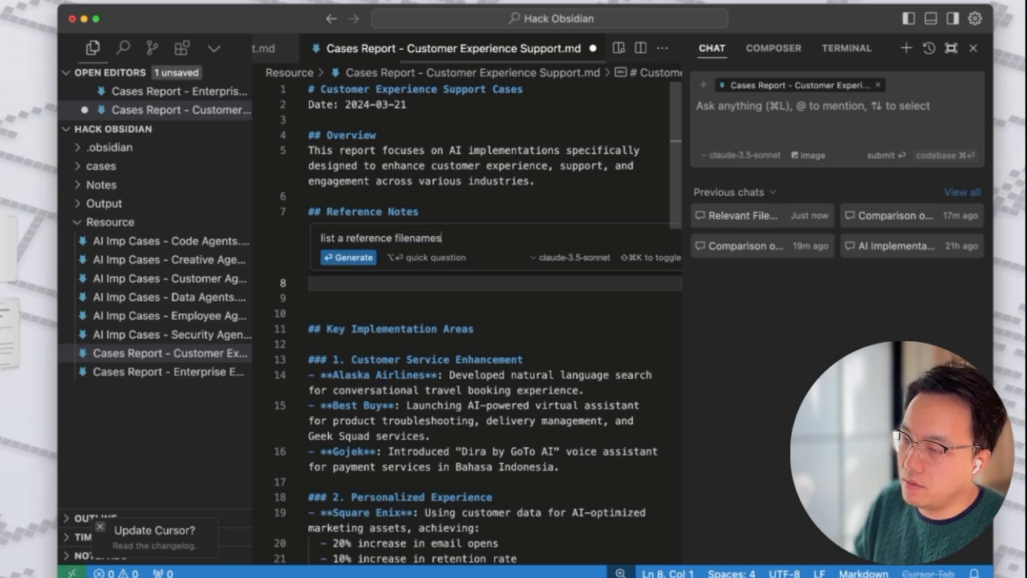
type("in")
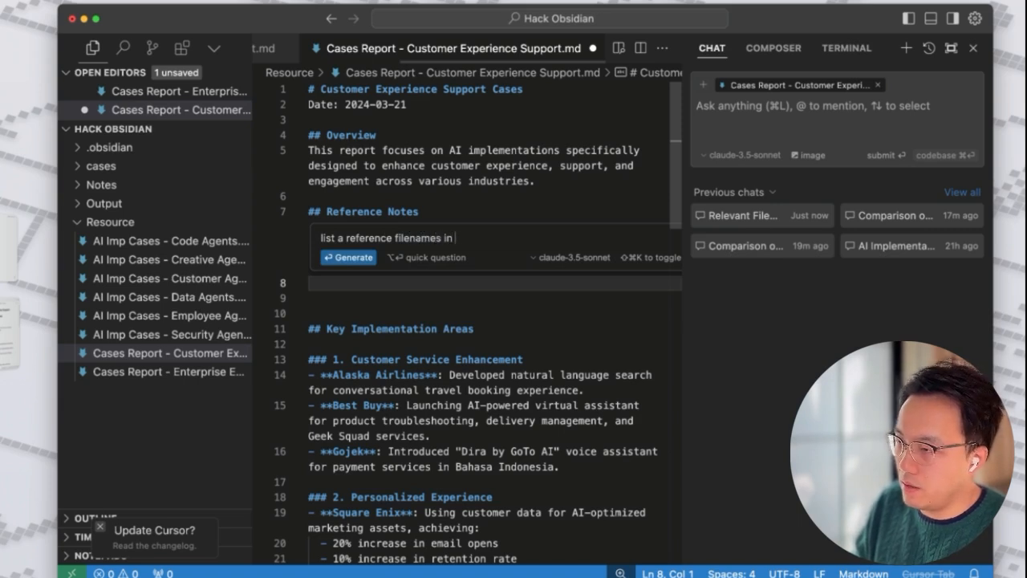
type("[[ ]]")
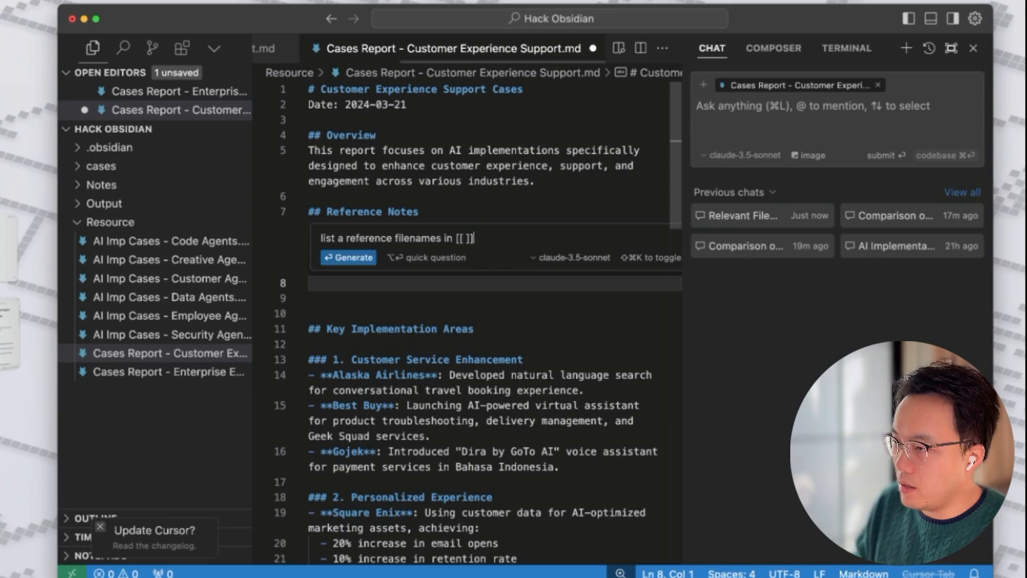
type("each")
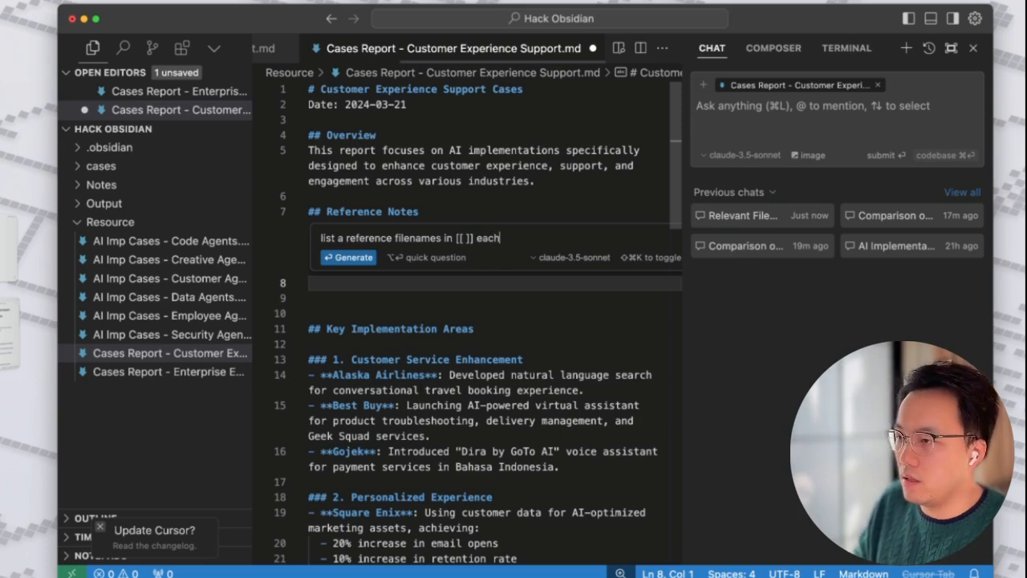
left_click(346, 257)
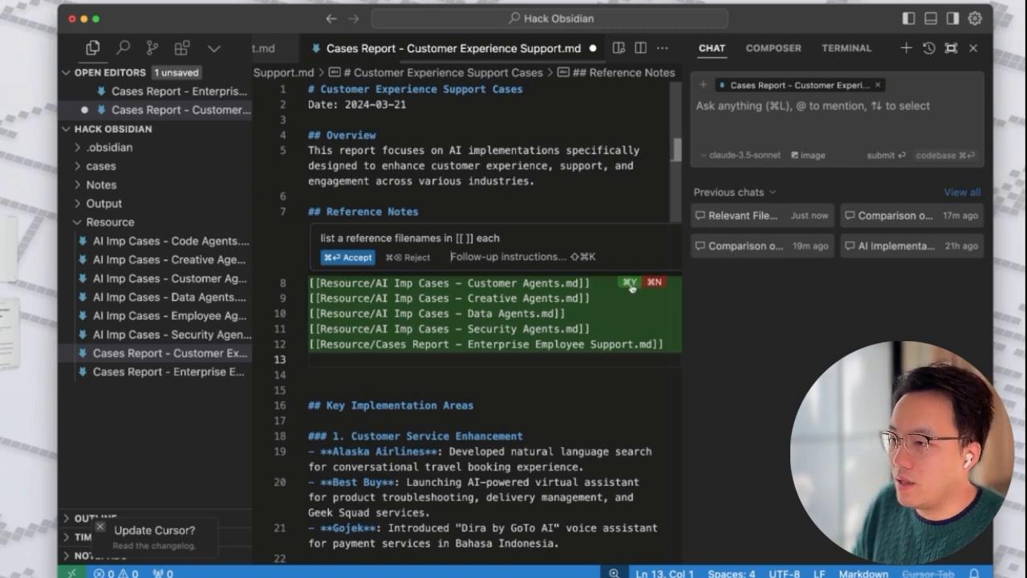
Step: Accept the generated [[...]] reference links under the Reference Notes heading
left_click(347, 257)
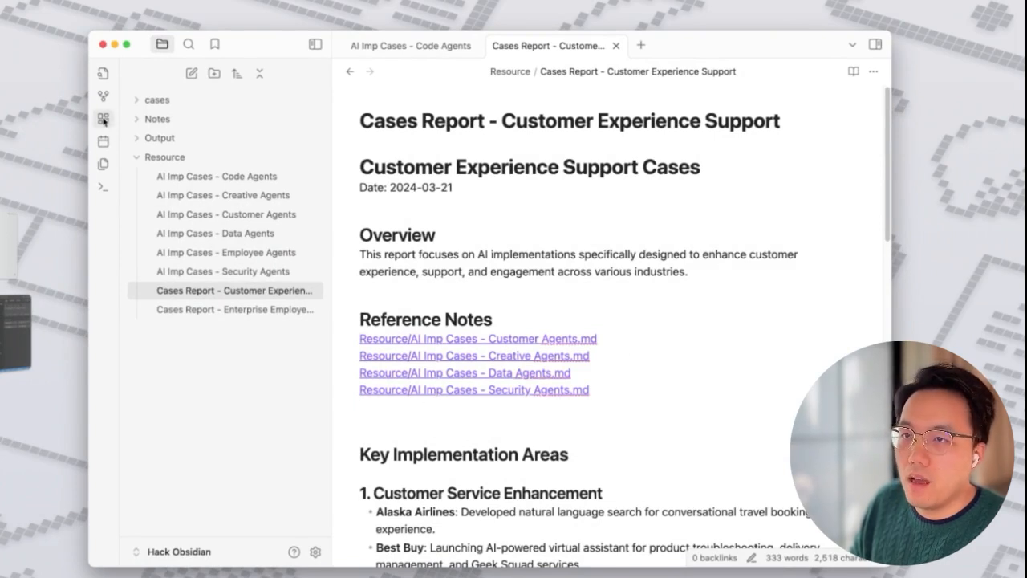
mouse_move(103, 97)
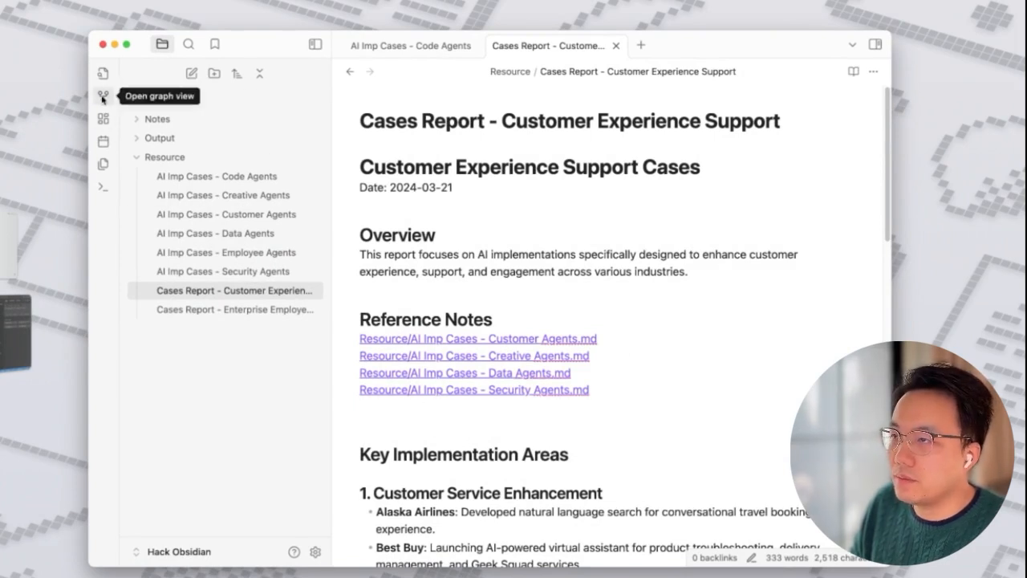
left_click(103, 96)
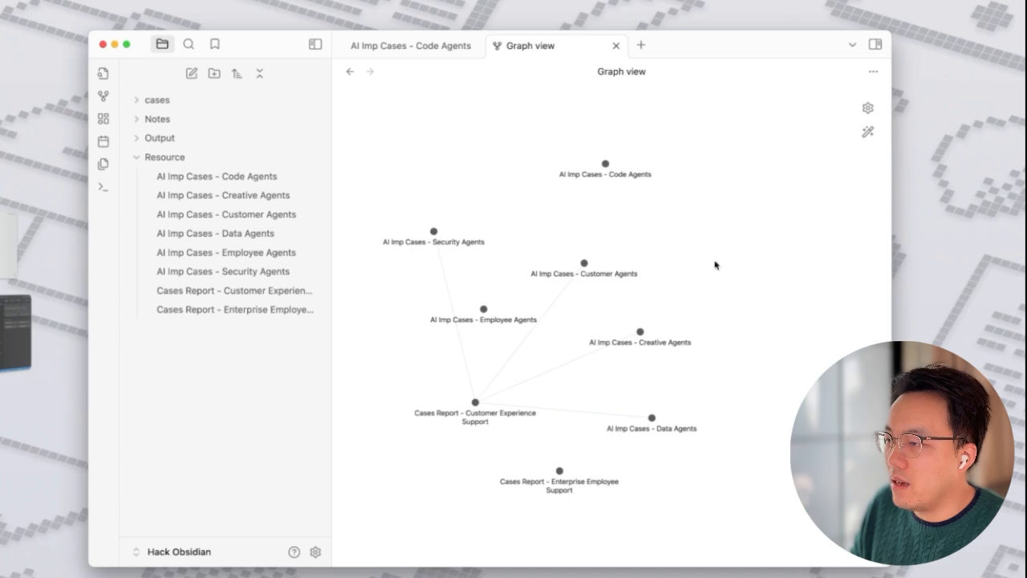
mouse_move(645, 459)
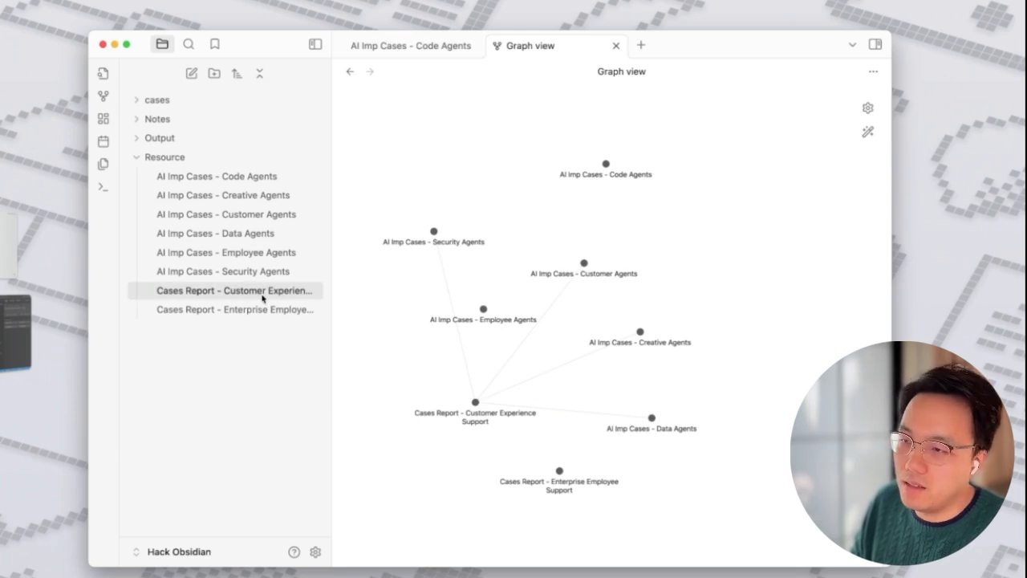
left_click(234, 289)
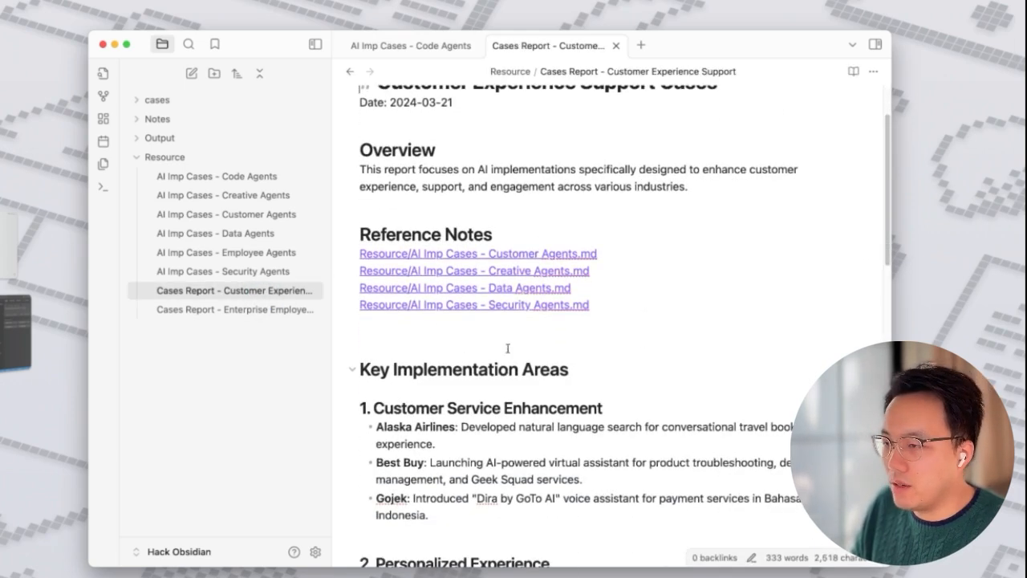
scroll("up", 3)
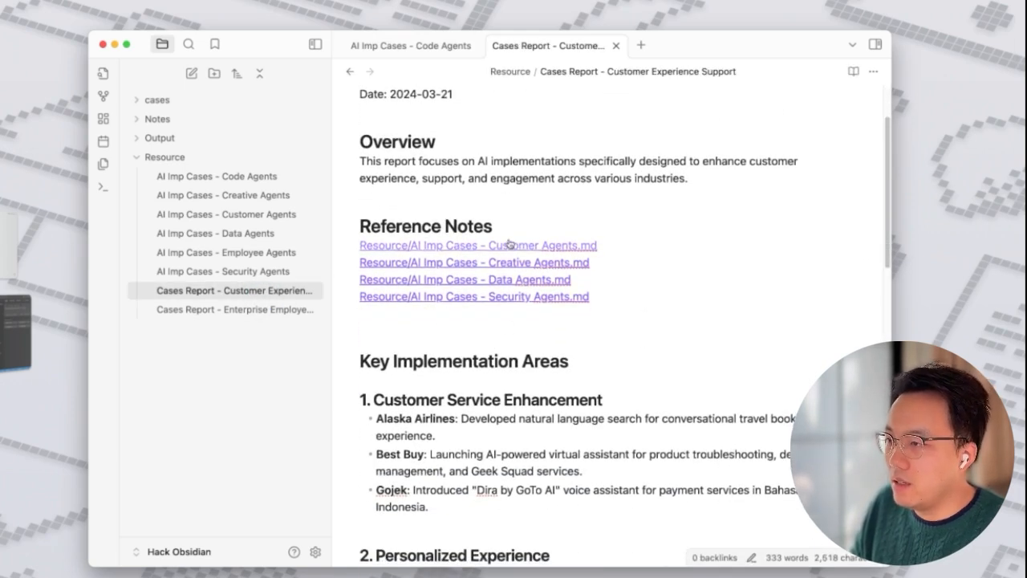
scroll("down", 3)
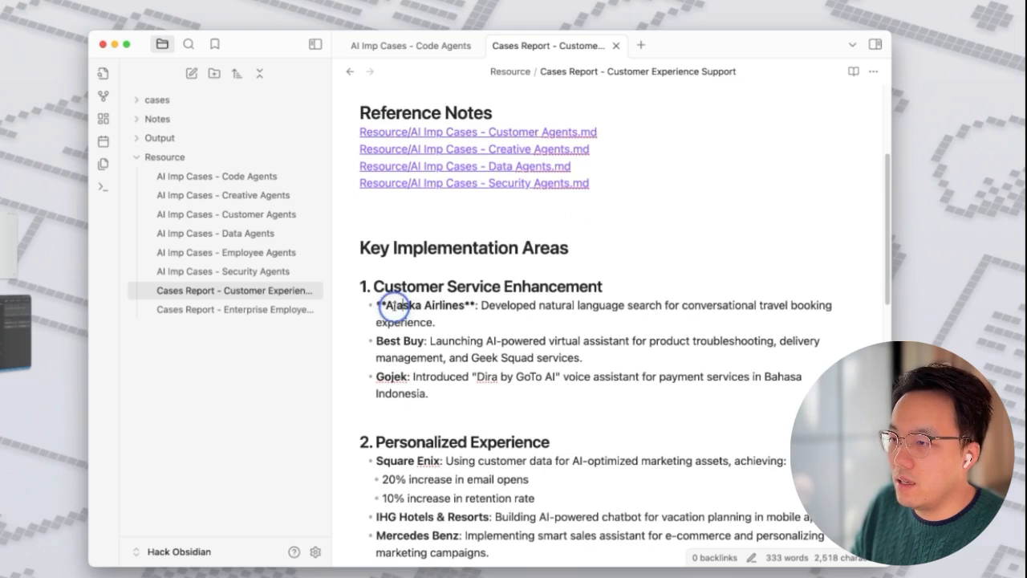
double_click(424, 305)
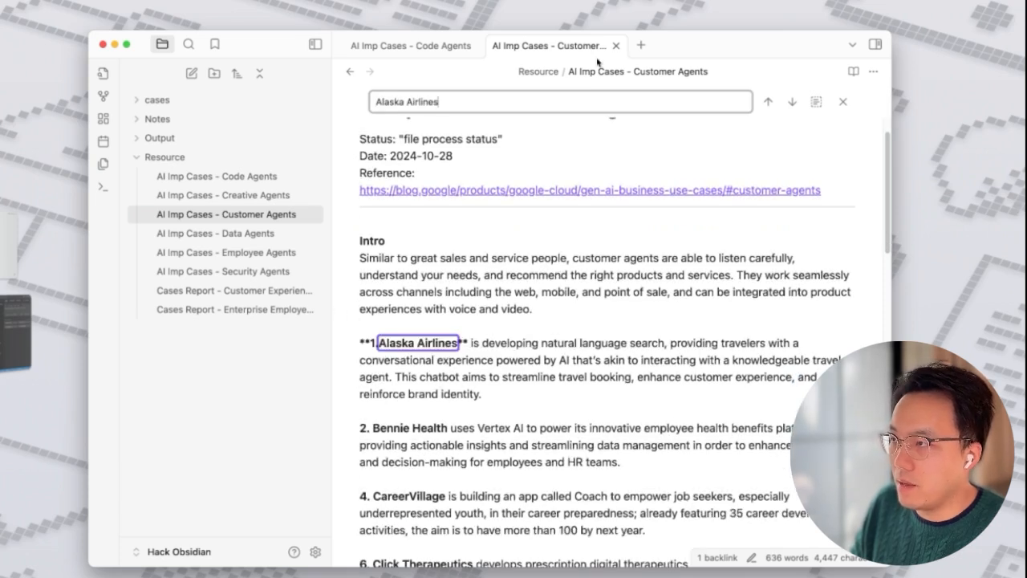
left_click(234, 290)
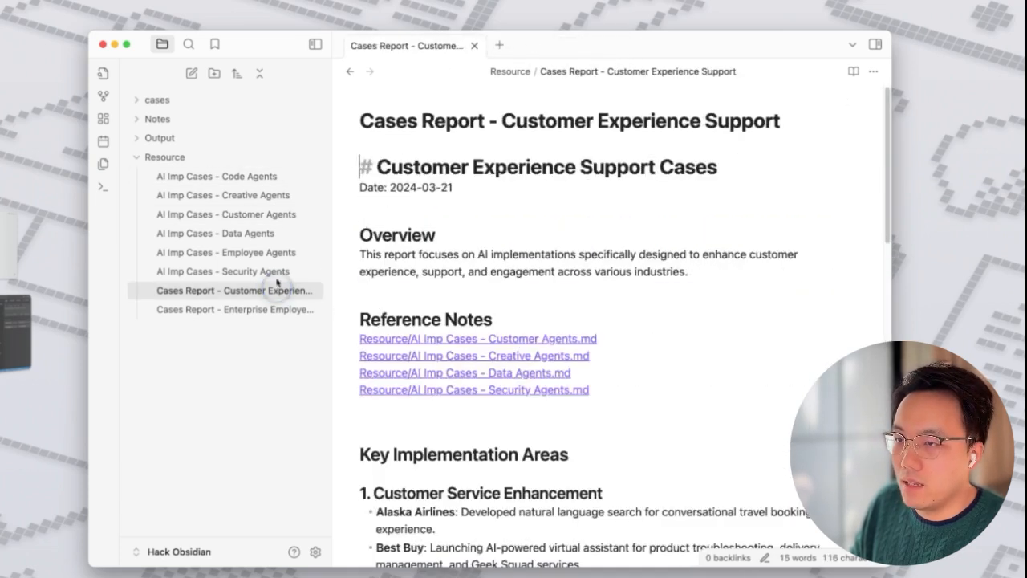
scroll("down", 3)
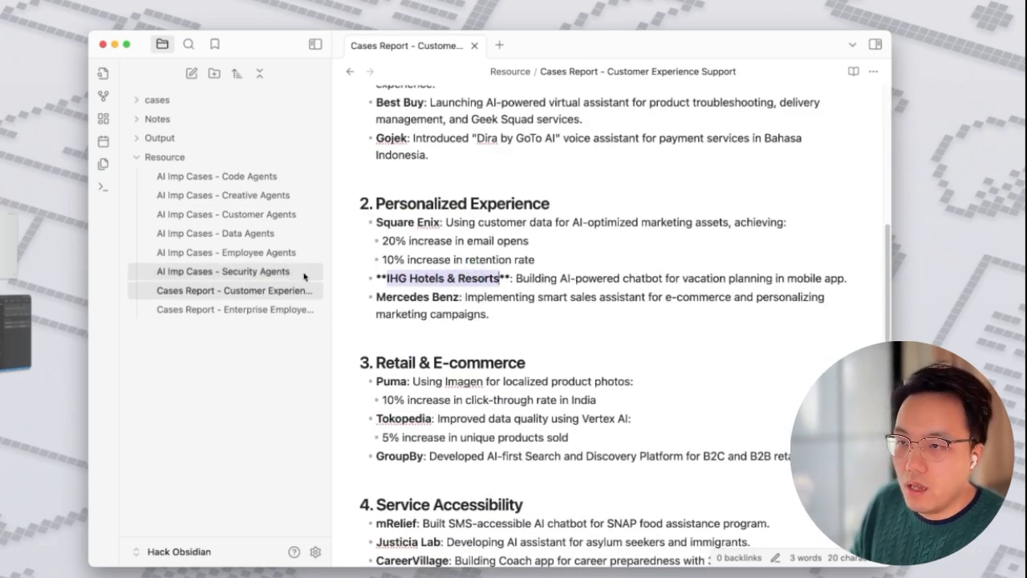
scroll("up", 3)
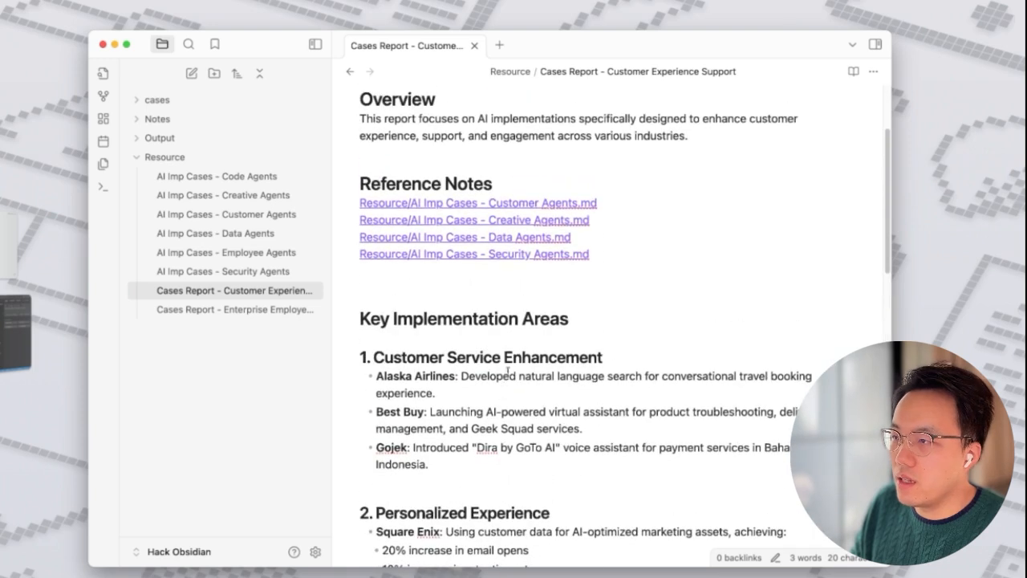
mouse_move(509, 238)
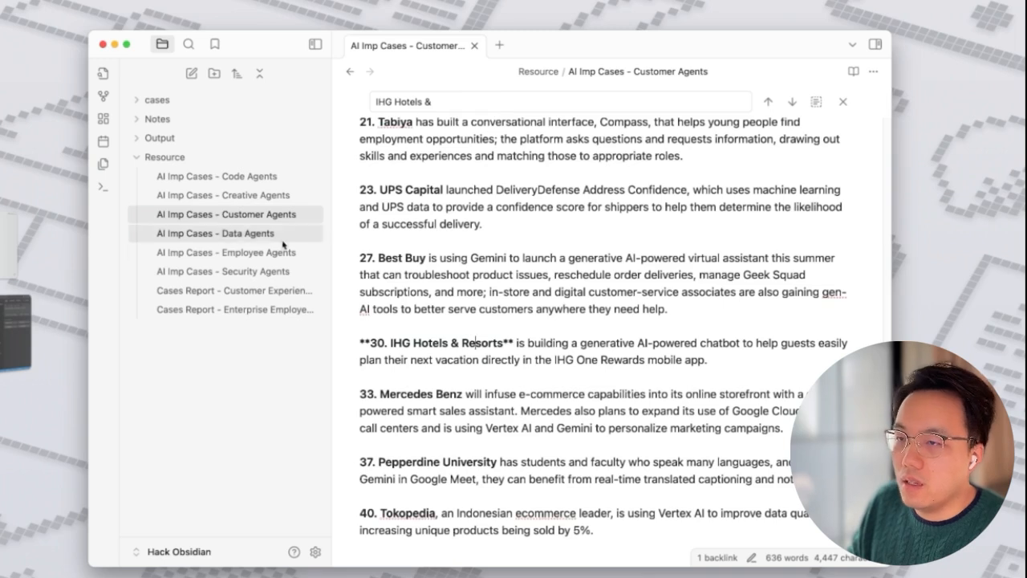
left_click(235, 290)
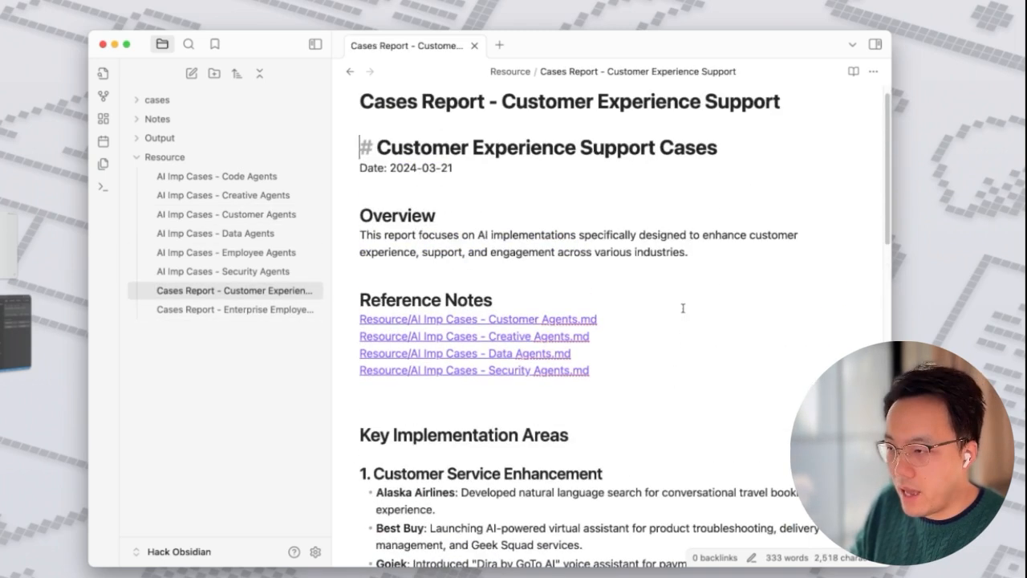
scroll("down", 3)
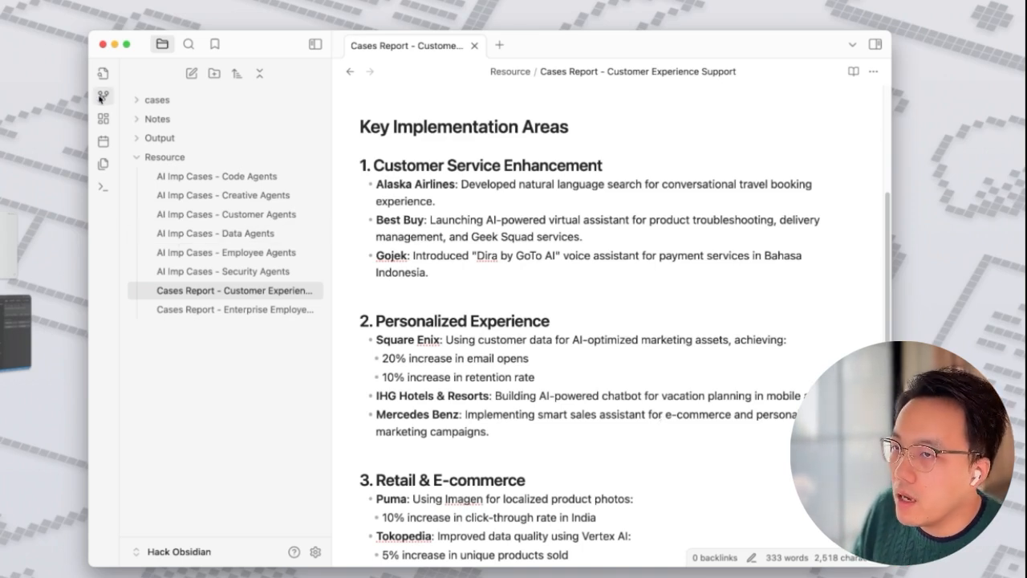
Step: Show the graph linking the Customer Experience Support report to four AI Imp Cases notes
left_click(103, 96)
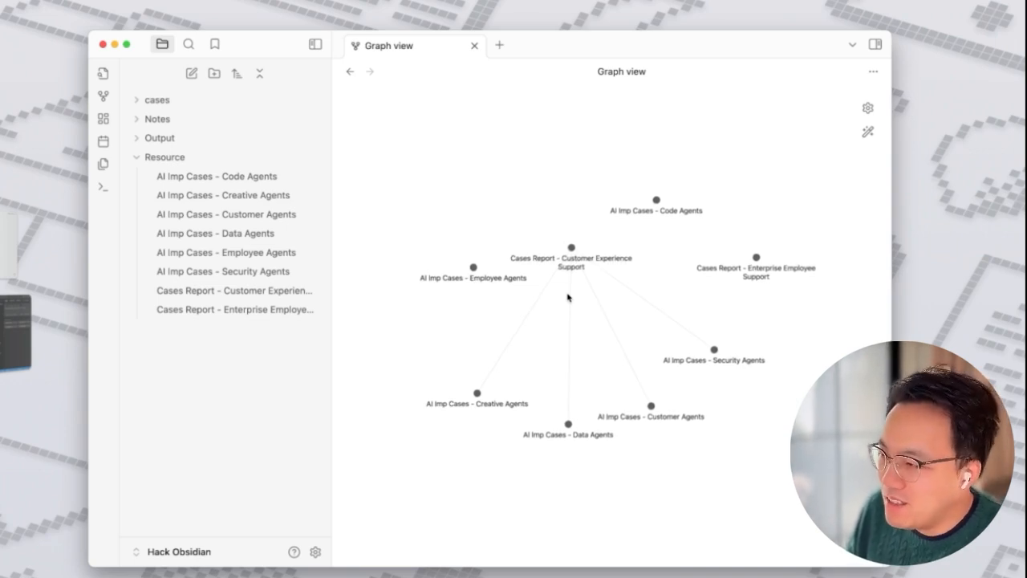
mouse_move(539, 247)
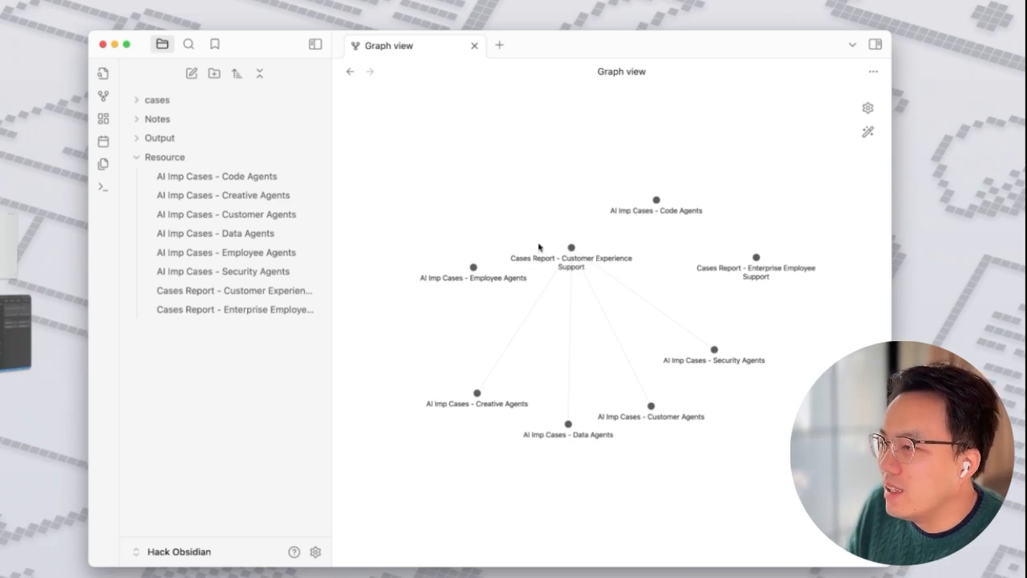
mouse_move(536, 234)
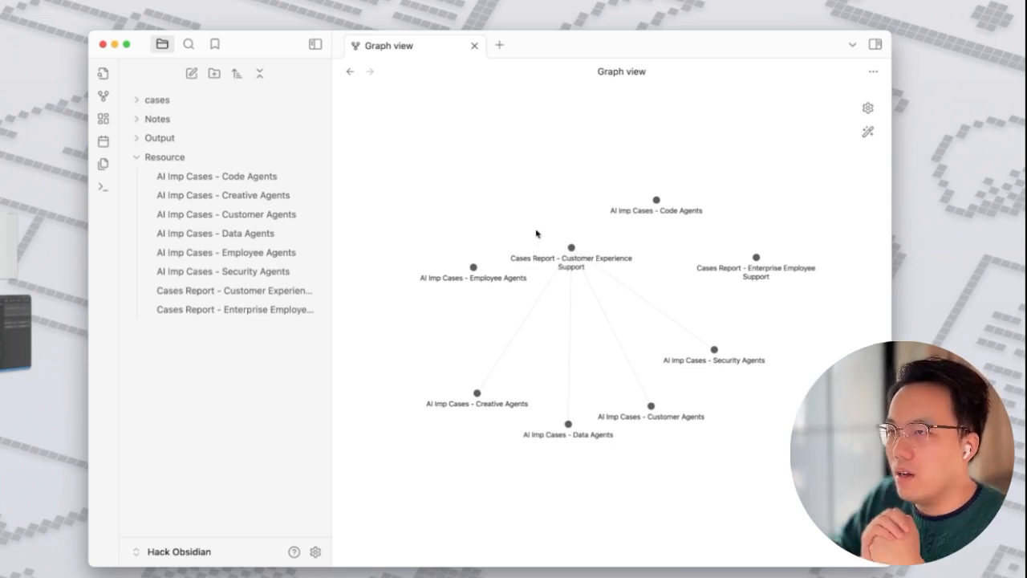